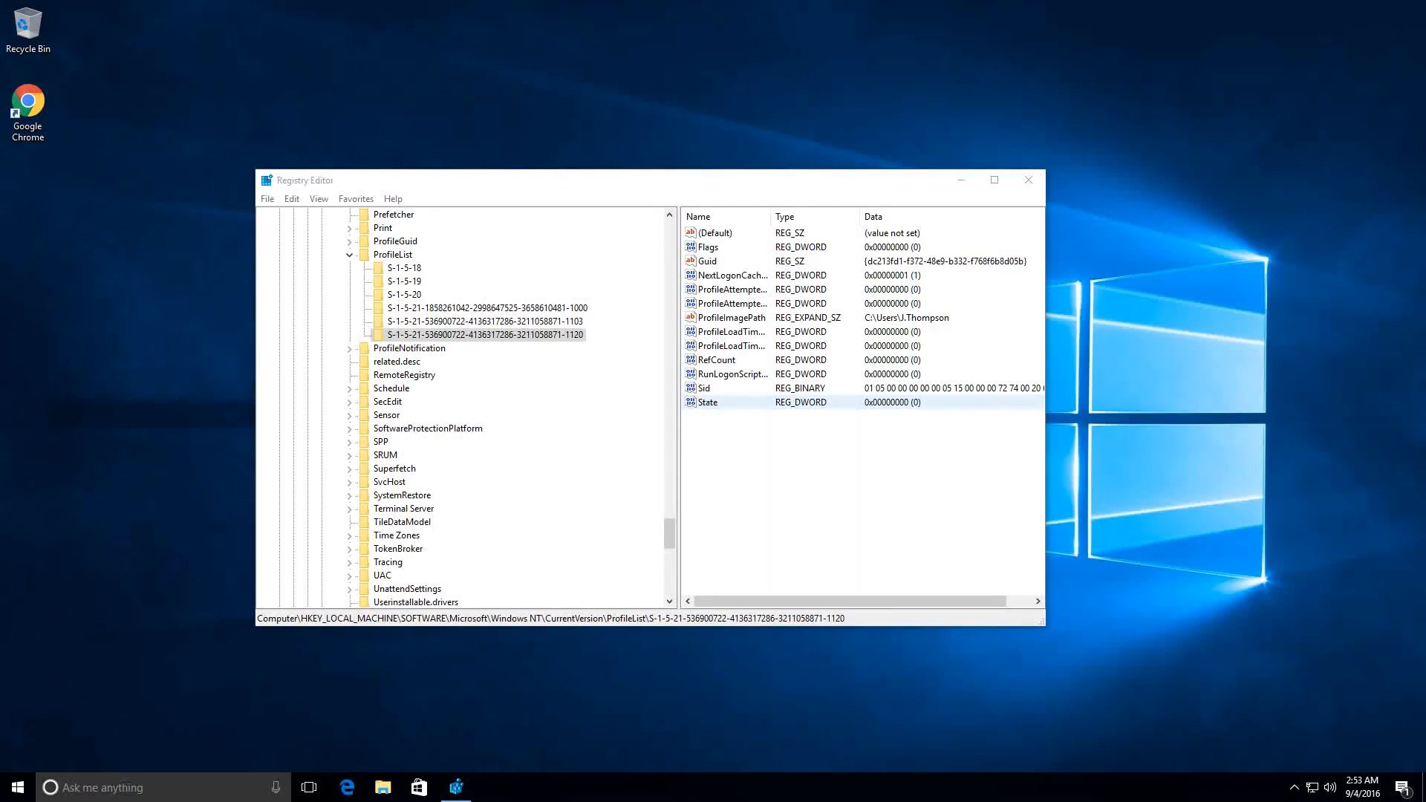
Review the J.Thompson SID key under ProfileList and close Registry Editor.
{"action": "left_click", "coordinate": [1028, 180]}
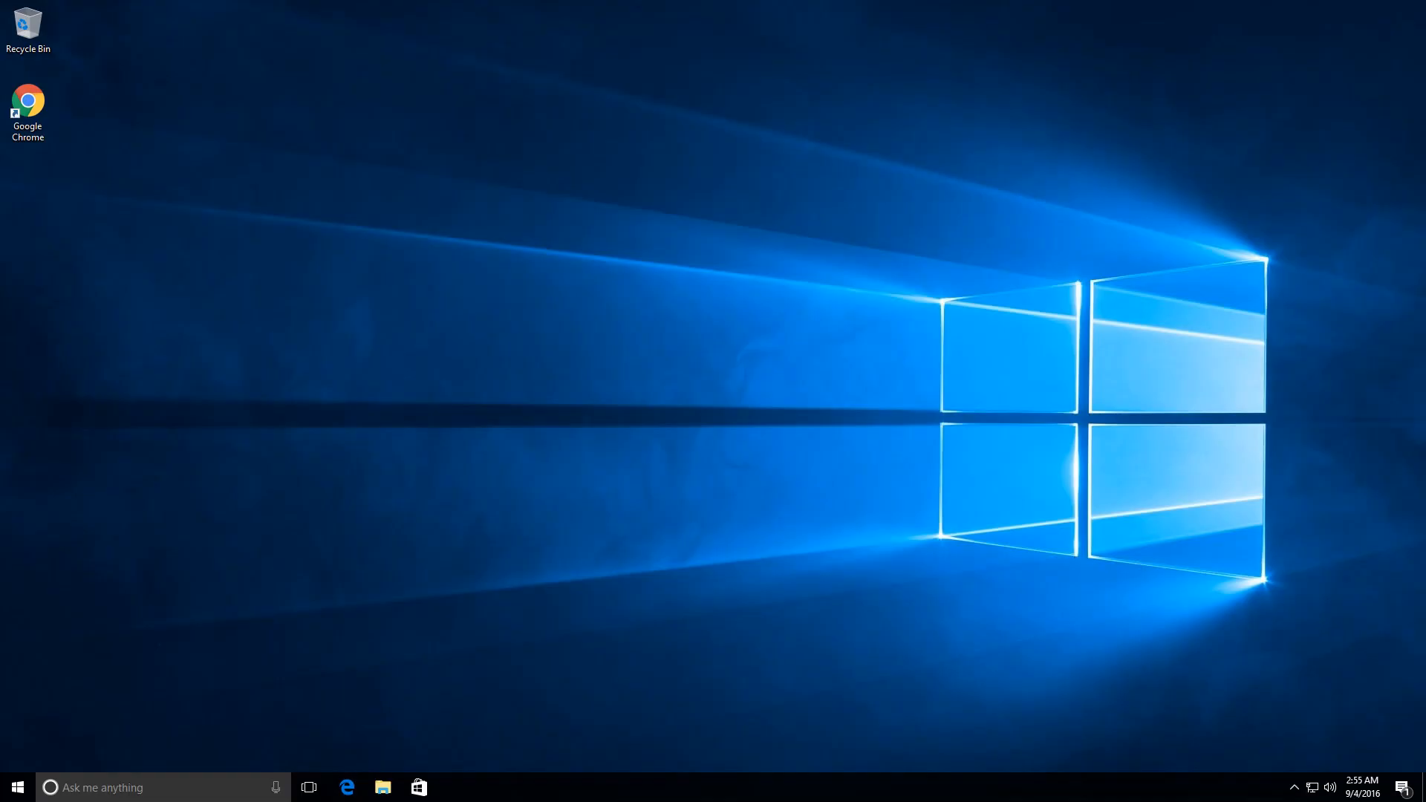
{"action": "mouse_move", "coordinate": [1031, 355]}
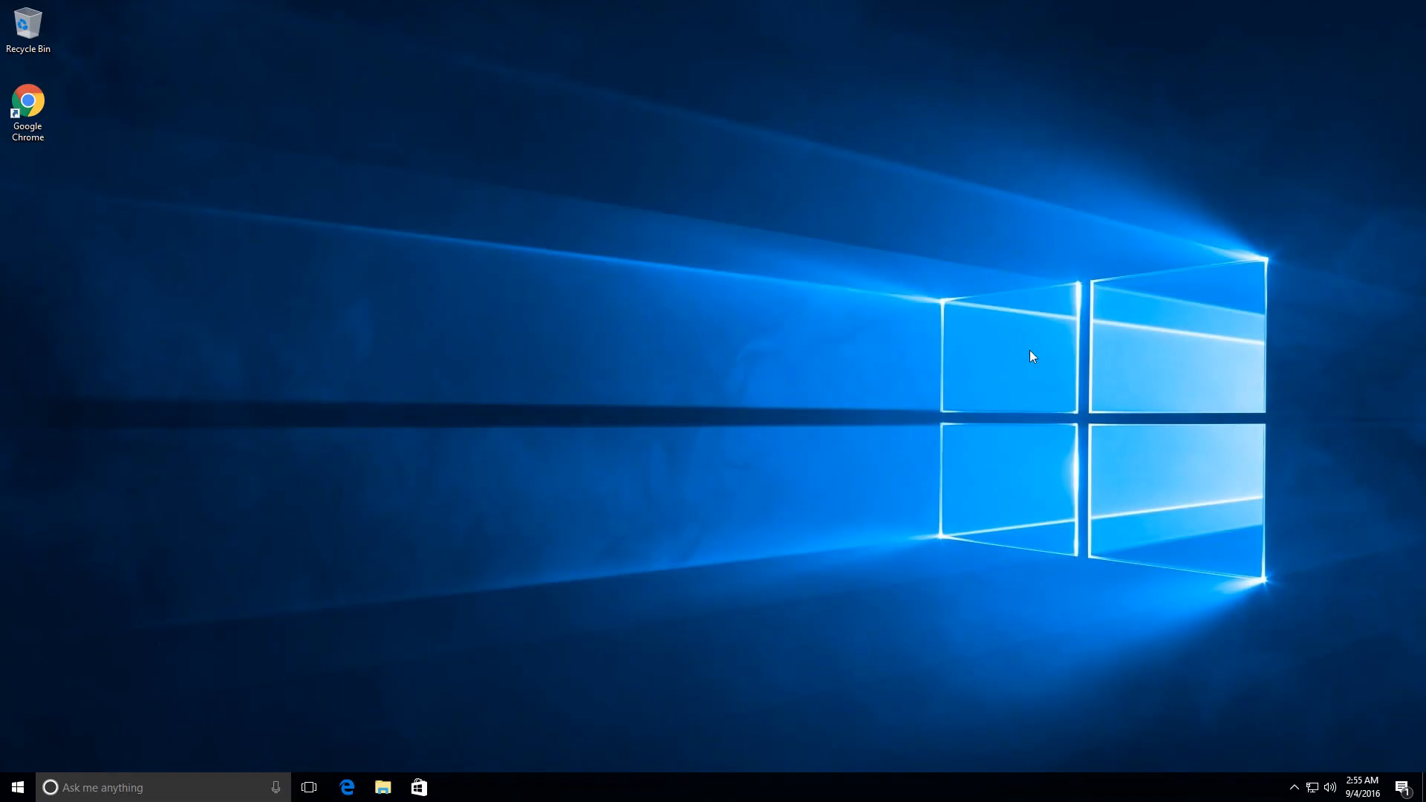
{"action": "mouse_move", "coordinate": [671, 540]}
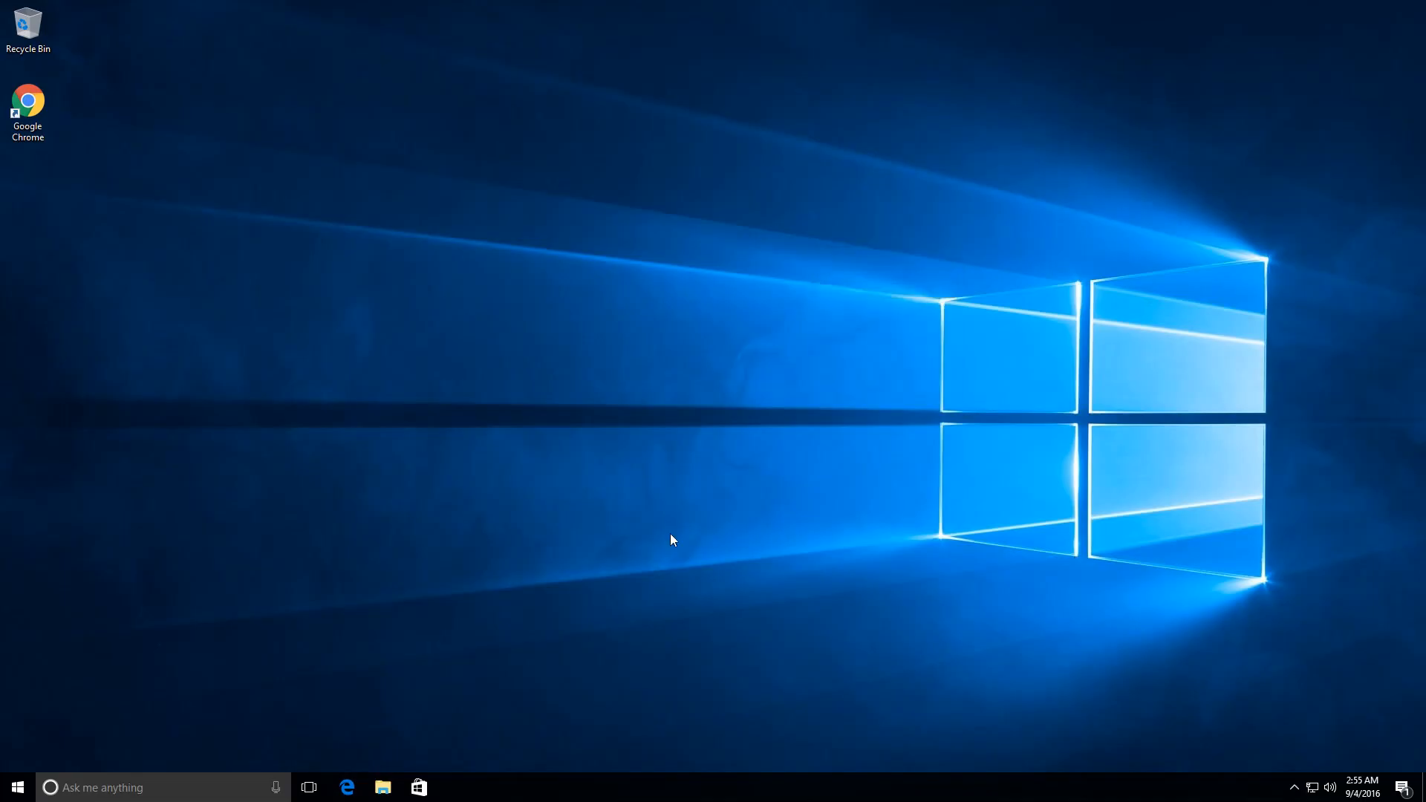
{"action": "mouse_move", "coordinate": [518, 743]}
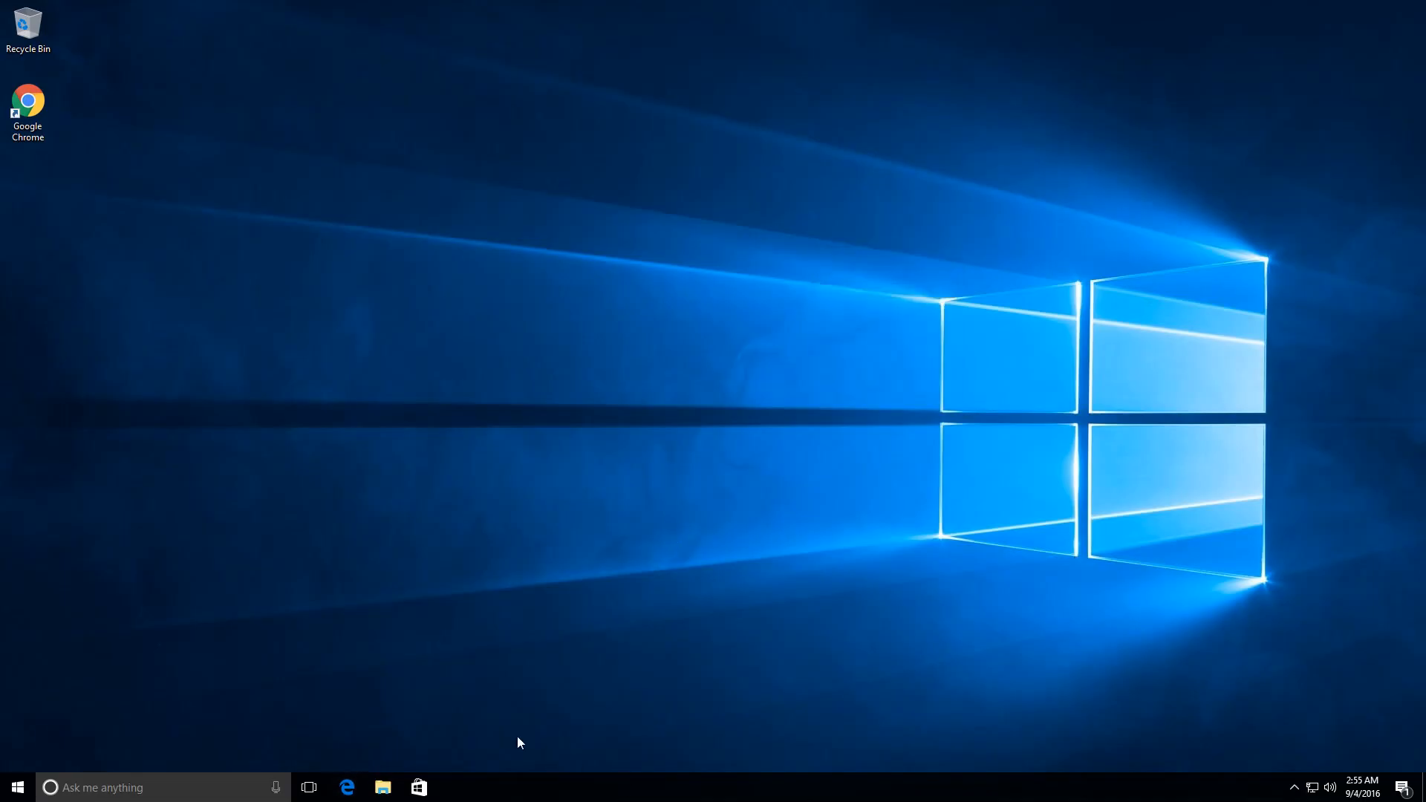
{"action": "left_click", "coordinate": [381, 787]}
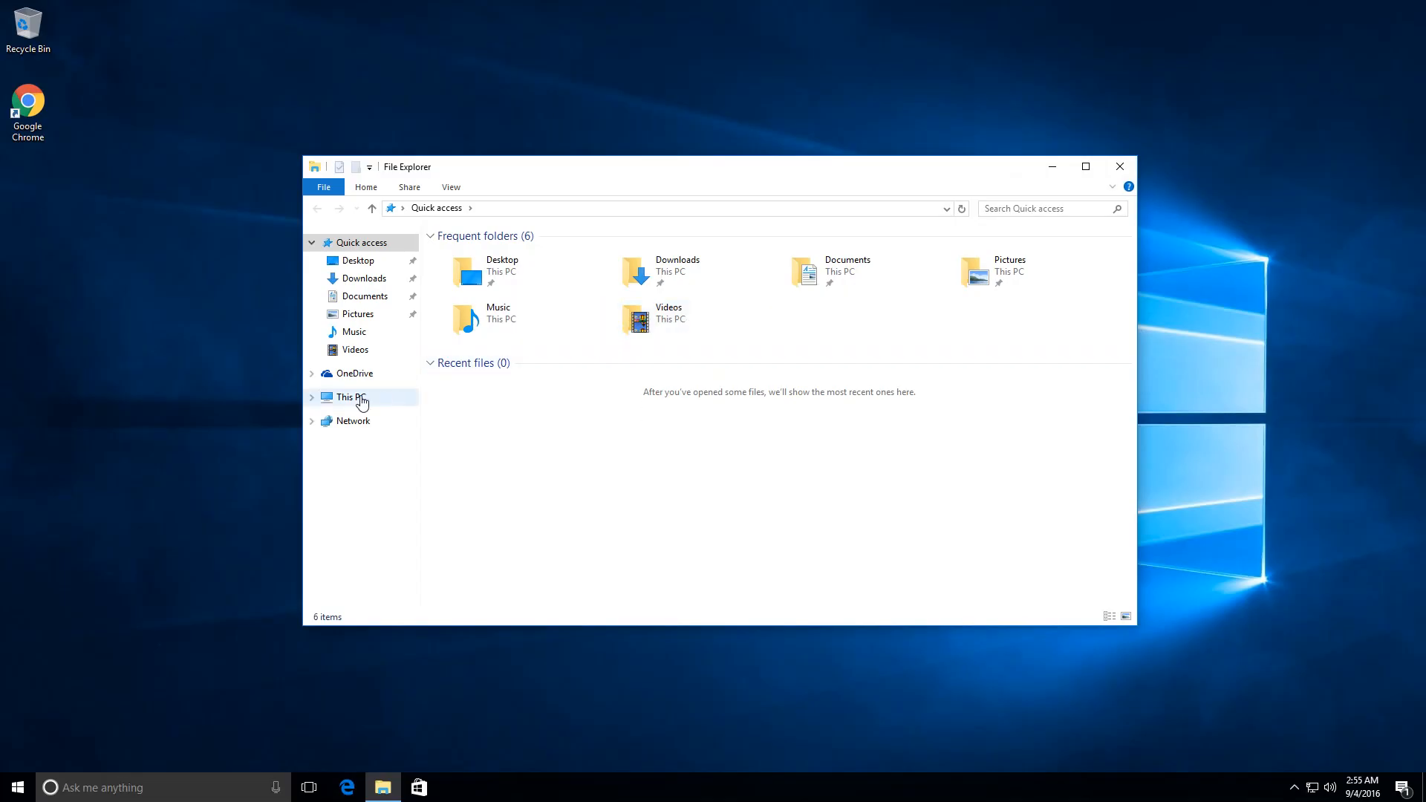
{"action": "left_click", "coordinate": [350, 396]}
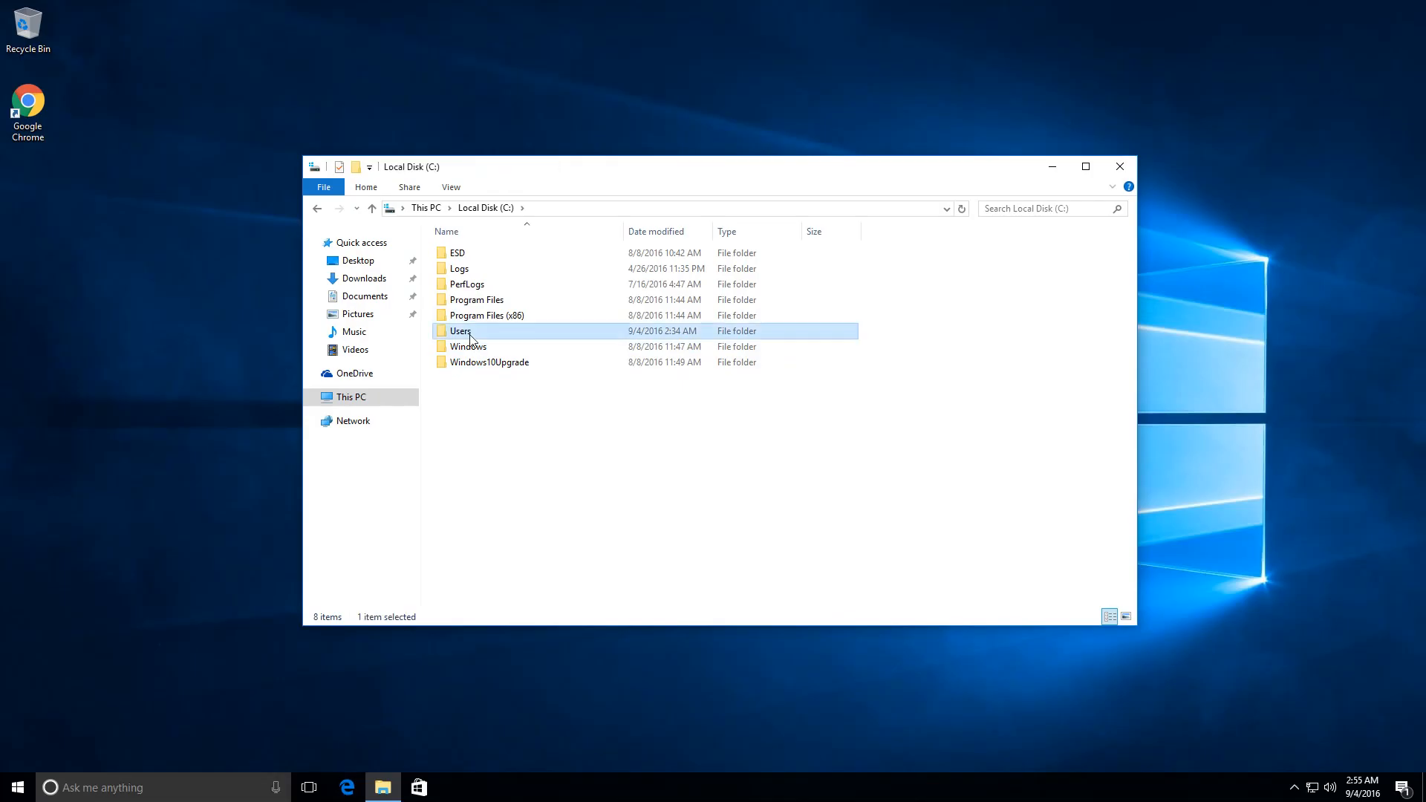
{"action": "double_click", "coordinate": [460, 330]}
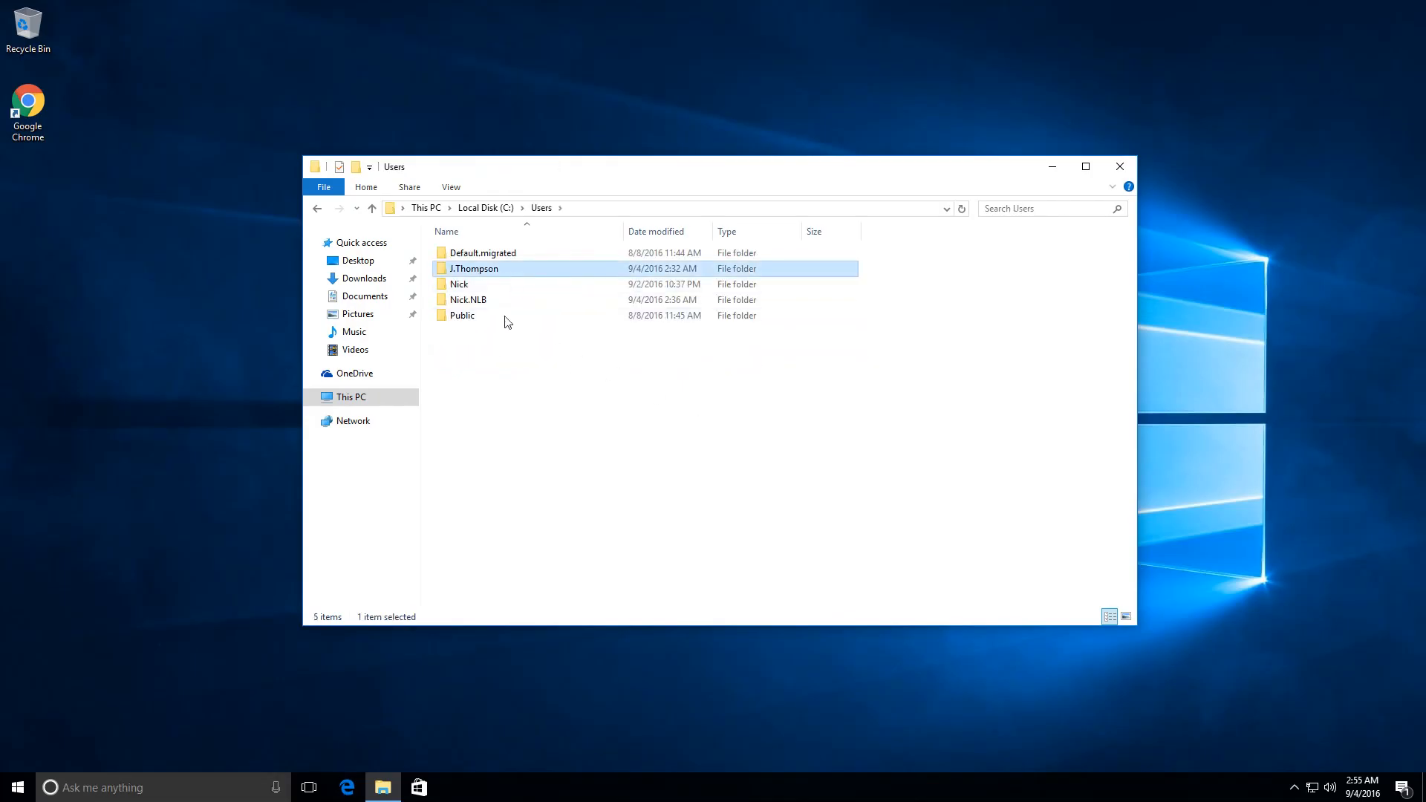
{"action": "mouse_move", "coordinate": [489, 277]}
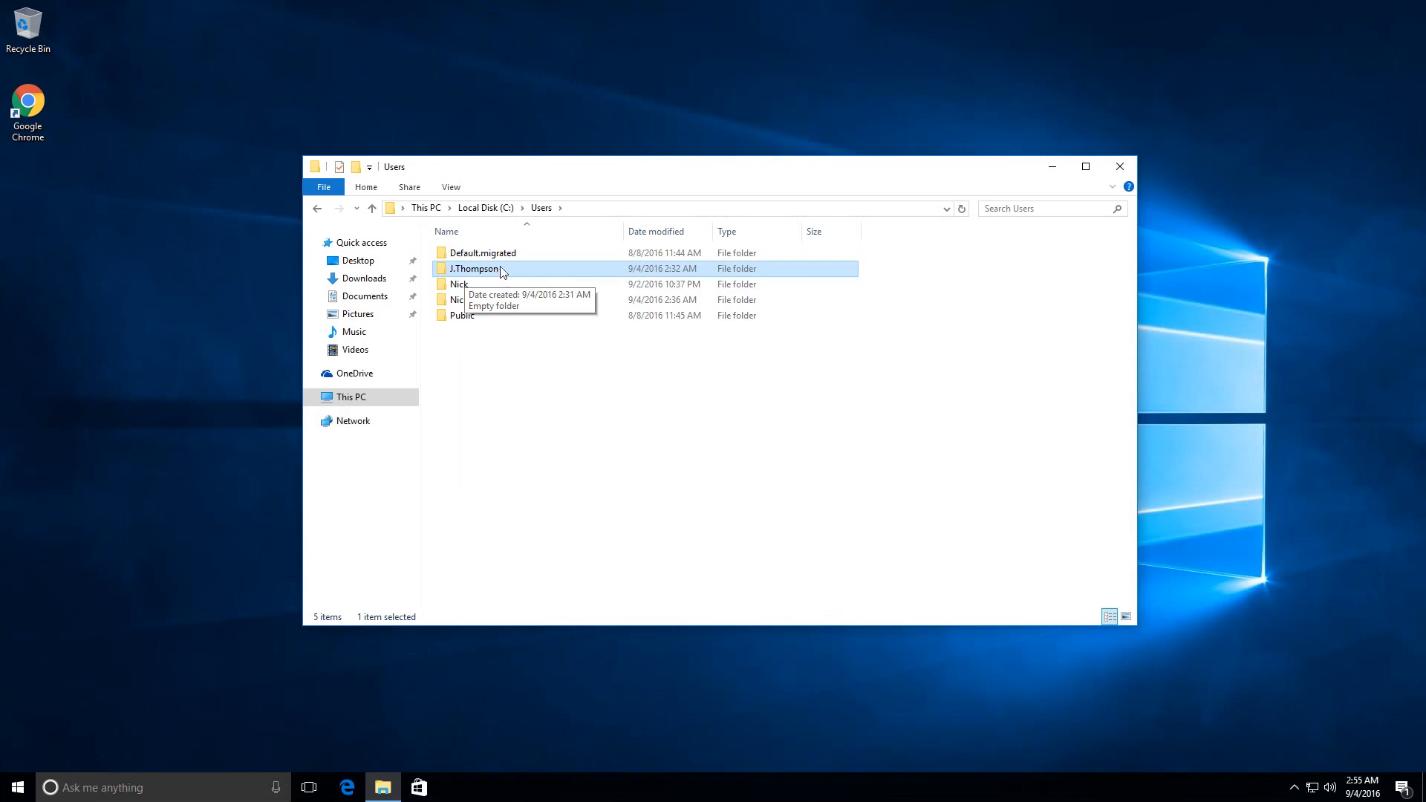
{"action": "double_click", "coordinate": [472, 269]}
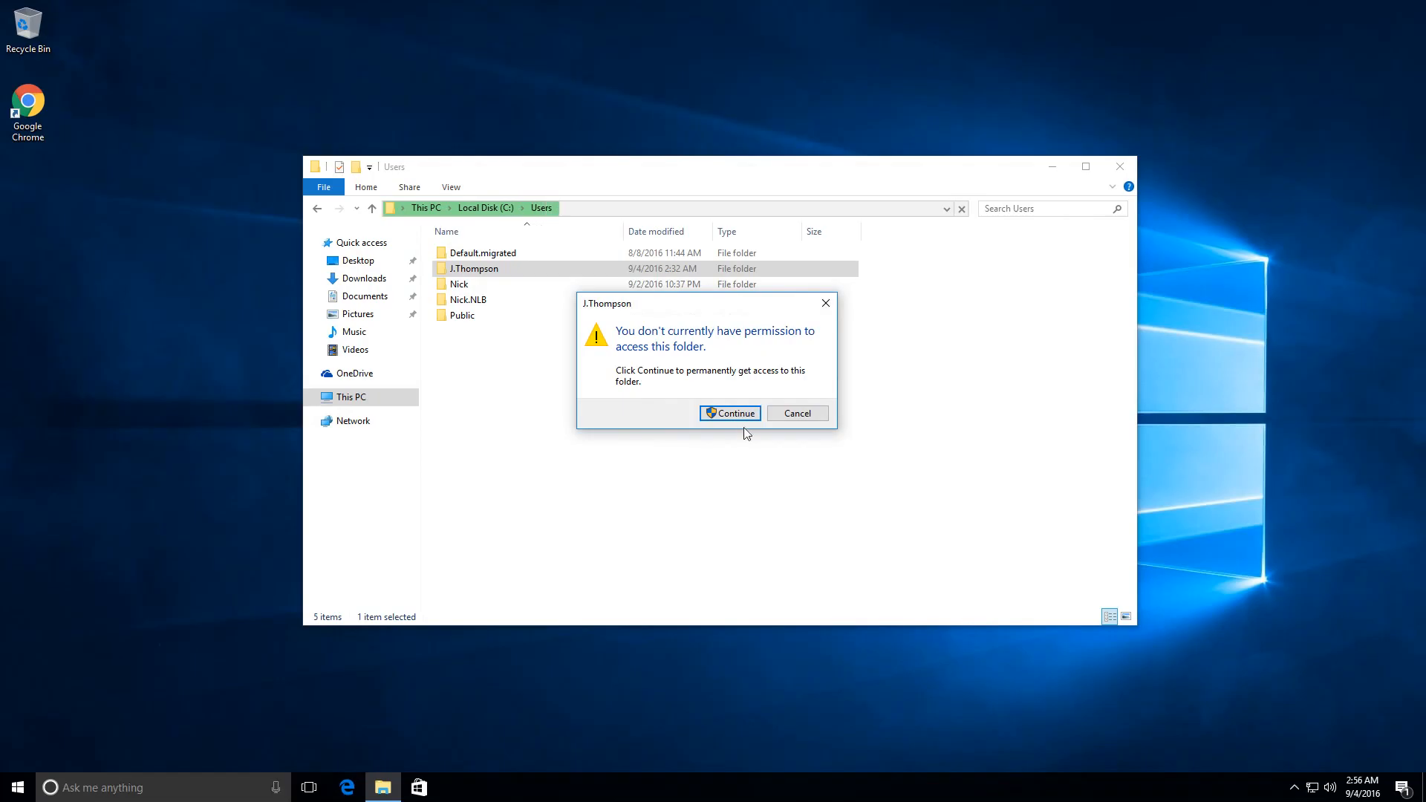
{"action": "left_click", "coordinate": [727, 413]}
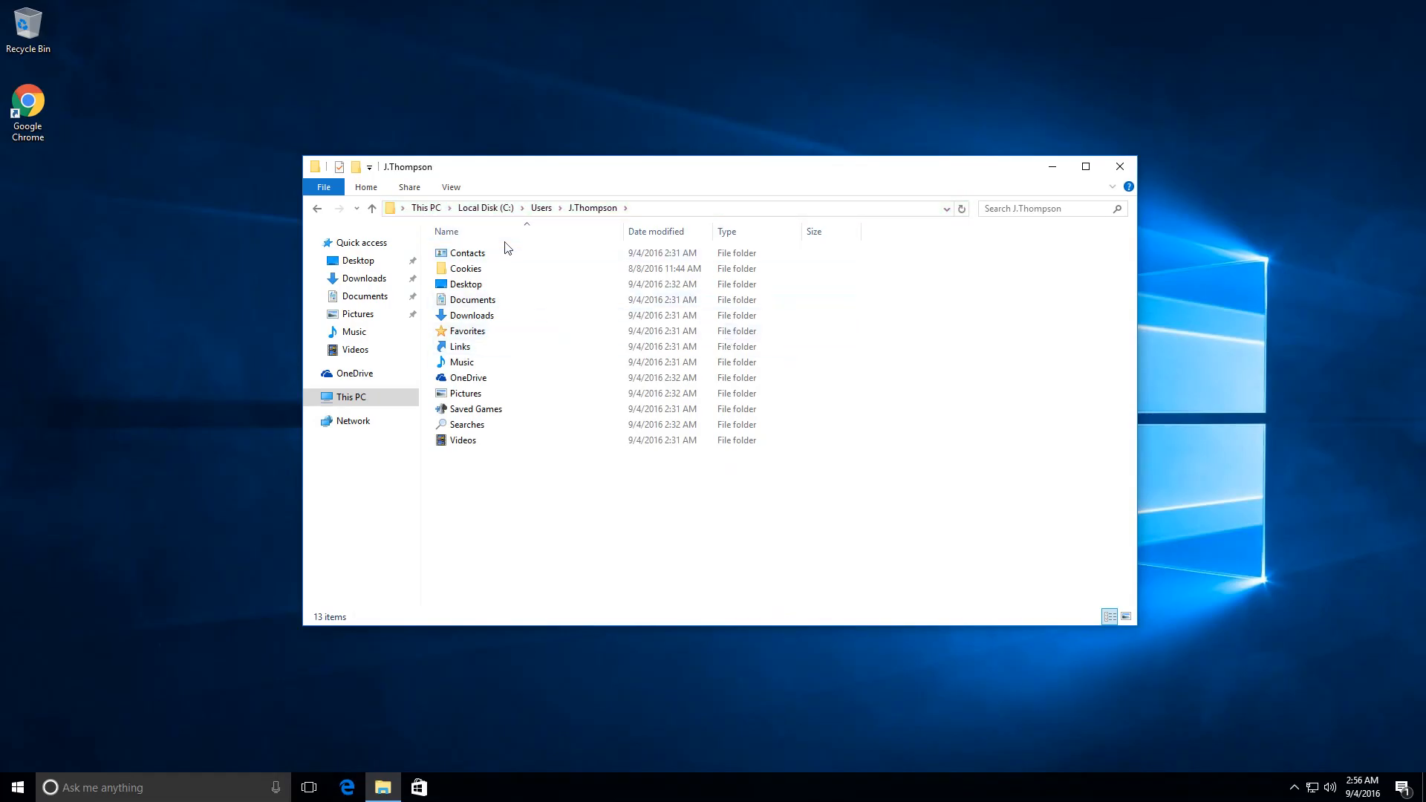
{"action": "left_click", "coordinate": [465, 269]}
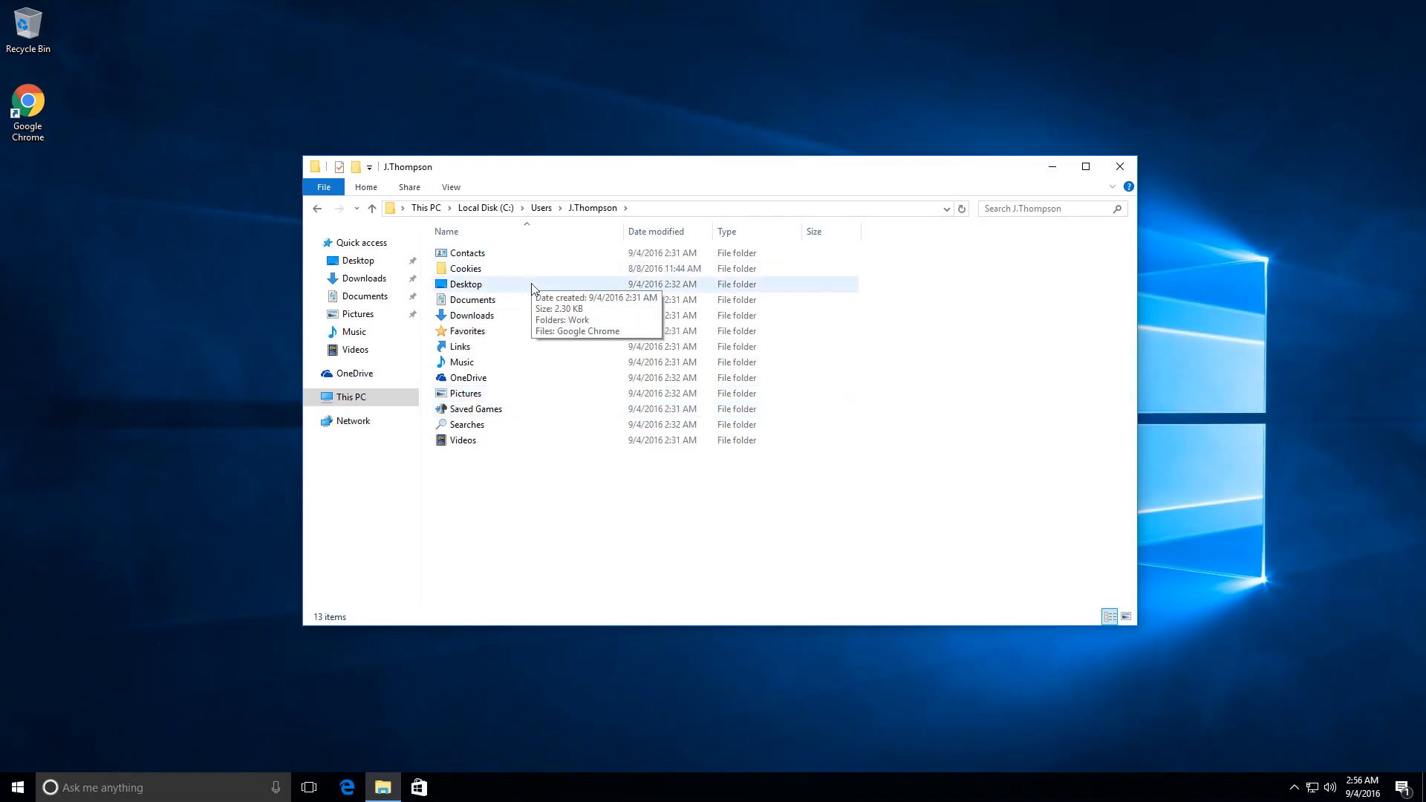
{"action": "double_click", "coordinate": [465, 283]}
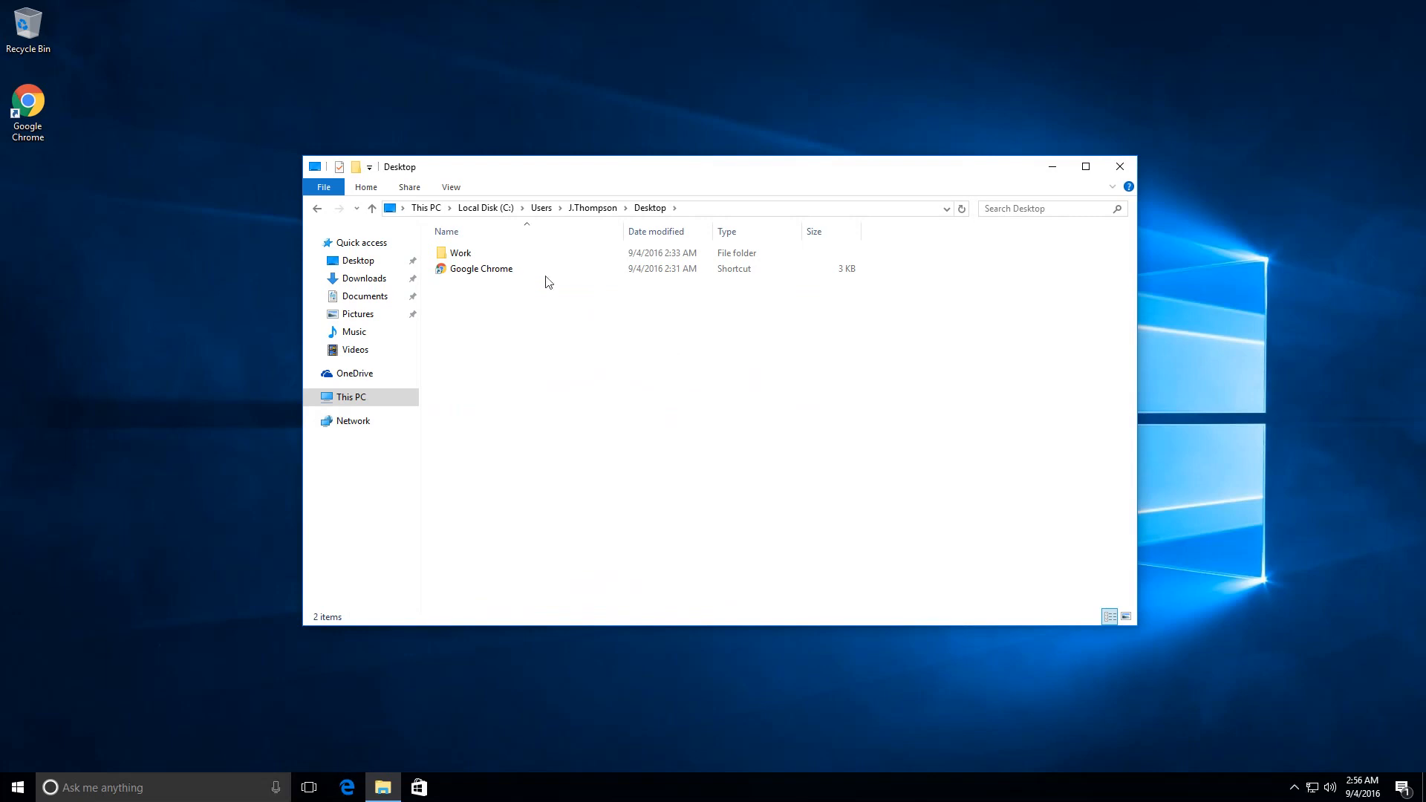
{"action": "mouse_move", "coordinate": [489, 254]}
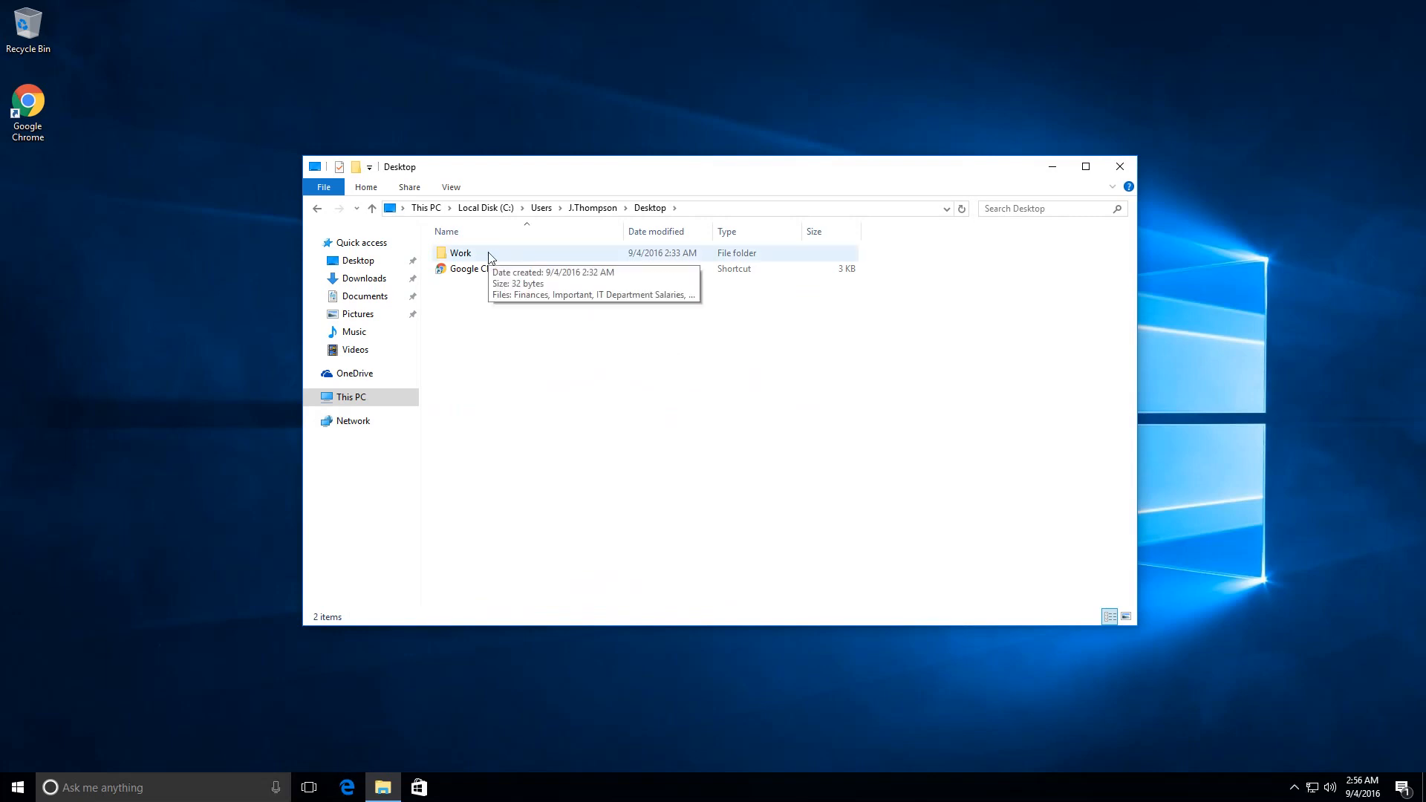
Open the Work folder and select the IT Department Salaries note among its five documents.
{"action": "left_click", "coordinate": [459, 252]}
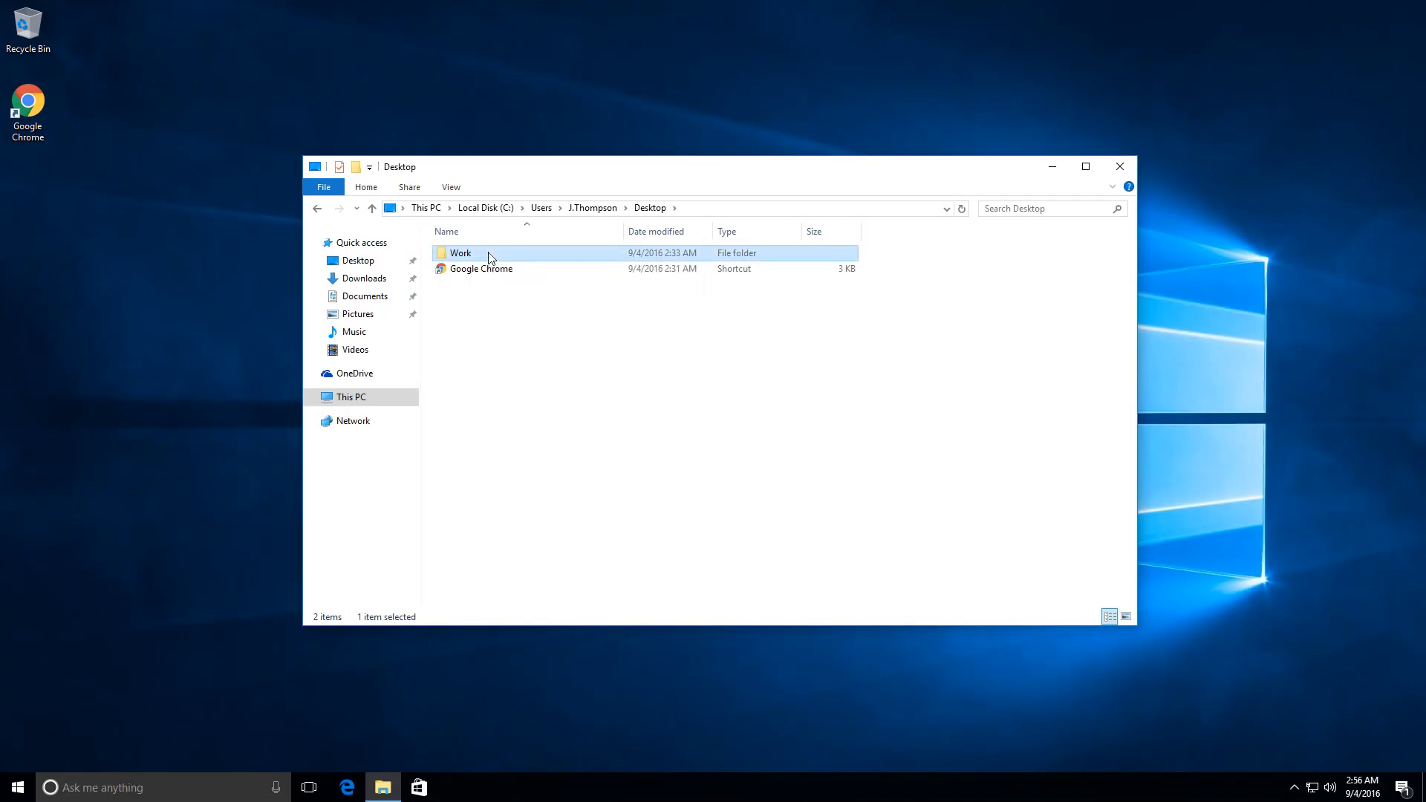
{"action": "double_click", "coordinate": [461, 252]}
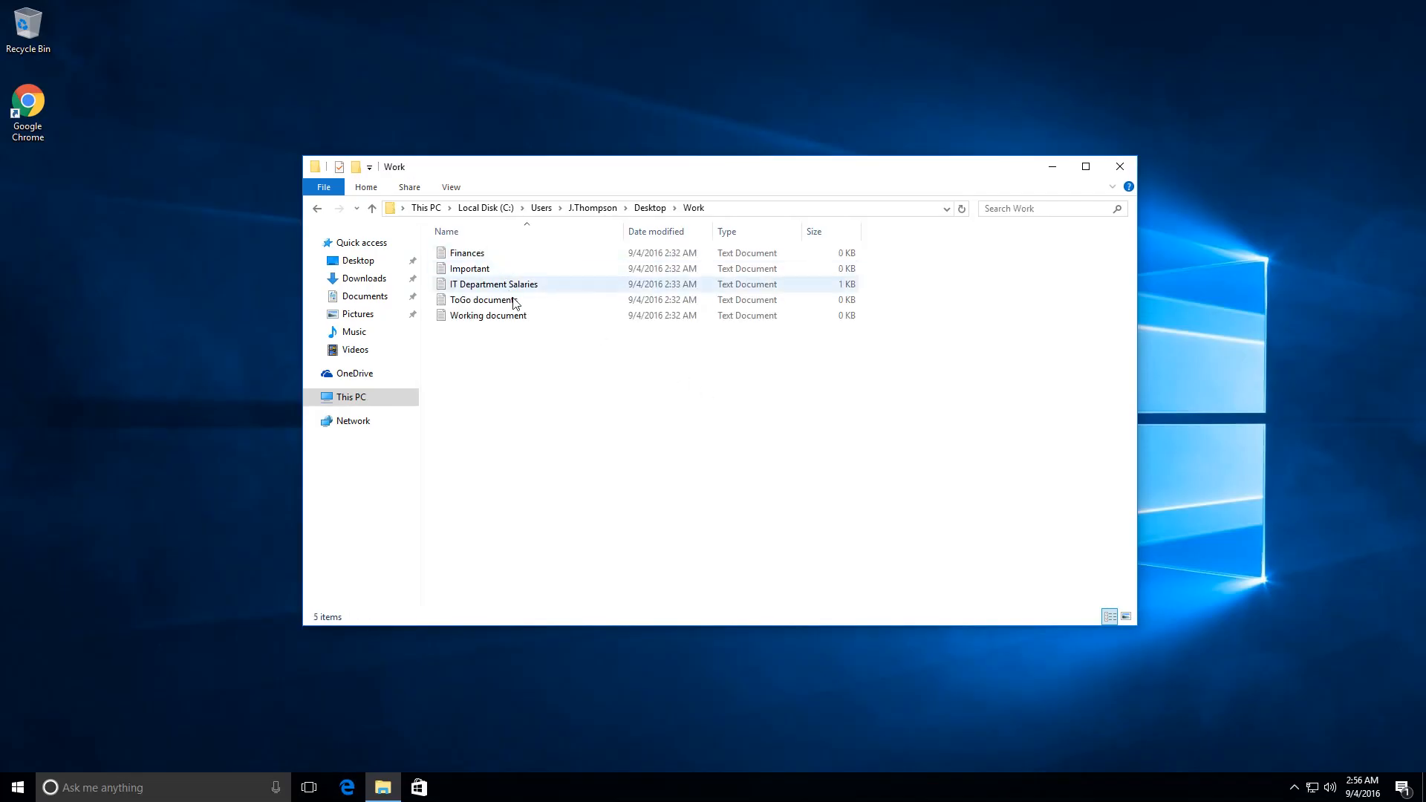
{"action": "left_click", "coordinate": [587, 473]}
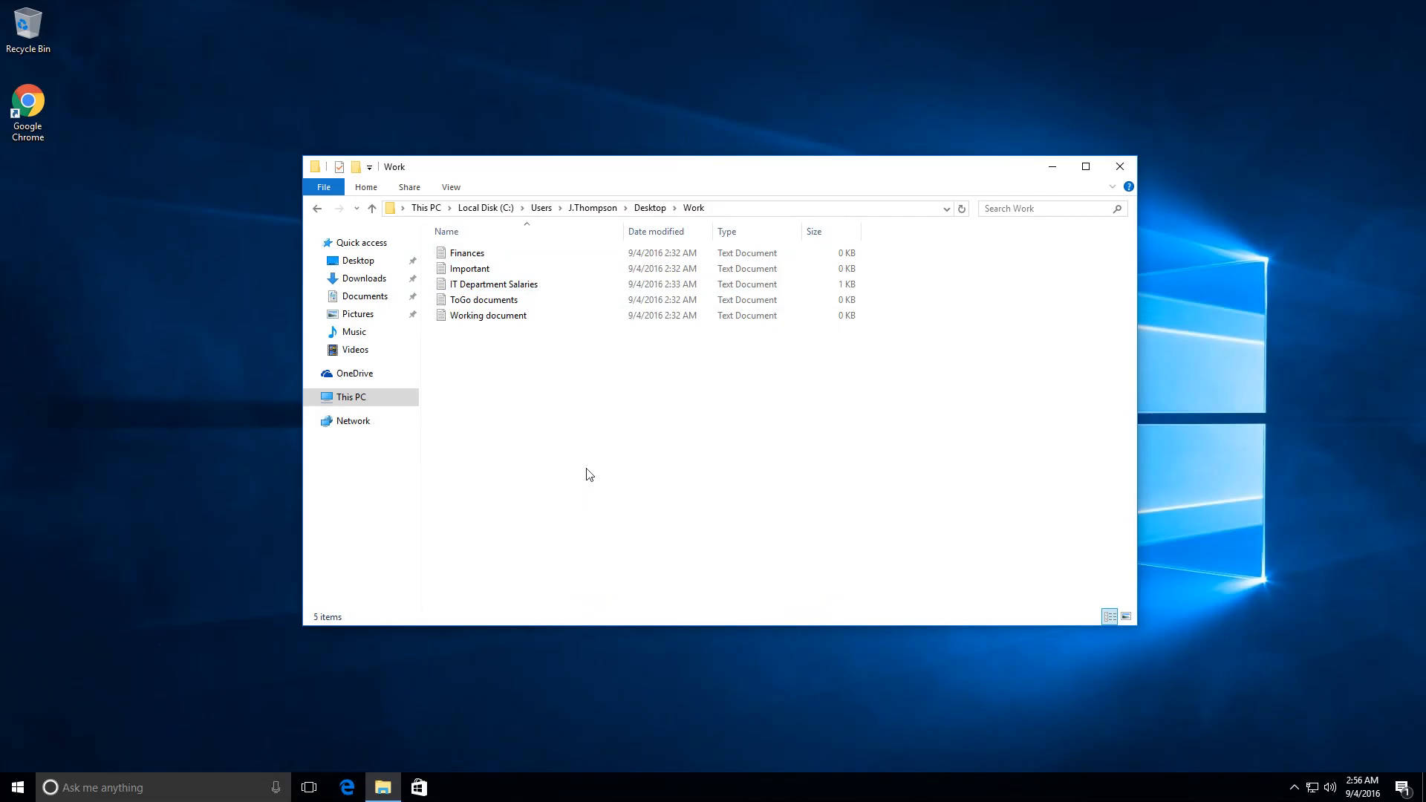
{"action": "left_click", "coordinate": [494, 284]}
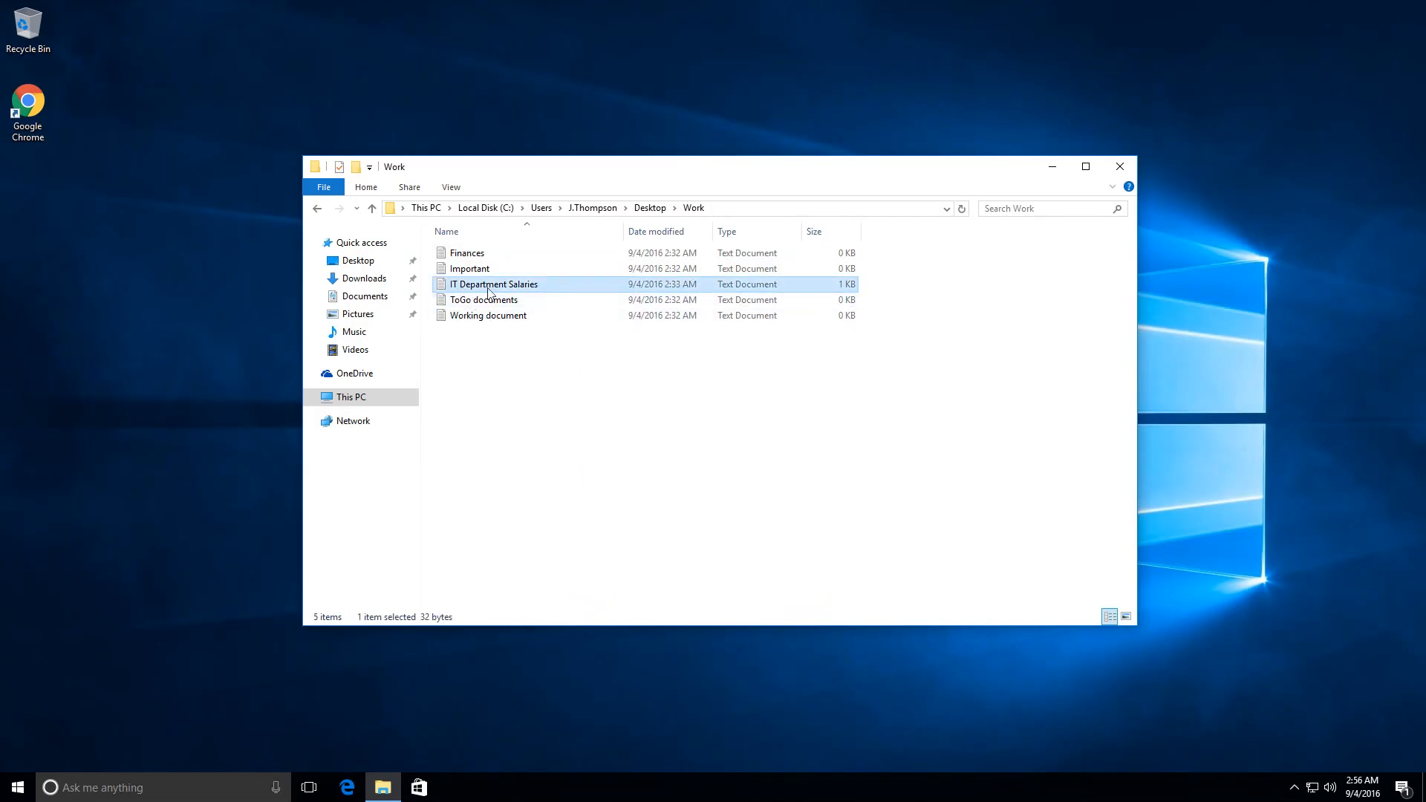
{"action": "mouse_move", "coordinate": [493, 283]}
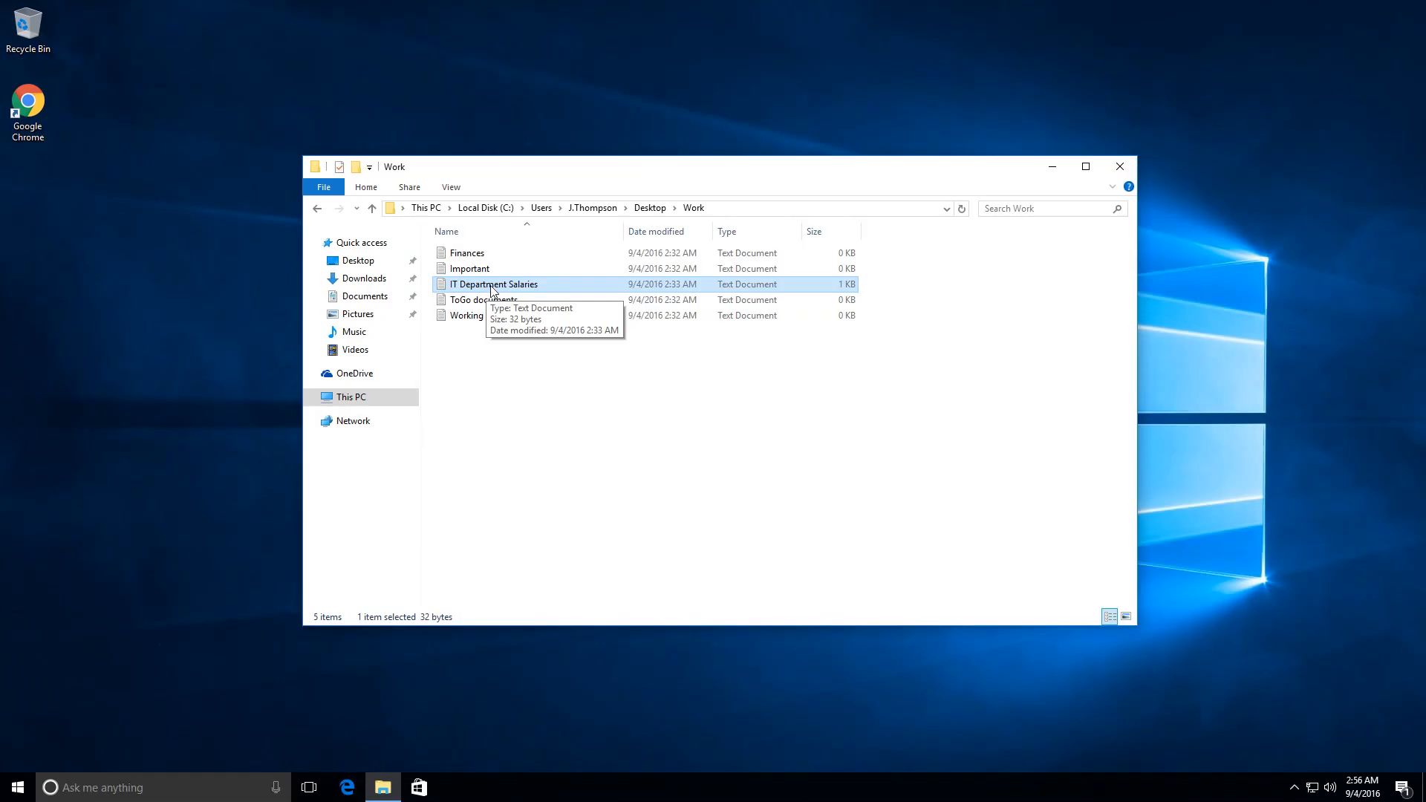
{"action": "double_click", "coordinate": [493, 283]}
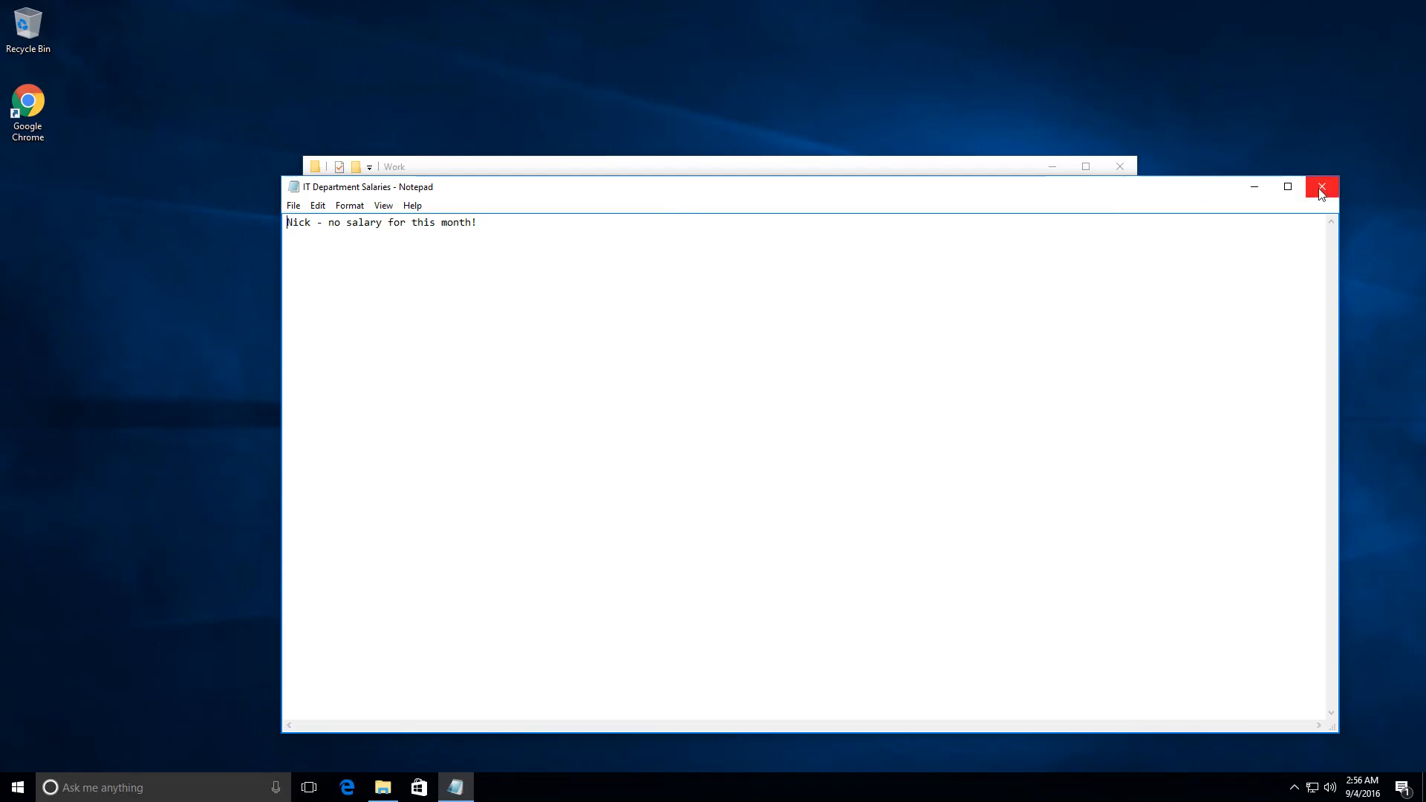
{"action": "left_click", "coordinate": [1322, 187]}
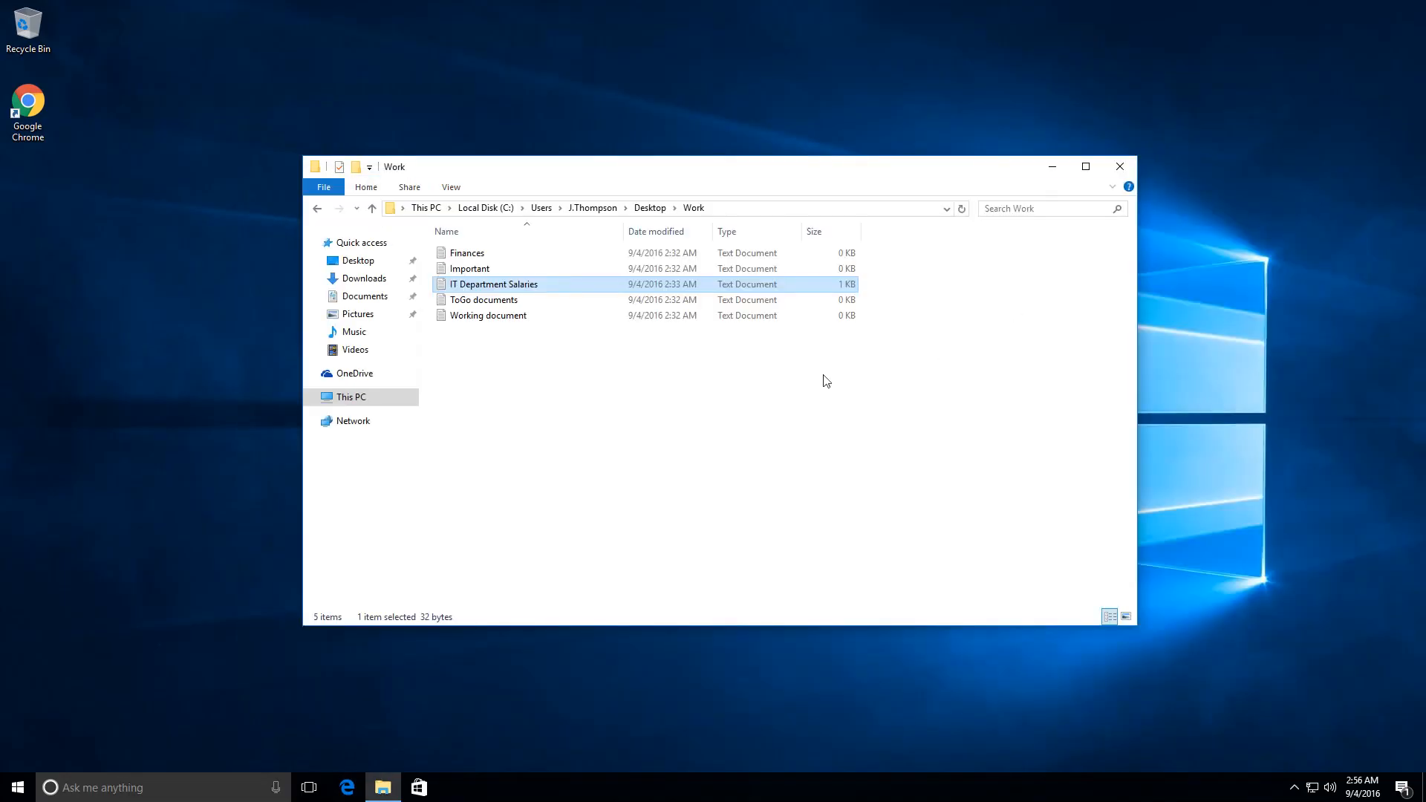
{"action": "mouse_move", "coordinate": [591, 208]}
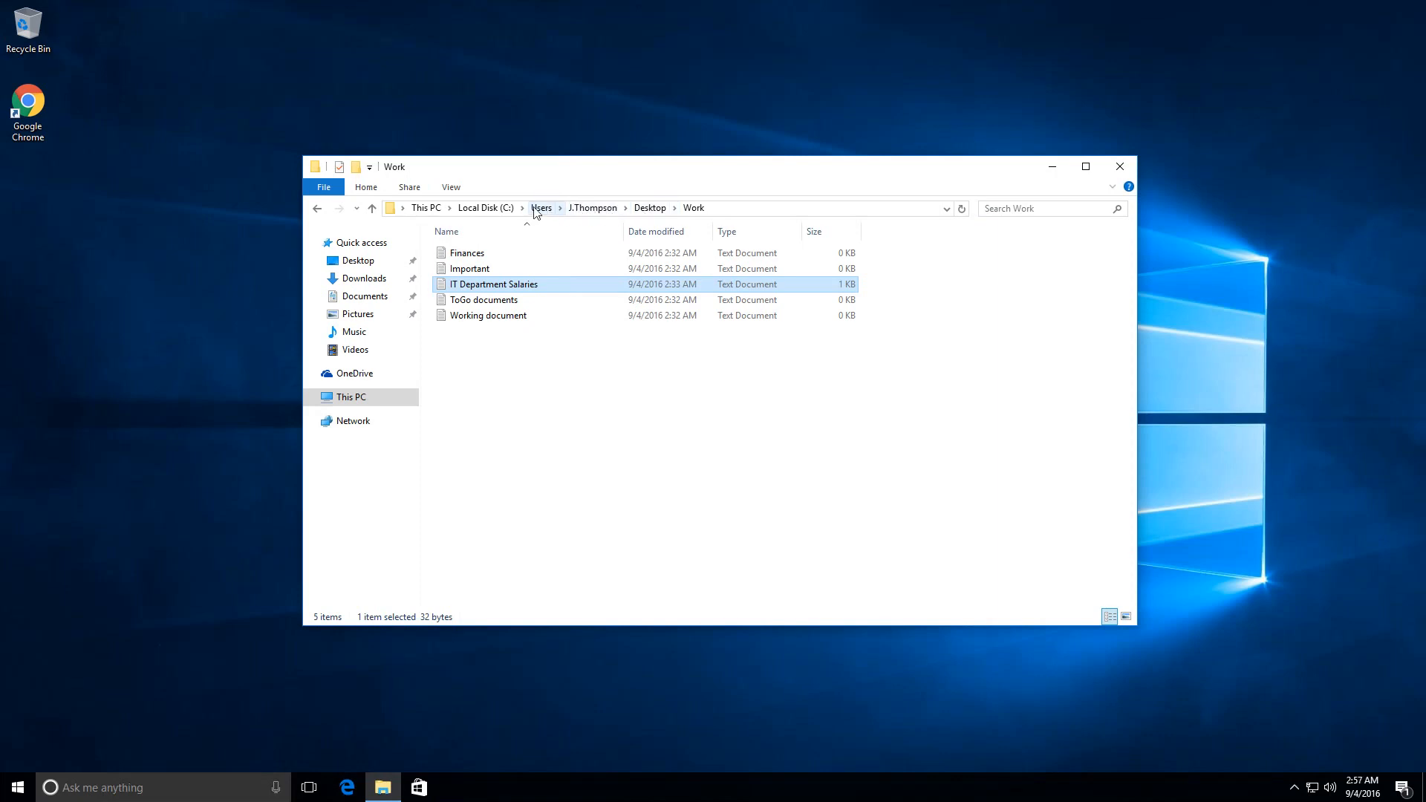
{"action": "left_click", "coordinate": [541, 208]}
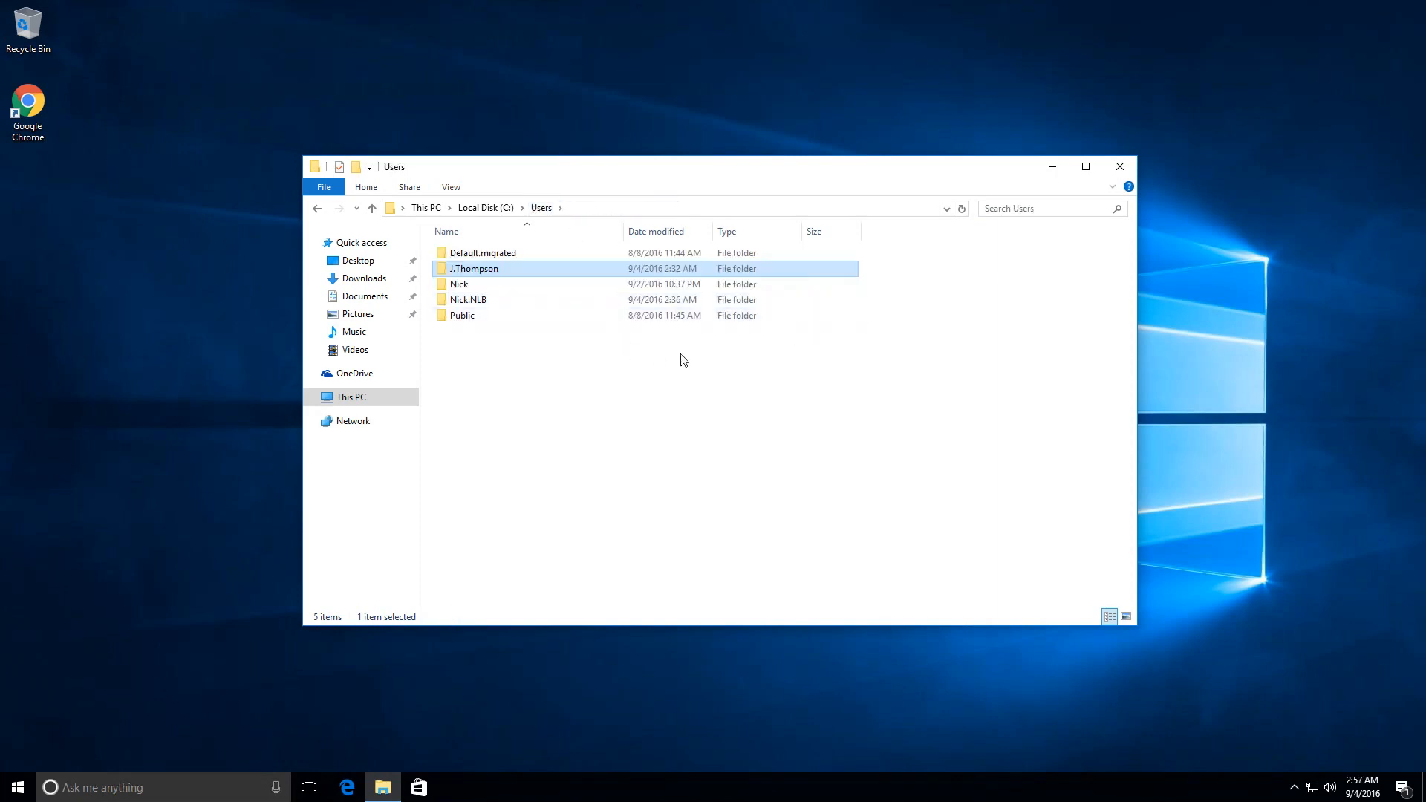
{"action": "mouse_move", "coordinate": [596, 300]}
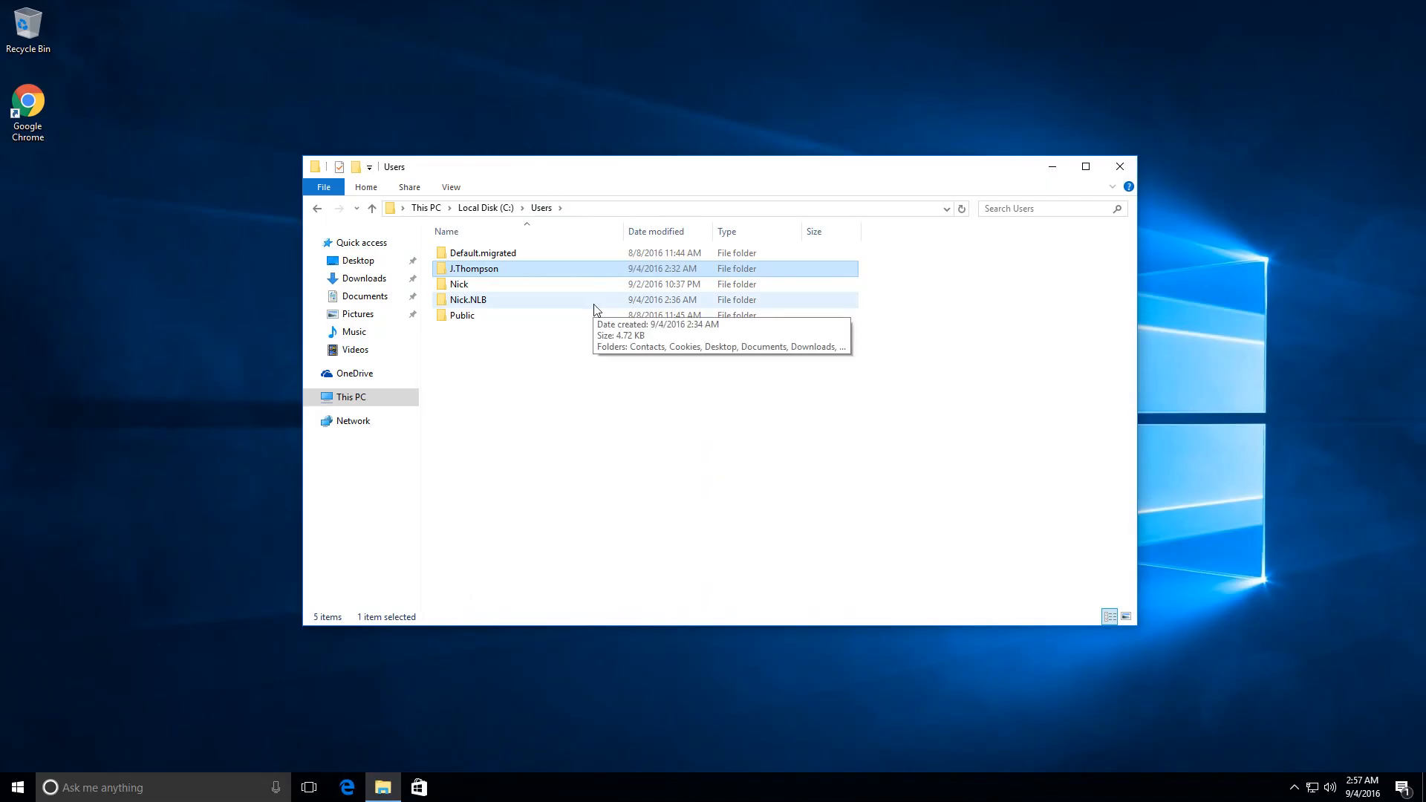
{"action": "mouse_move", "coordinate": [600, 305]}
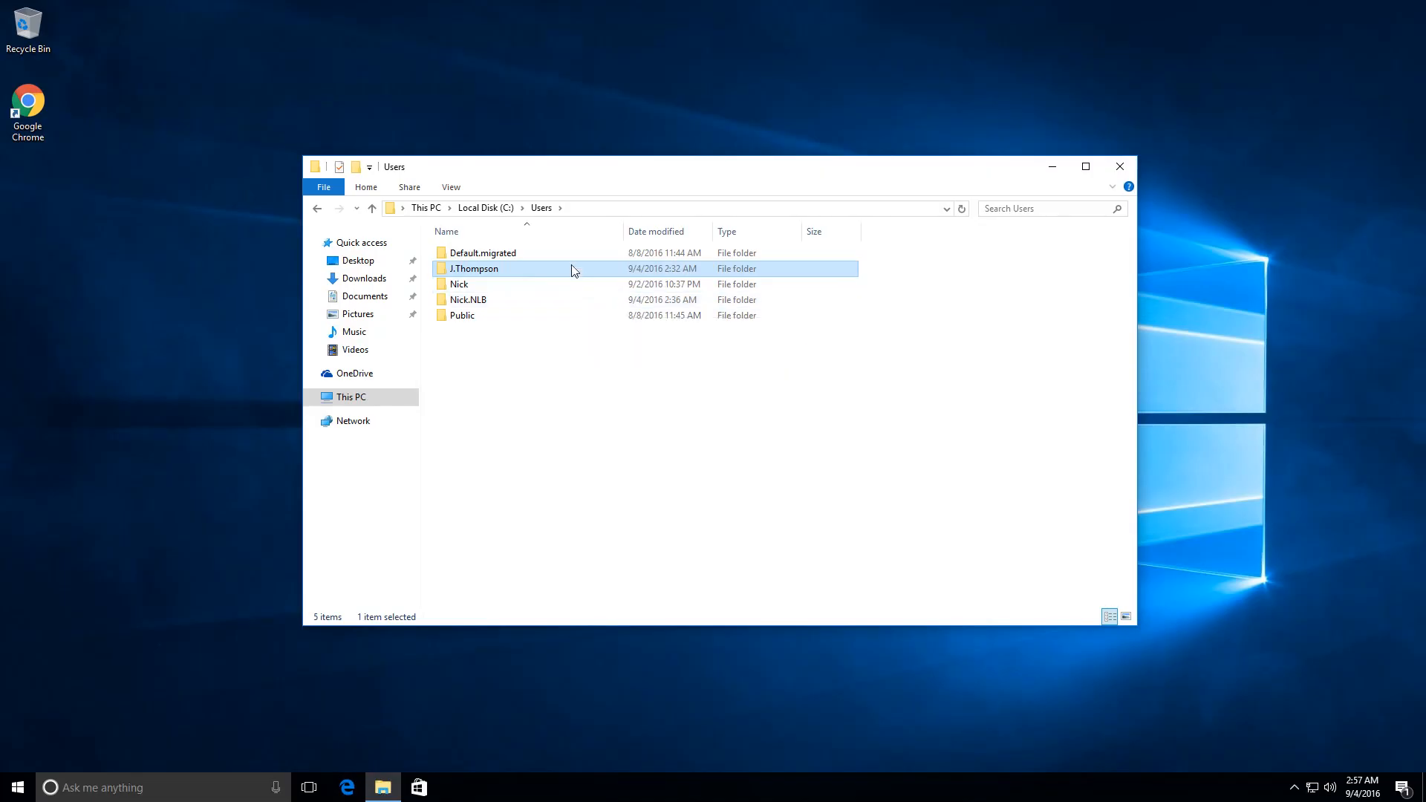
{"action": "mouse_move", "coordinate": [562, 274]}
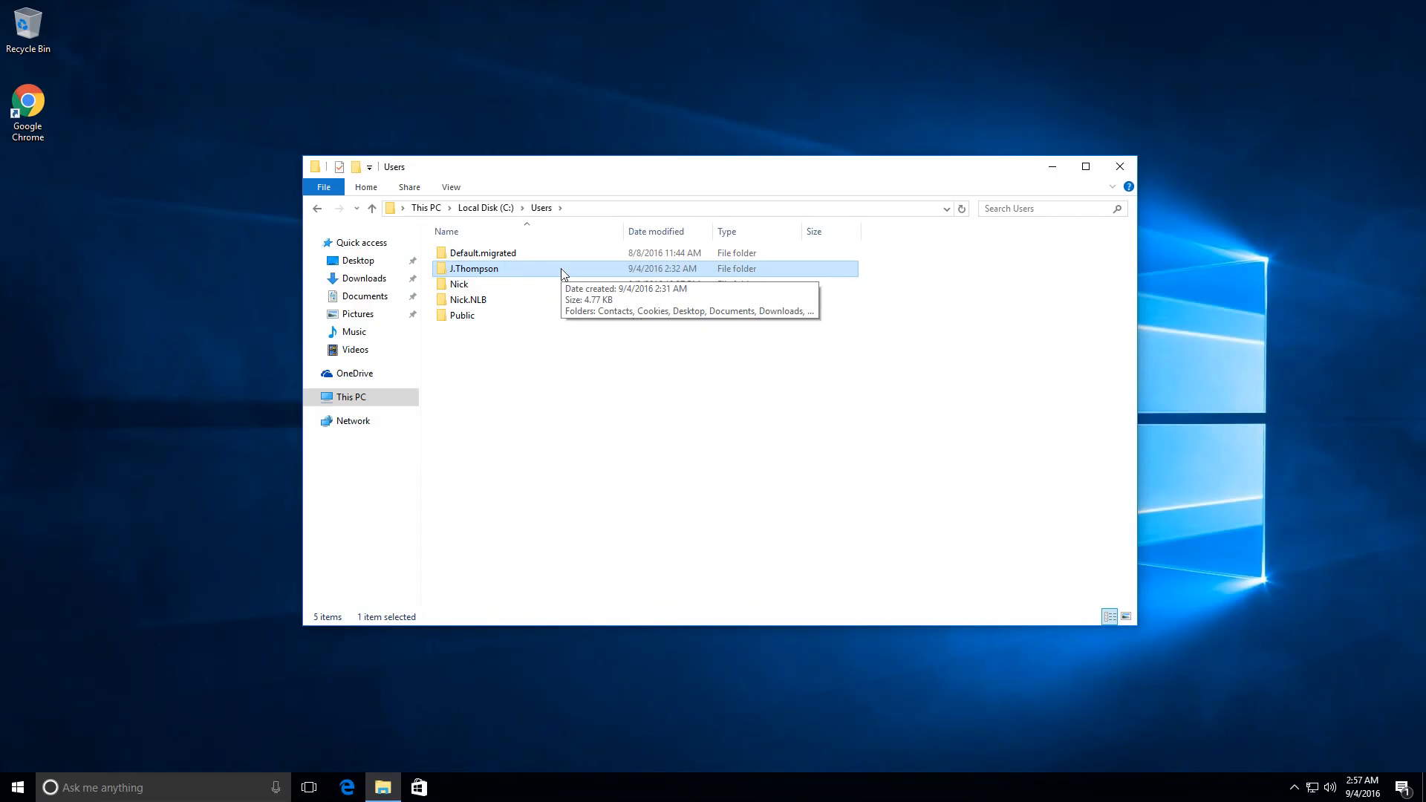
{"action": "mouse_move", "coordinate": [539, 273]}
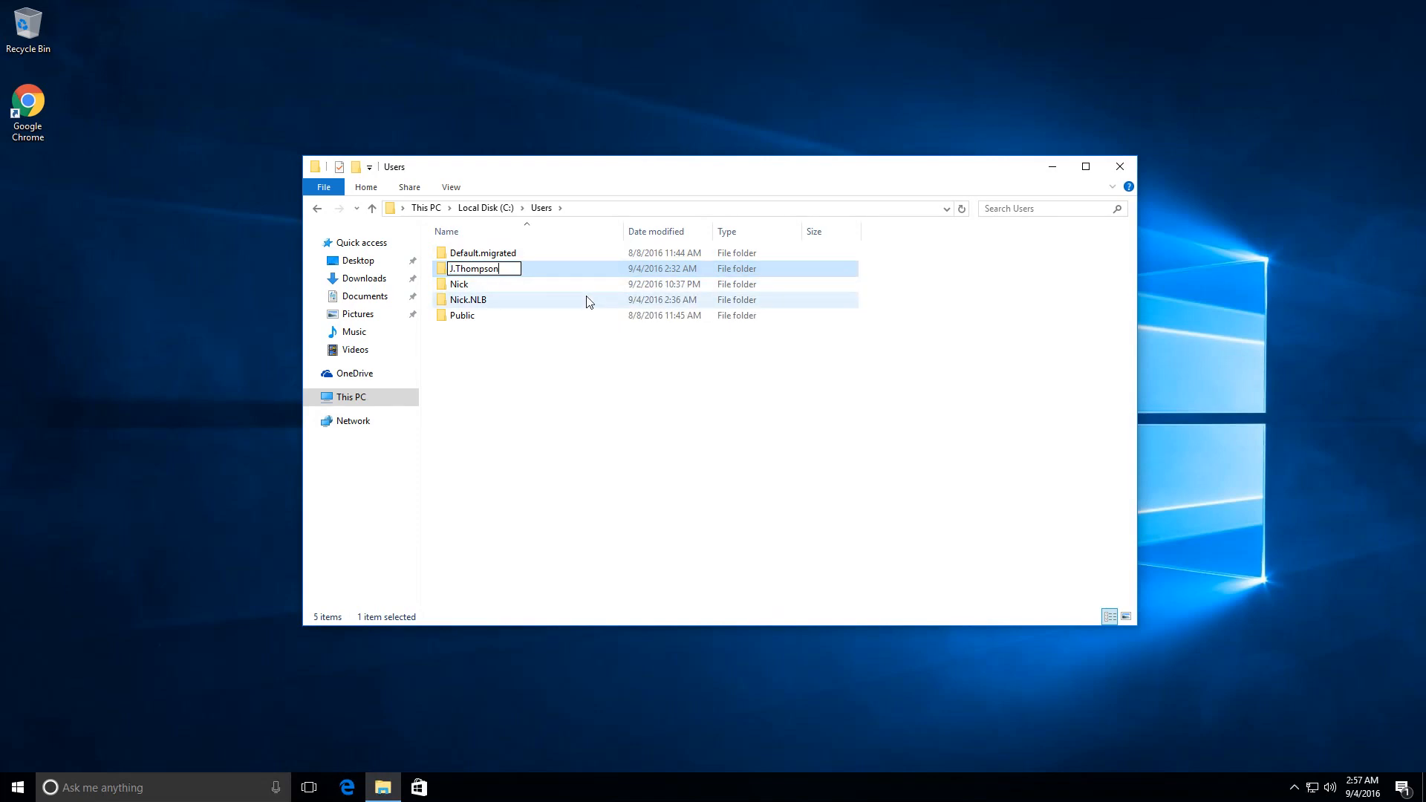
{"action": "type", "text": ".old"}
{"action": "key", "text": "Enter"}
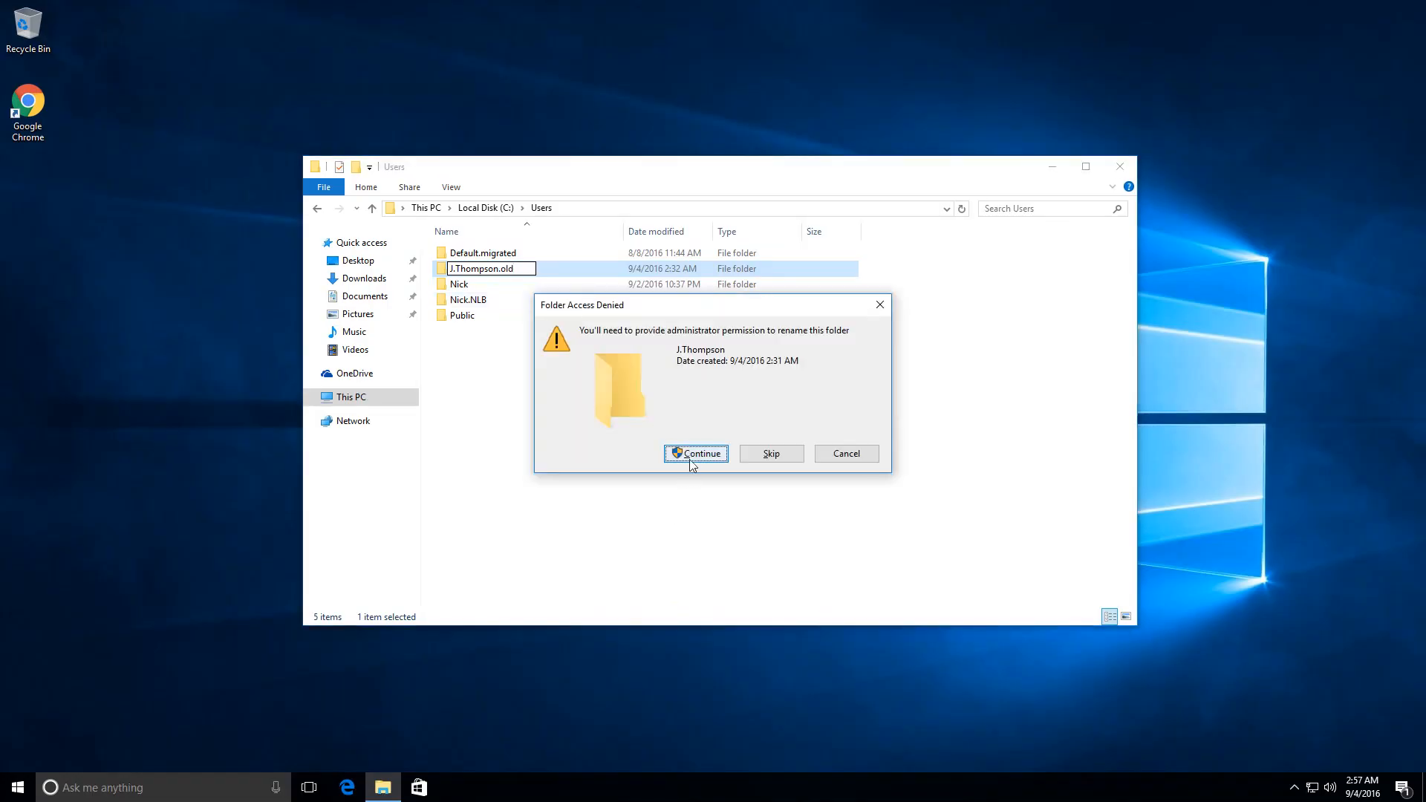
{"action": "left_click", "coordinate": [695, 453]}
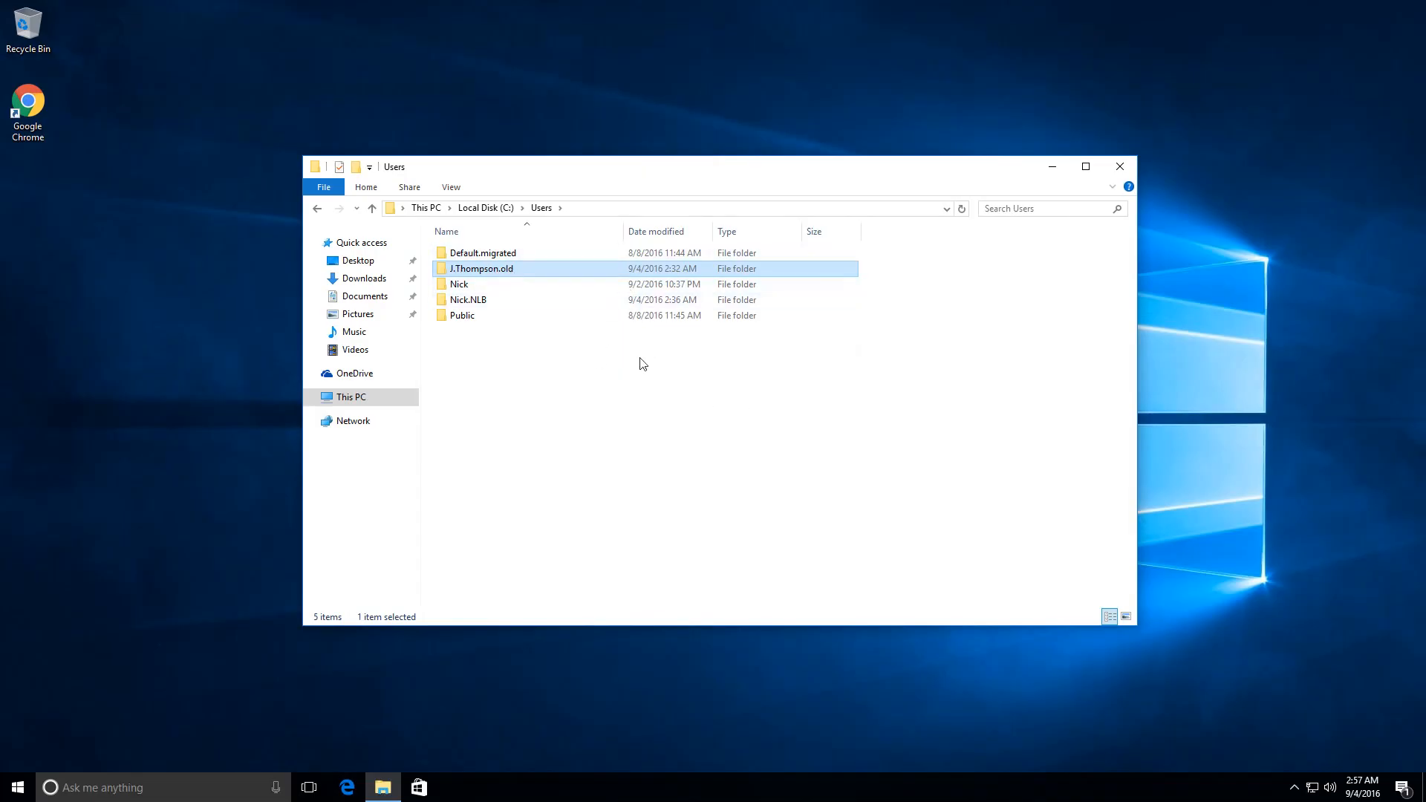
{"action": "mouse_move", "coordinate": [662, 362]}
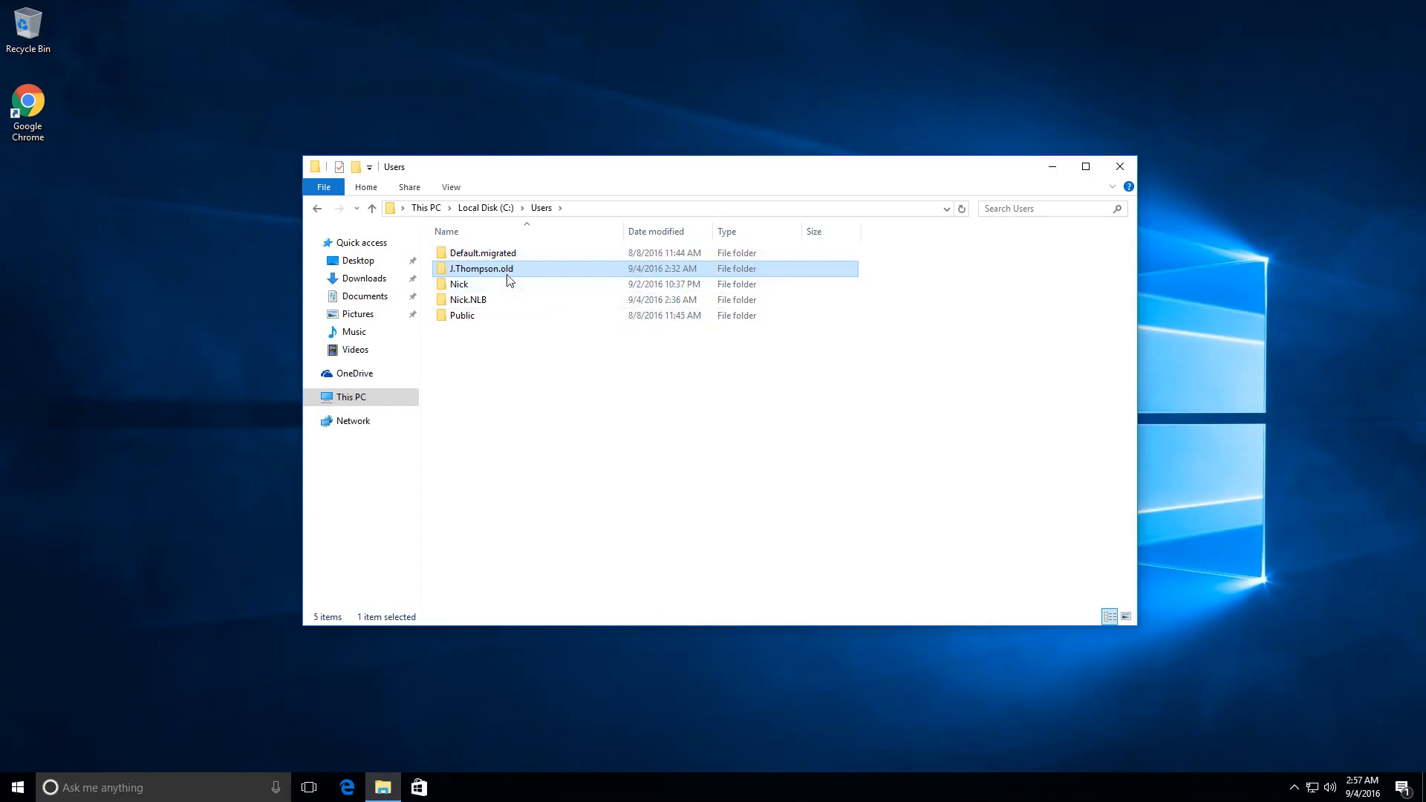
{"action": "mouse_move", "coordinate": [509, 281]}
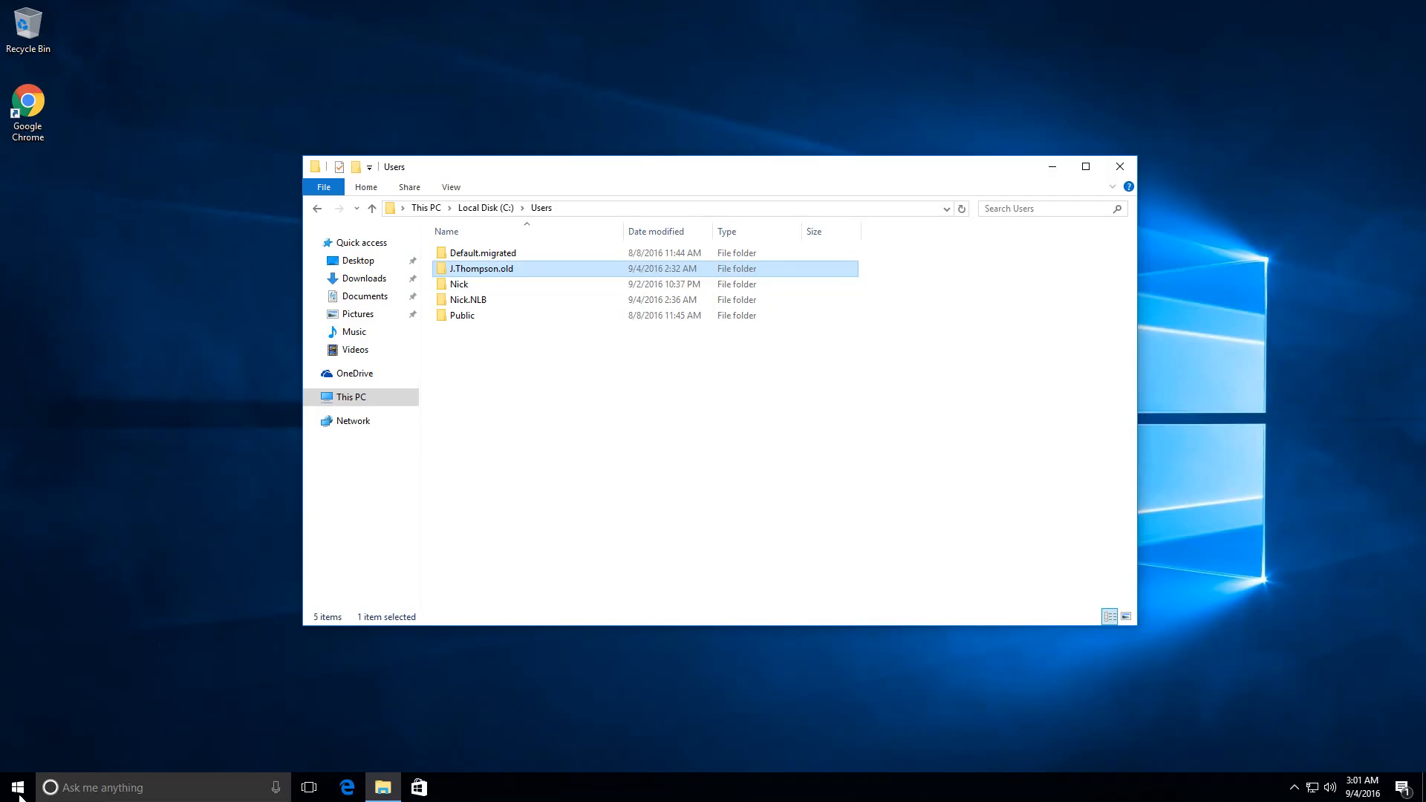
Launch regedit from the Run dialog and accept the UAC prompt.
{"action": "right_click", "coordinate": [15, 787]}
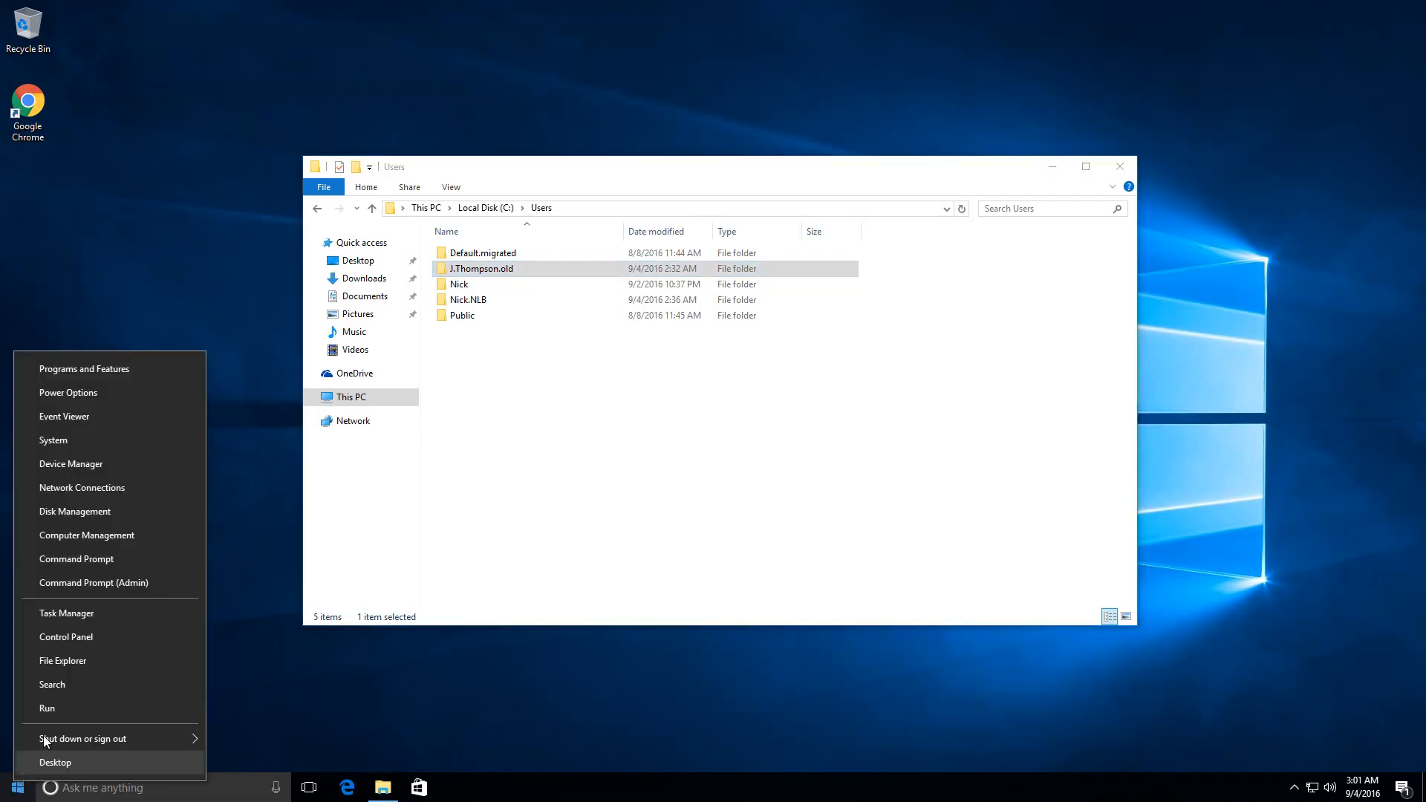
{"action": "left_click", "coordinate": [13, 788]}
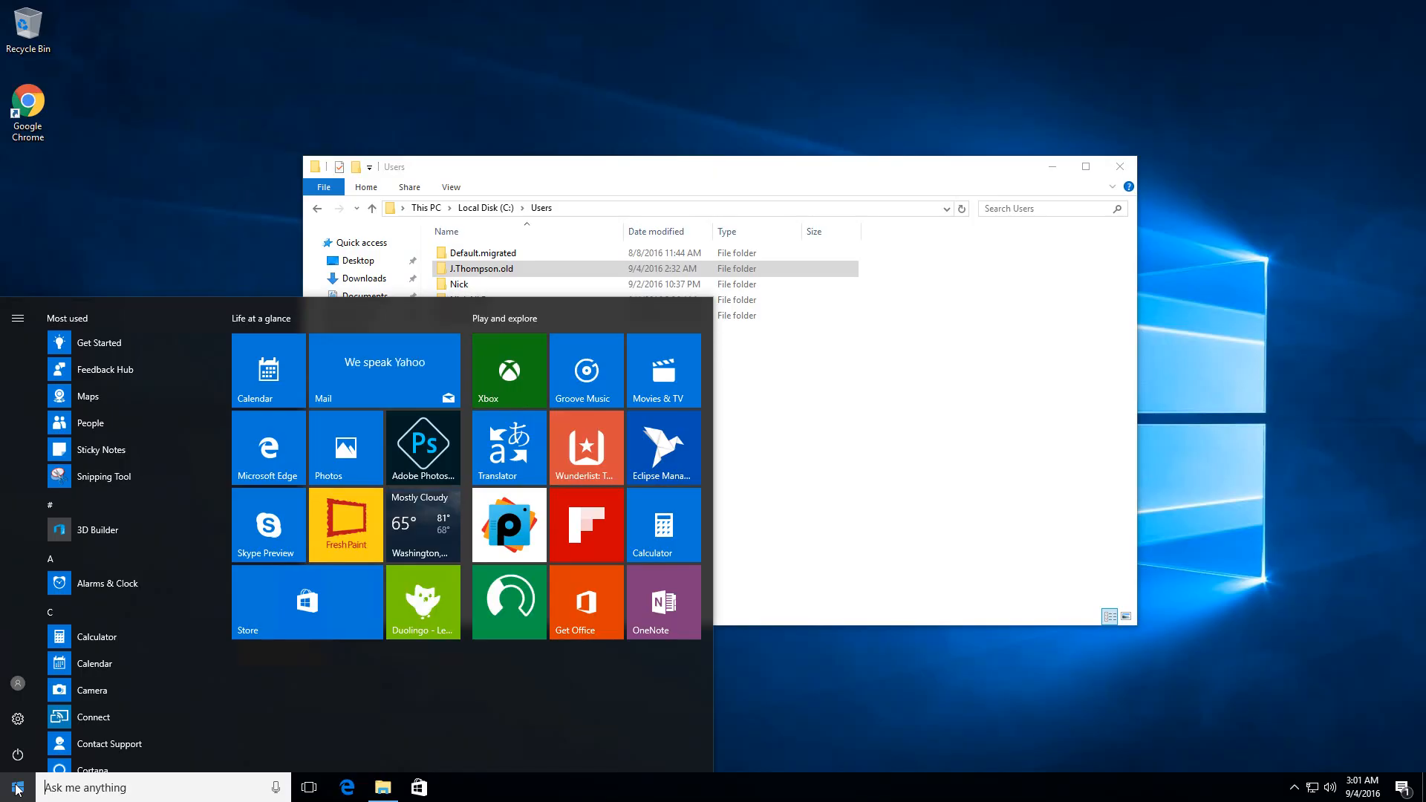
{"action": "right_click", "coordinate": [16, 787]}
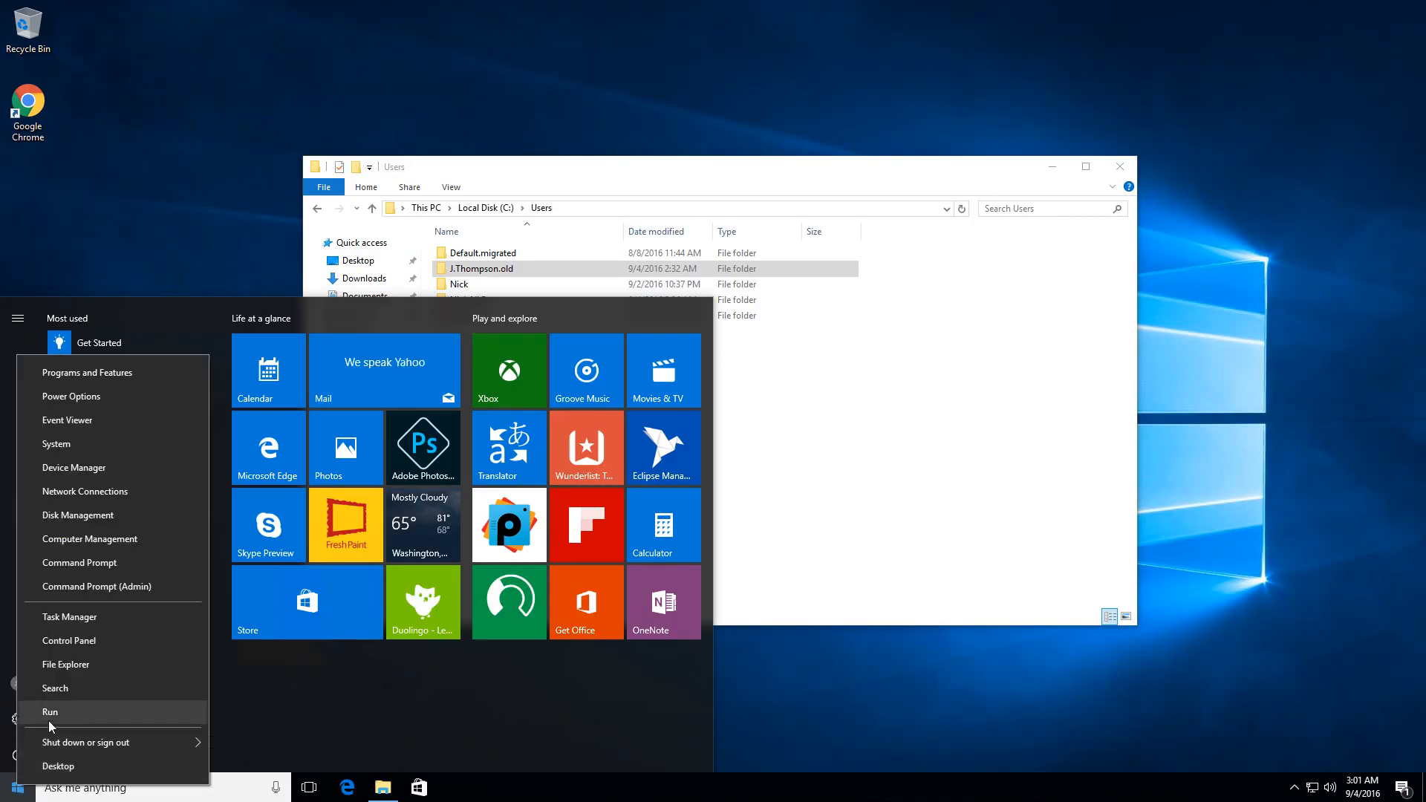
{"action": "left_click", "coordinate": [50, 711]}
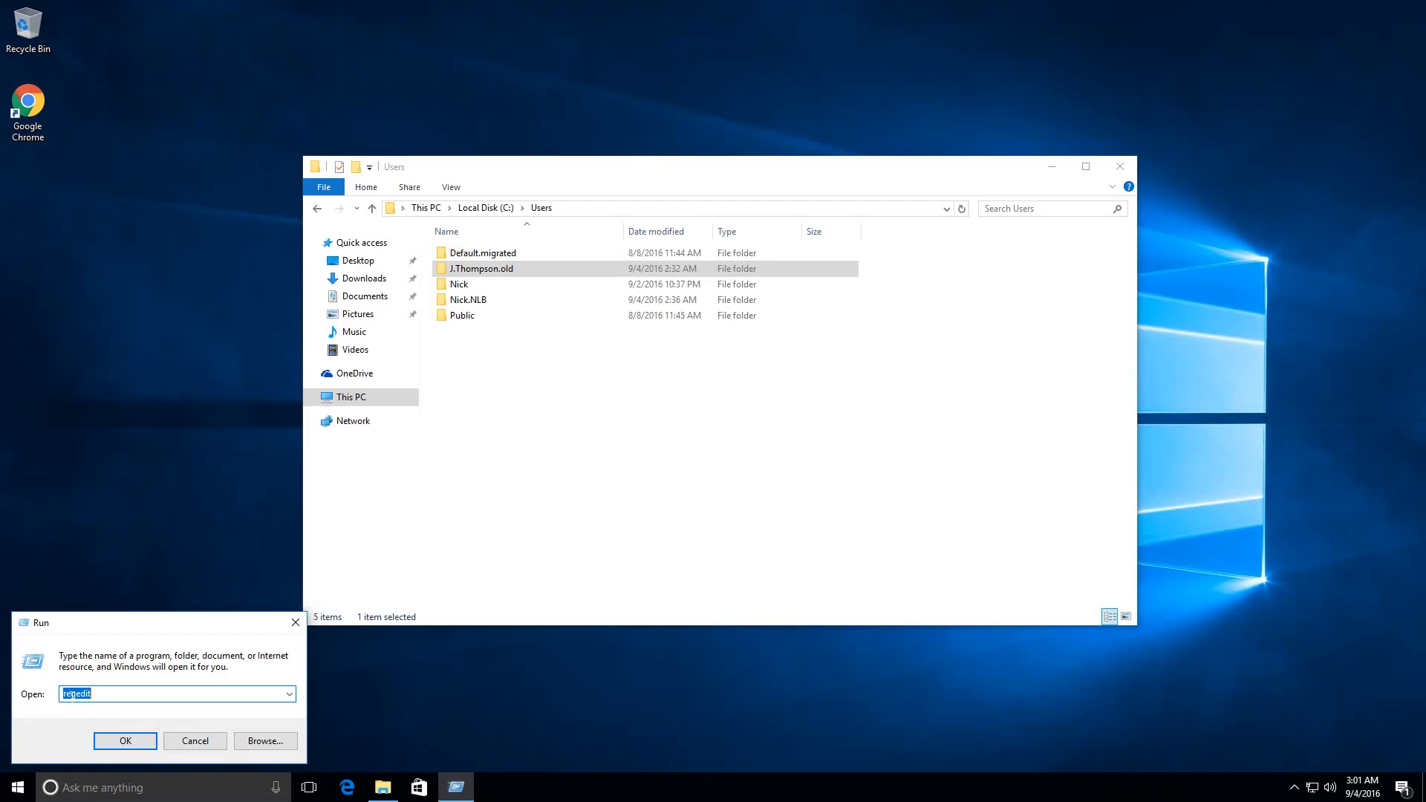
{"action": "left_click", "coordinate": [125, 740]}
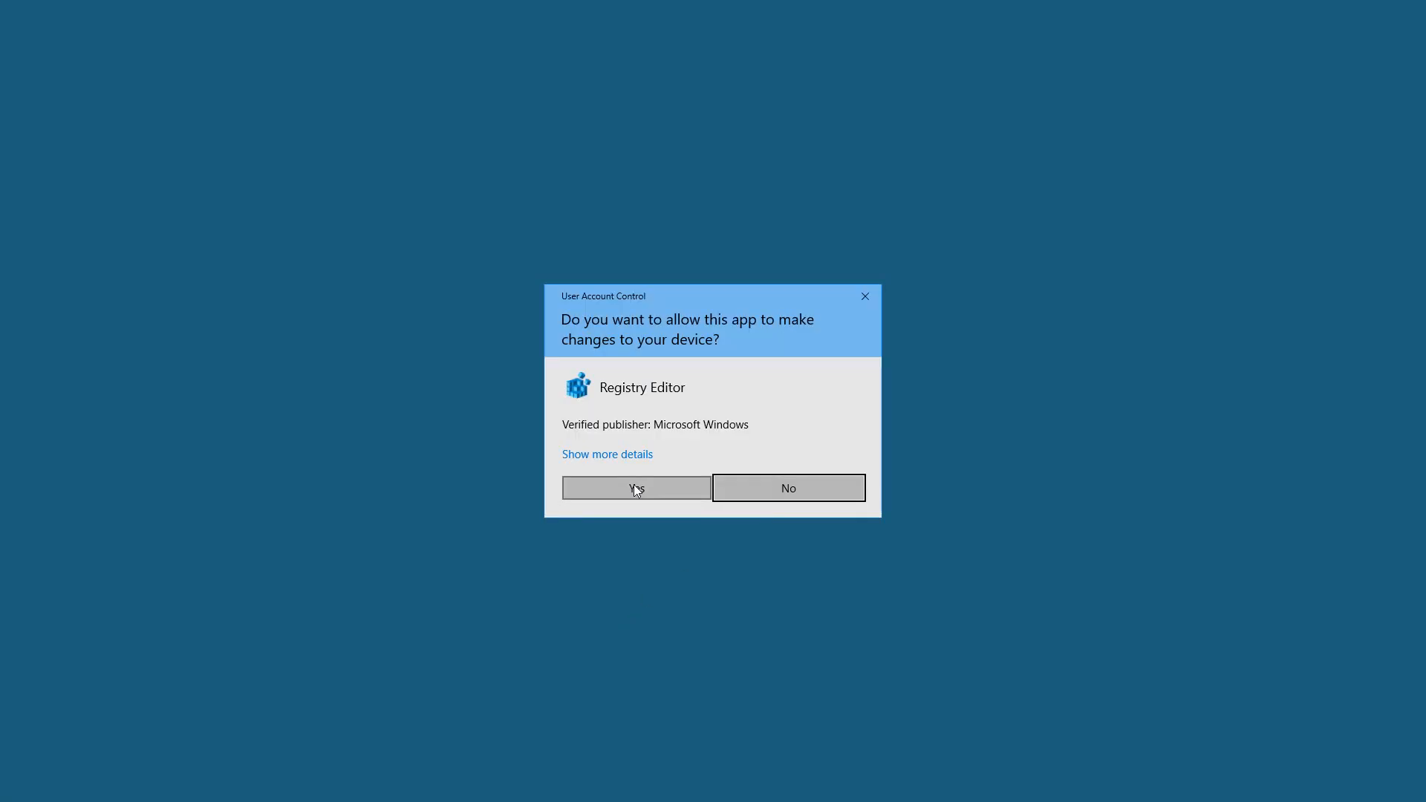
{"action": "left_click", "coordinate": [634, 487]}
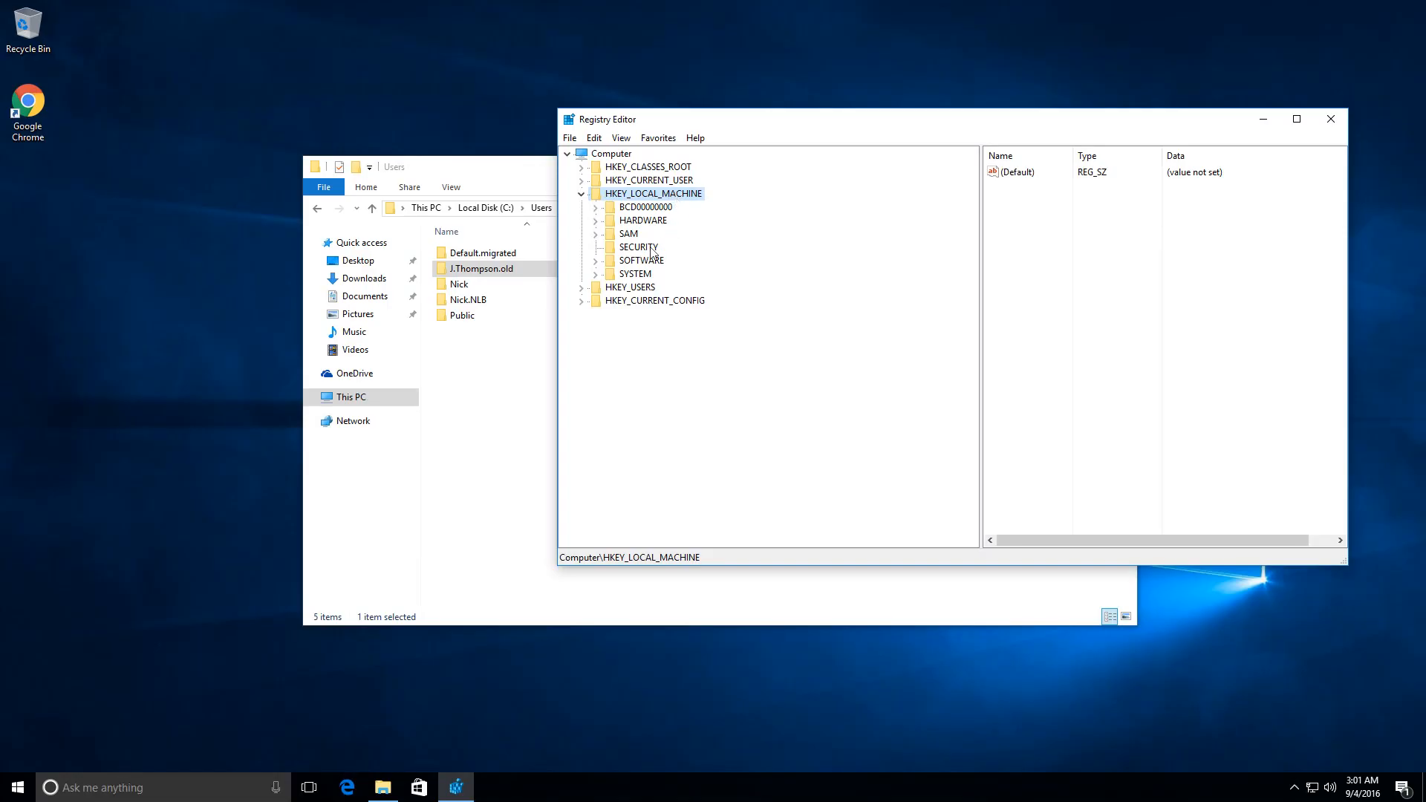
Navigate HKLM\SOFTWARE down to Windows NT\CurrentVersion\ProfileList and expand its SID subkeys.
{"action": "left_click", "coordinate": [580, 259]}
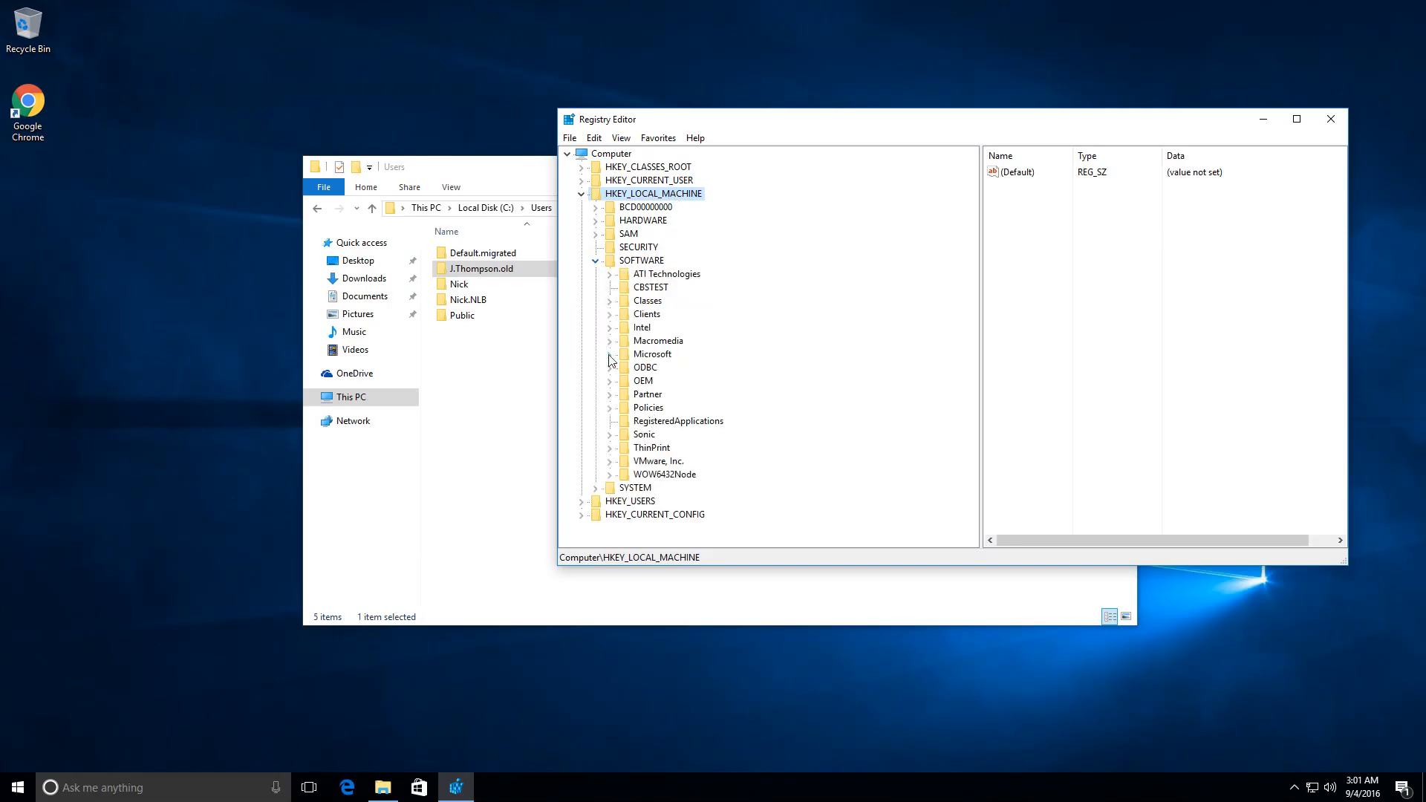
{"action": "scroll", "scroll_direction": "down", "scroll_amount": 3}
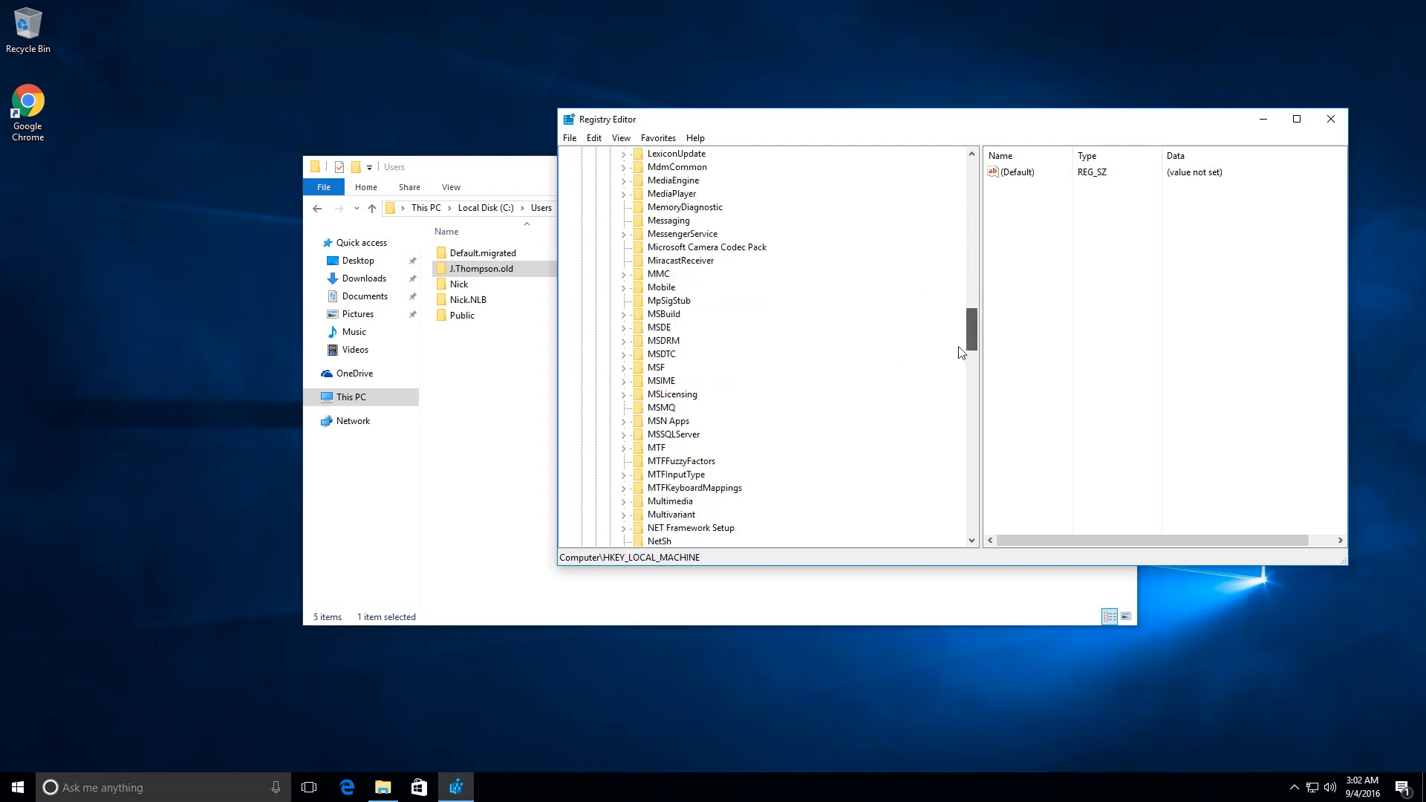
{"action": "scroll", "scroll_direction": "down", "scroll_amount": 3}
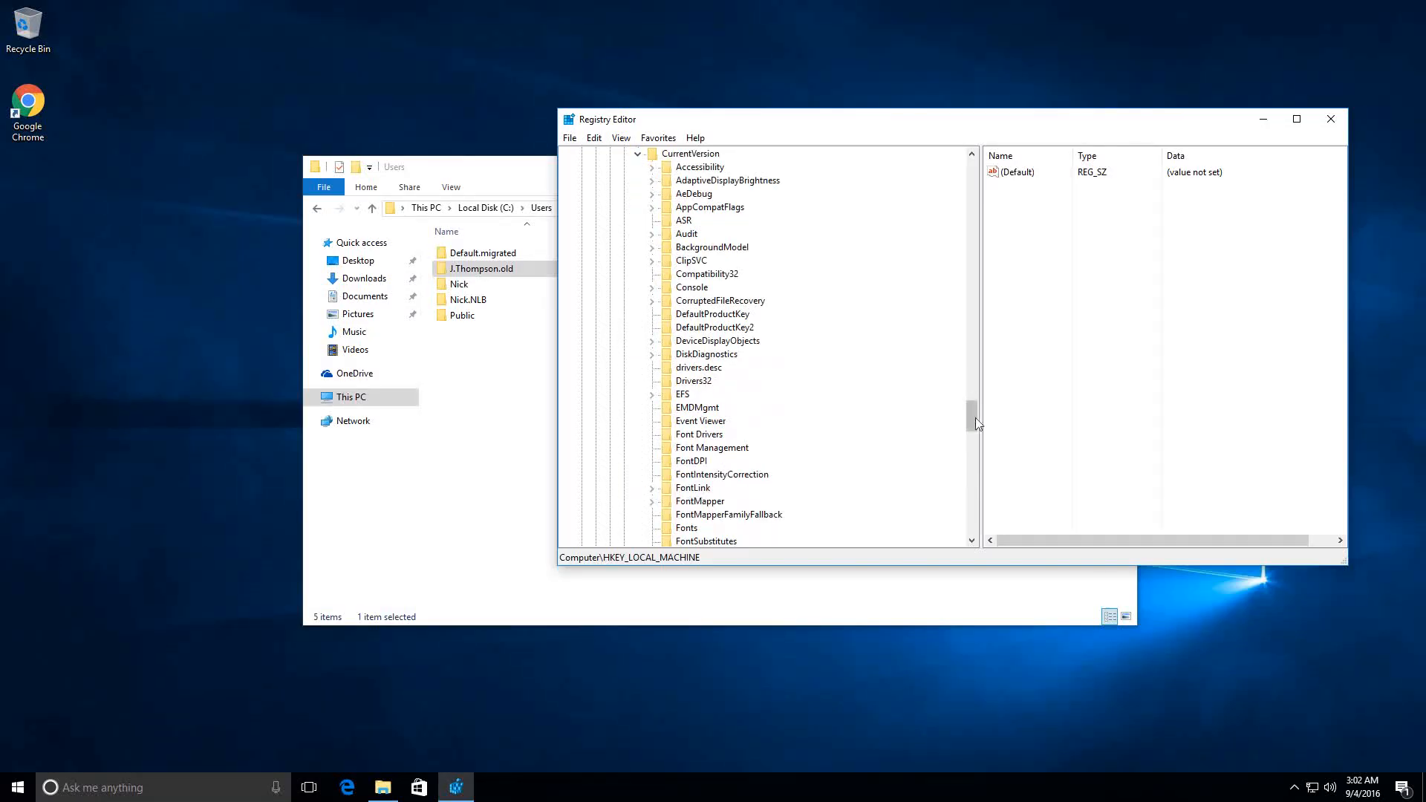
{"action": "scroll", "scroll_direction": "down", "scroll_amount": 3}
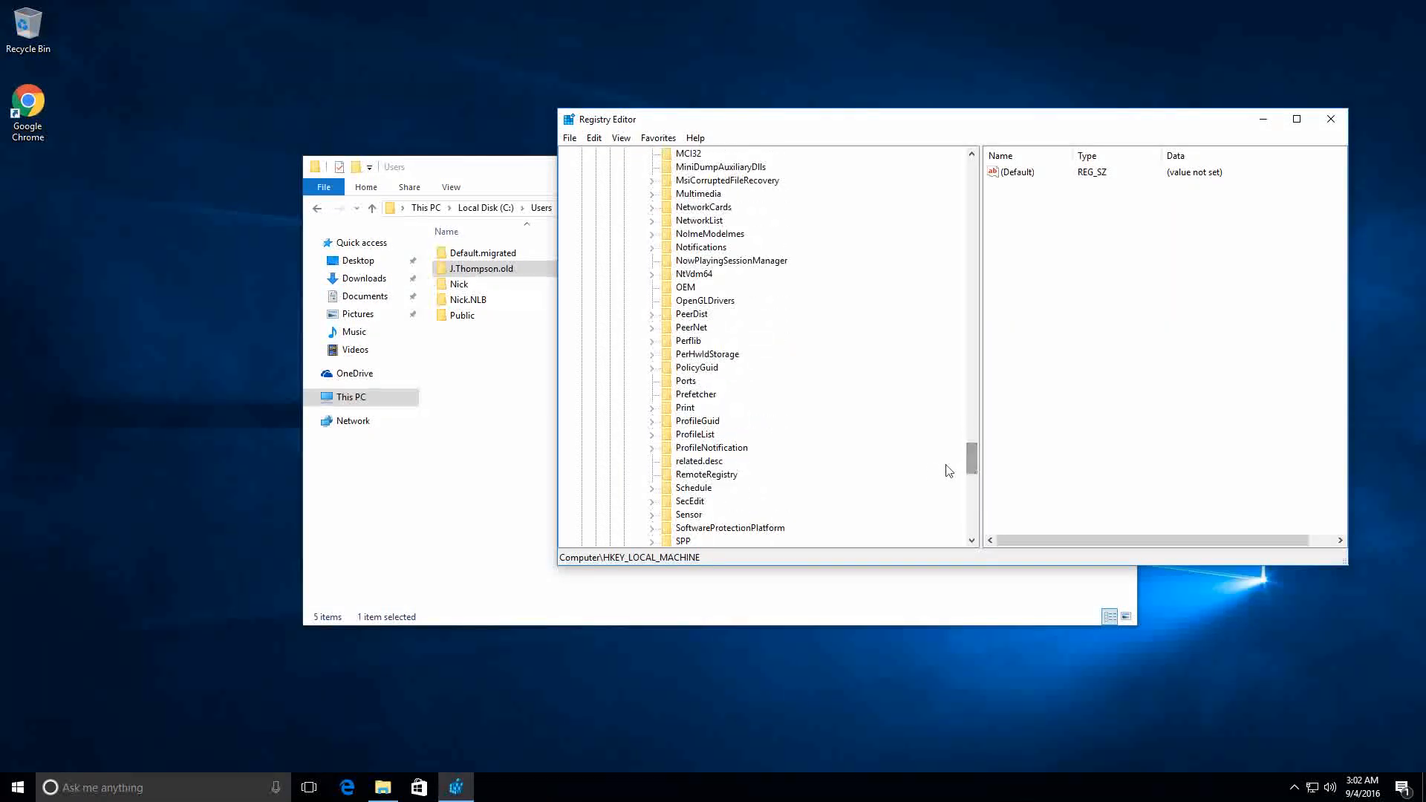
{"action": "left_click", "coordinate": [695, 434]}
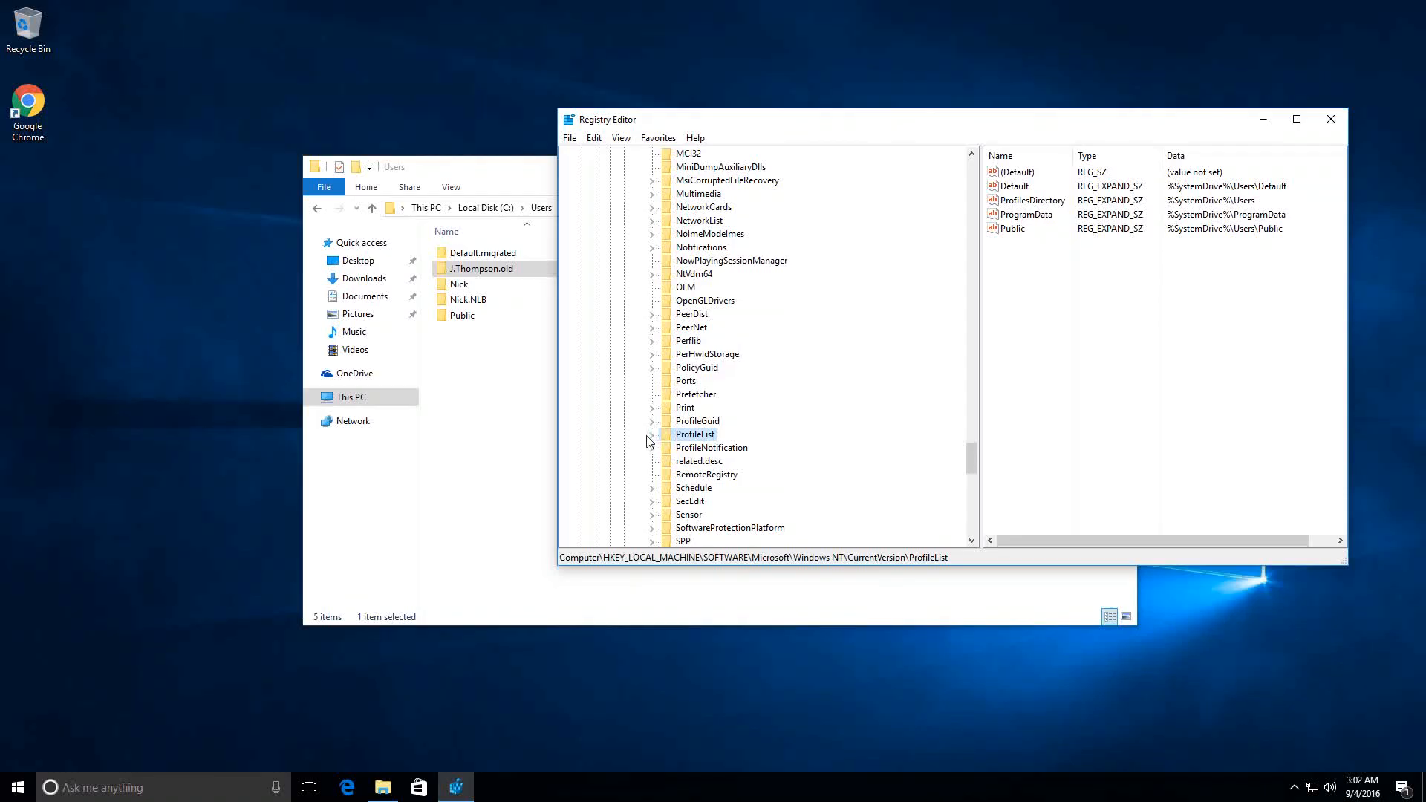
{"action": "left_click", "coordinate": [652, 433]}
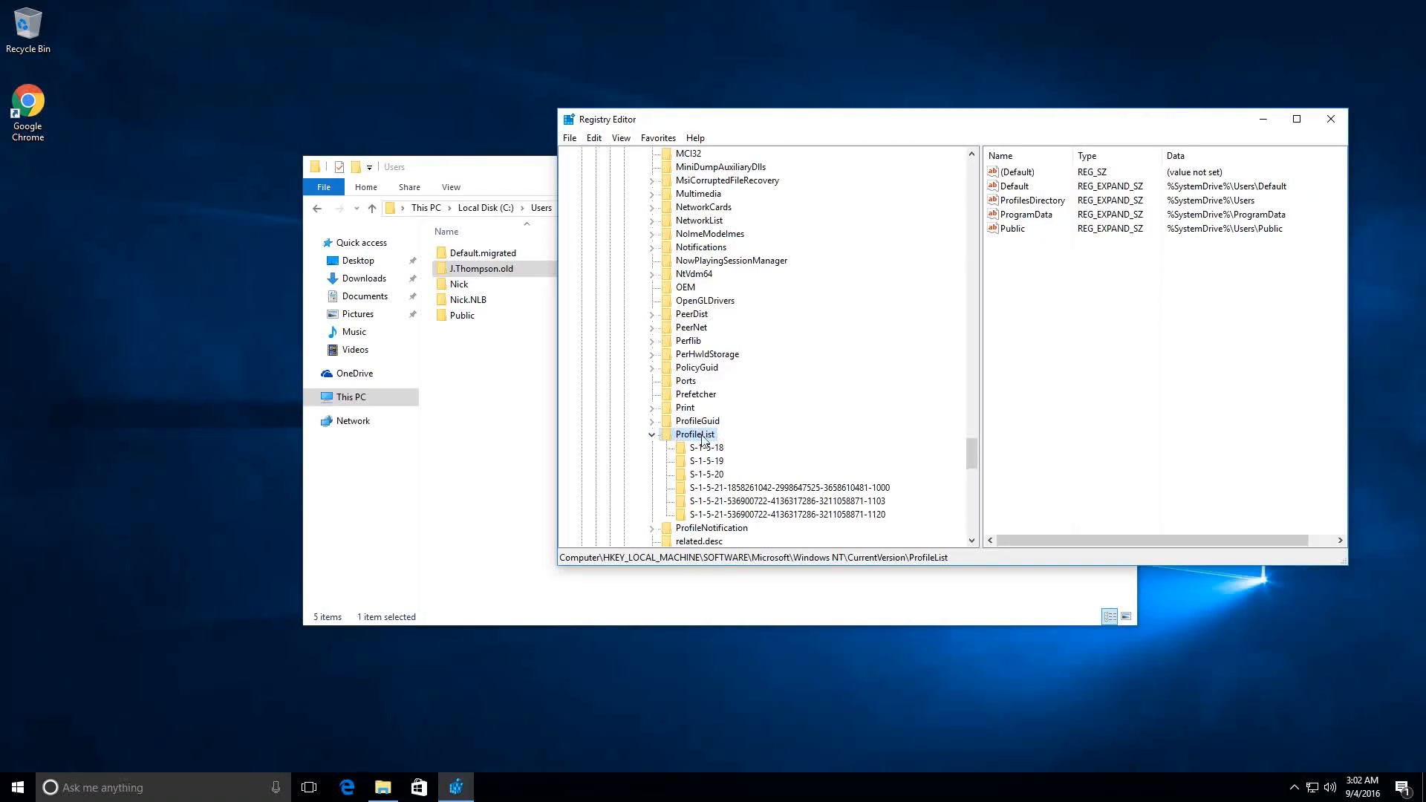
{"action": "mouse_move", "coordinate": [743, 493]}
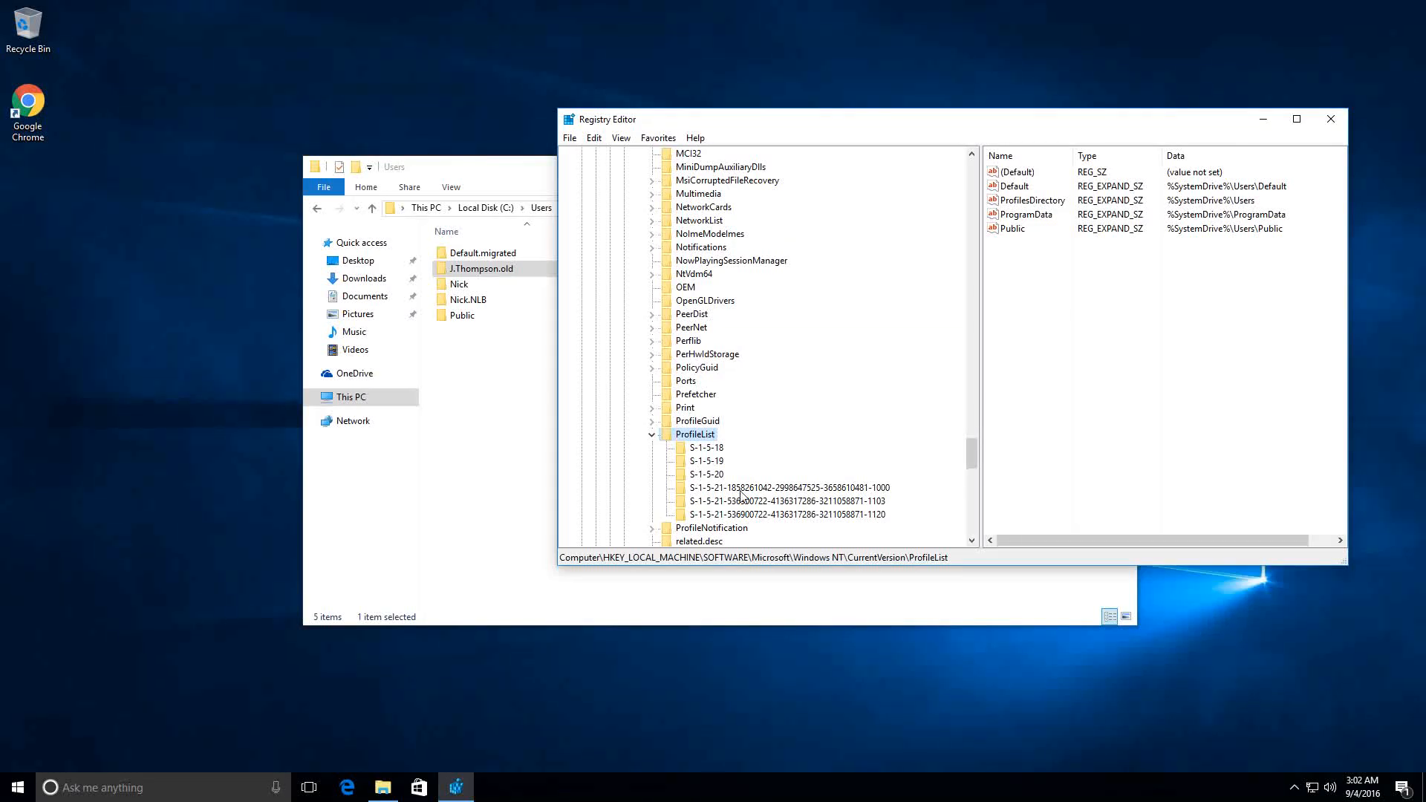
{"action": "left_click", "coordinate": [787, 487]}
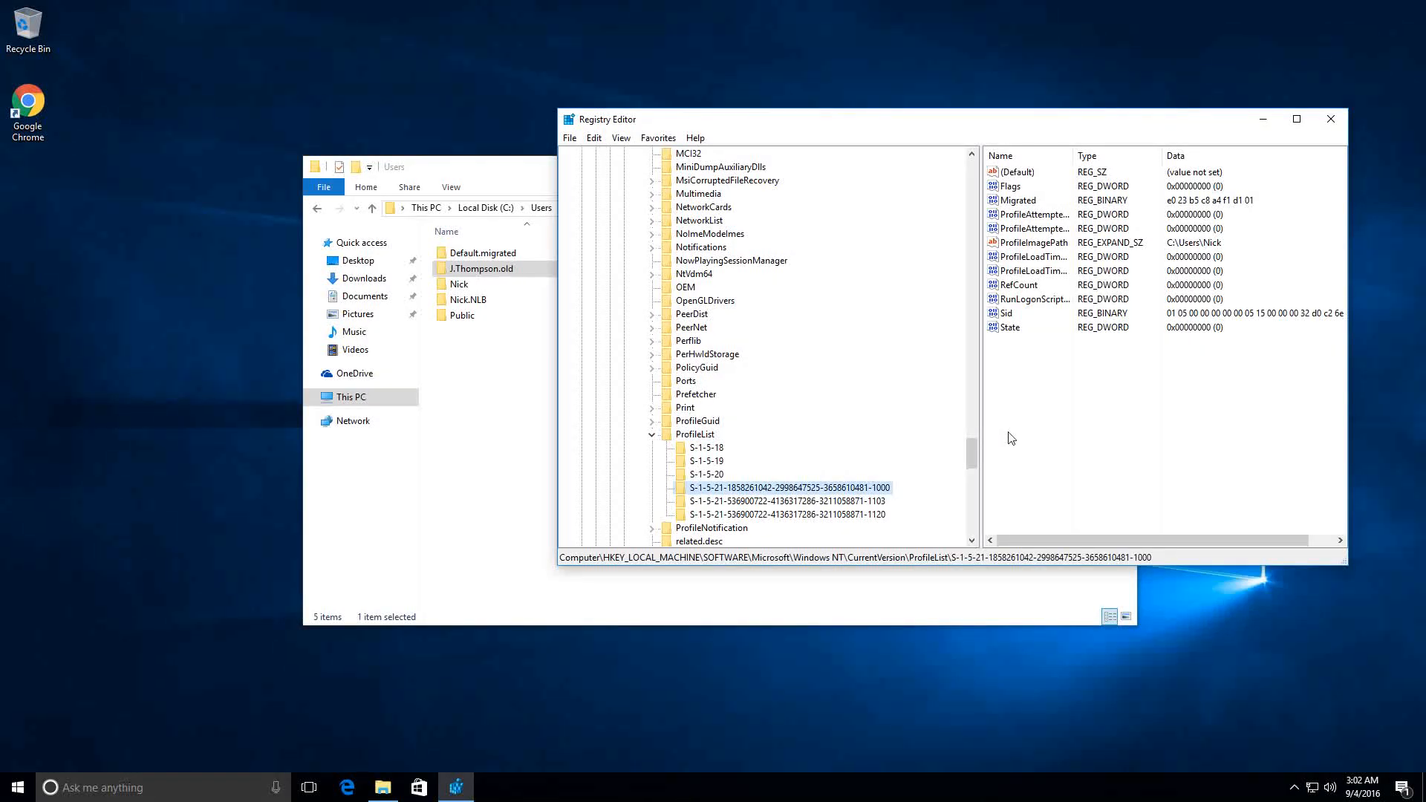
{"action": "mouse_move", "coordinate": [1032, 419]}
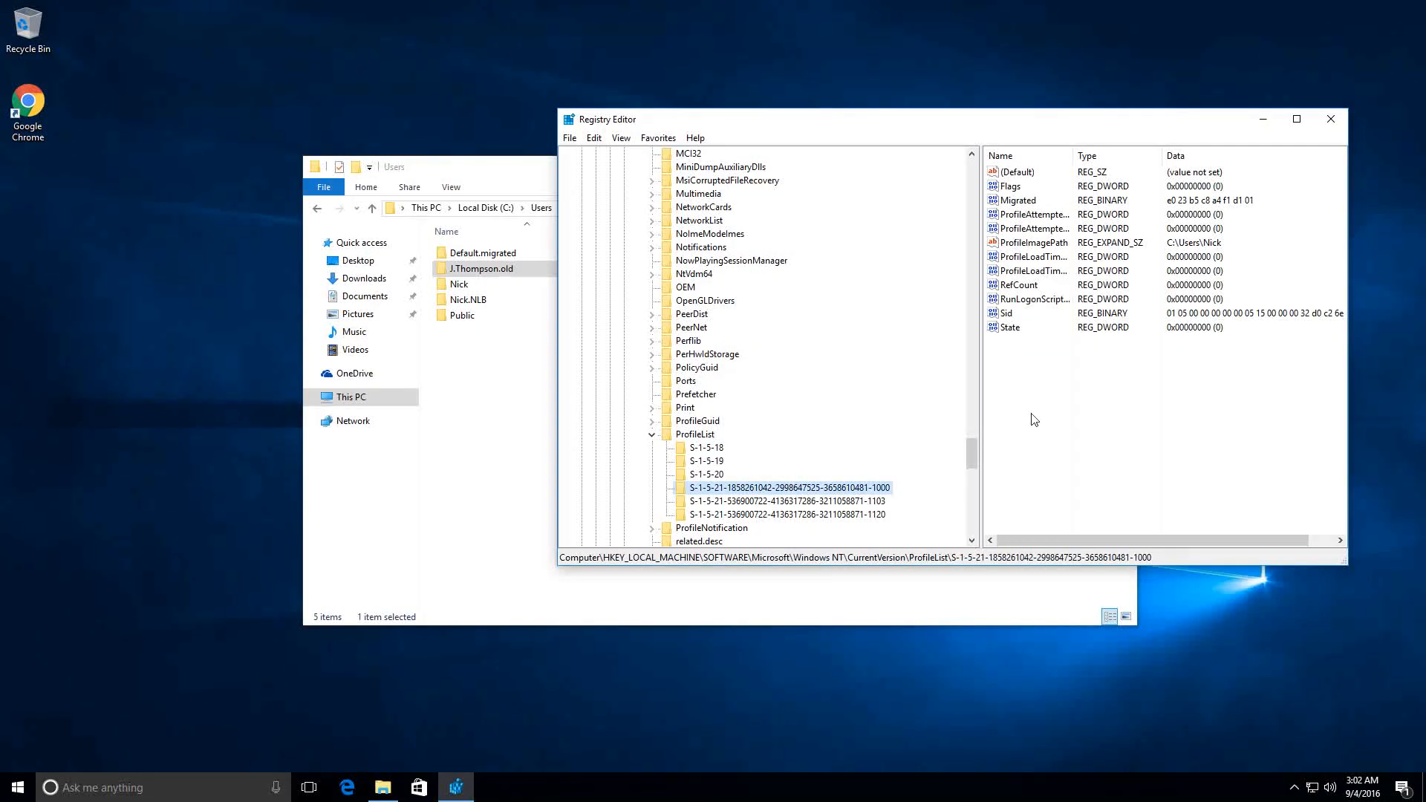
{"action": "left_click", "coordinate": [1027, 242]}
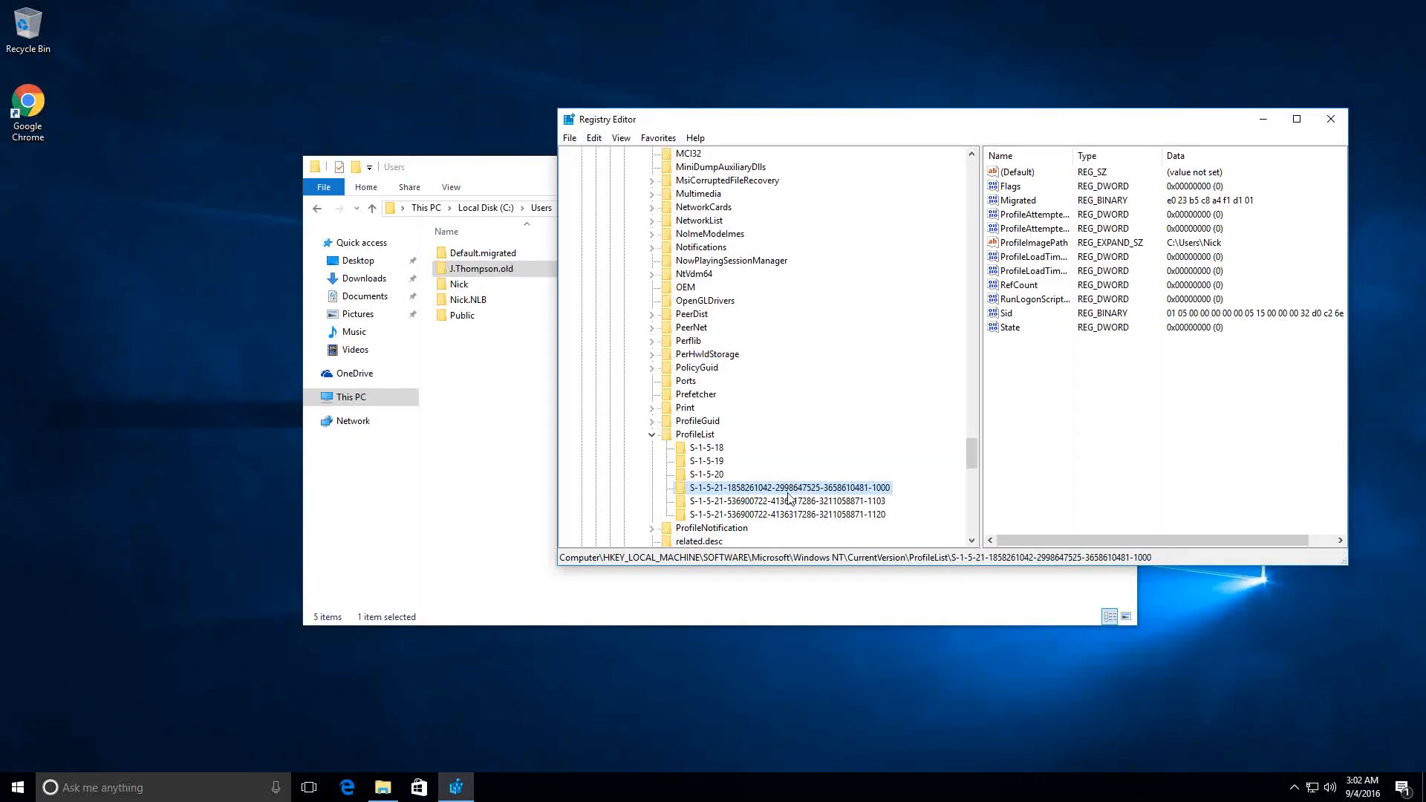
{"action": "mouse_move", "coordinate": [1178, 367]}
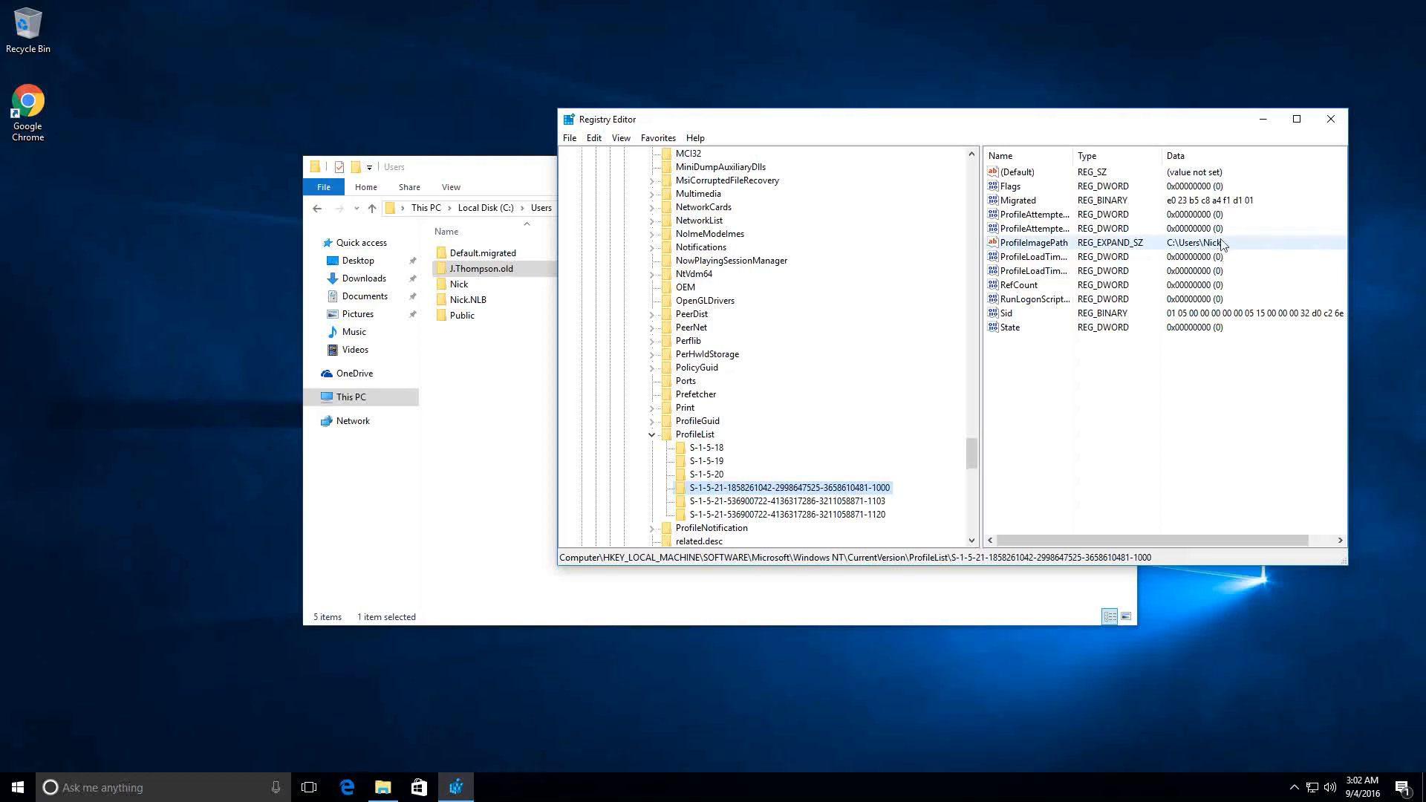
{"action": "left_click", "coordinate": [787, 500]}
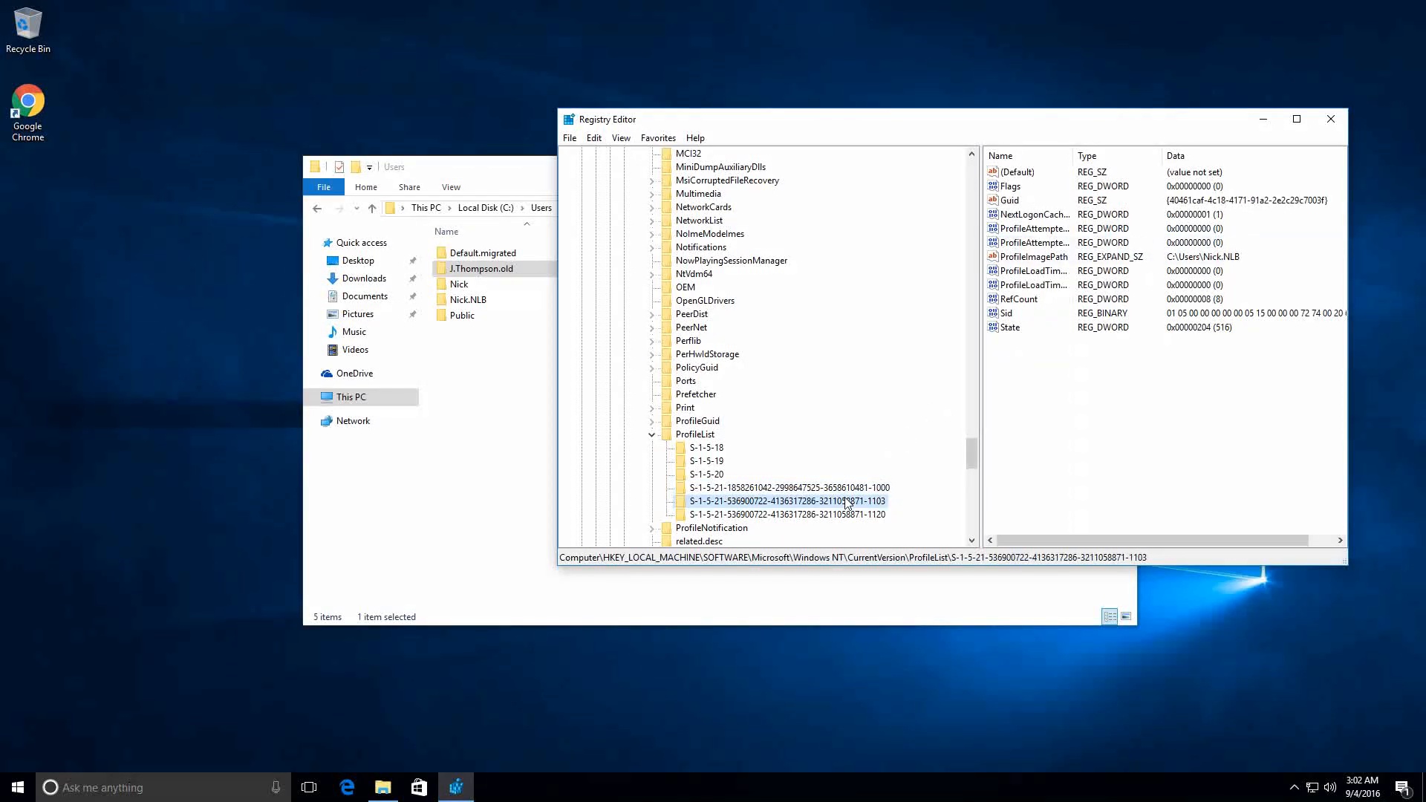
{"action": "left_click", "coordinate": [1032, 257]}
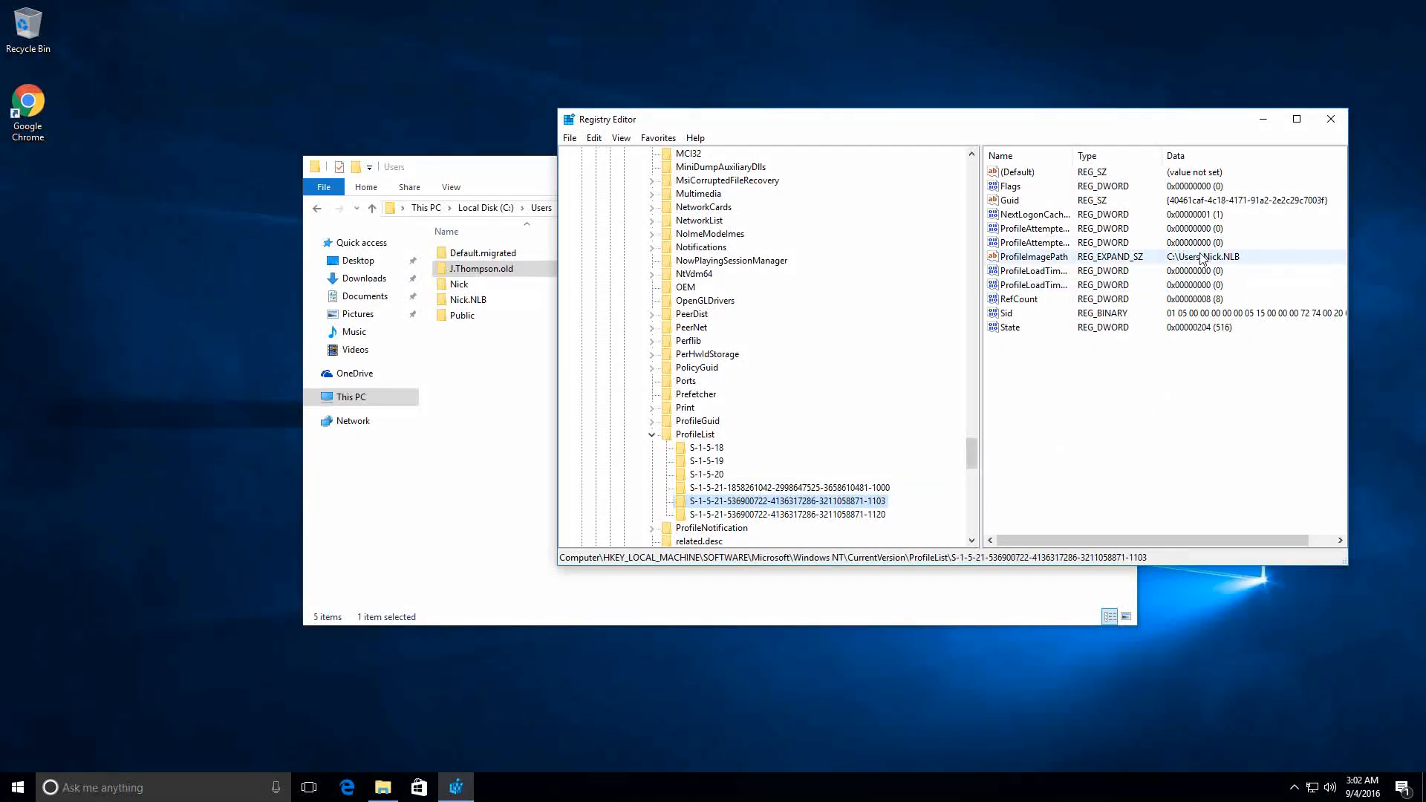
{"action": "mouse_move", "coordinate": [1218, 266]}
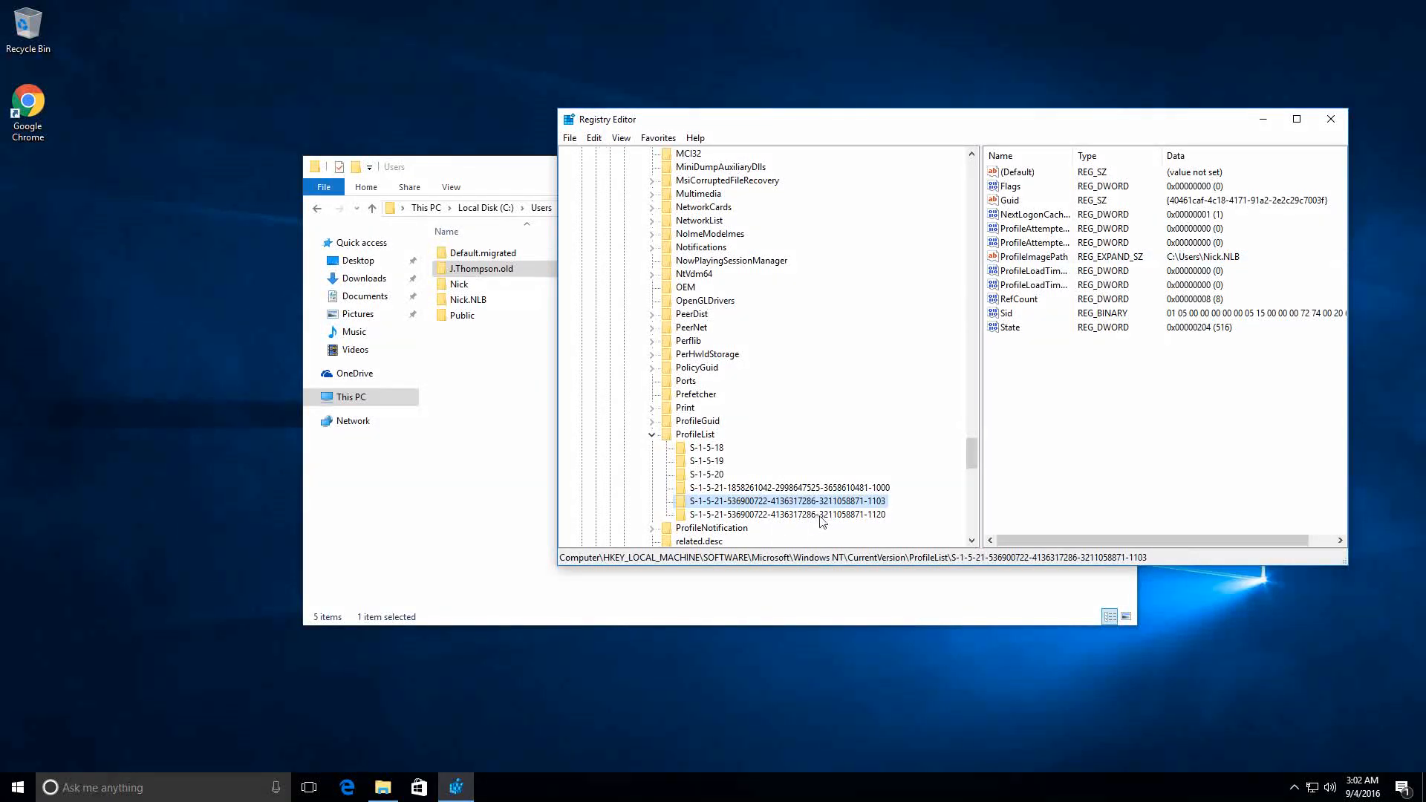
{"action": "left_click", "coordinate": [784, 514]}
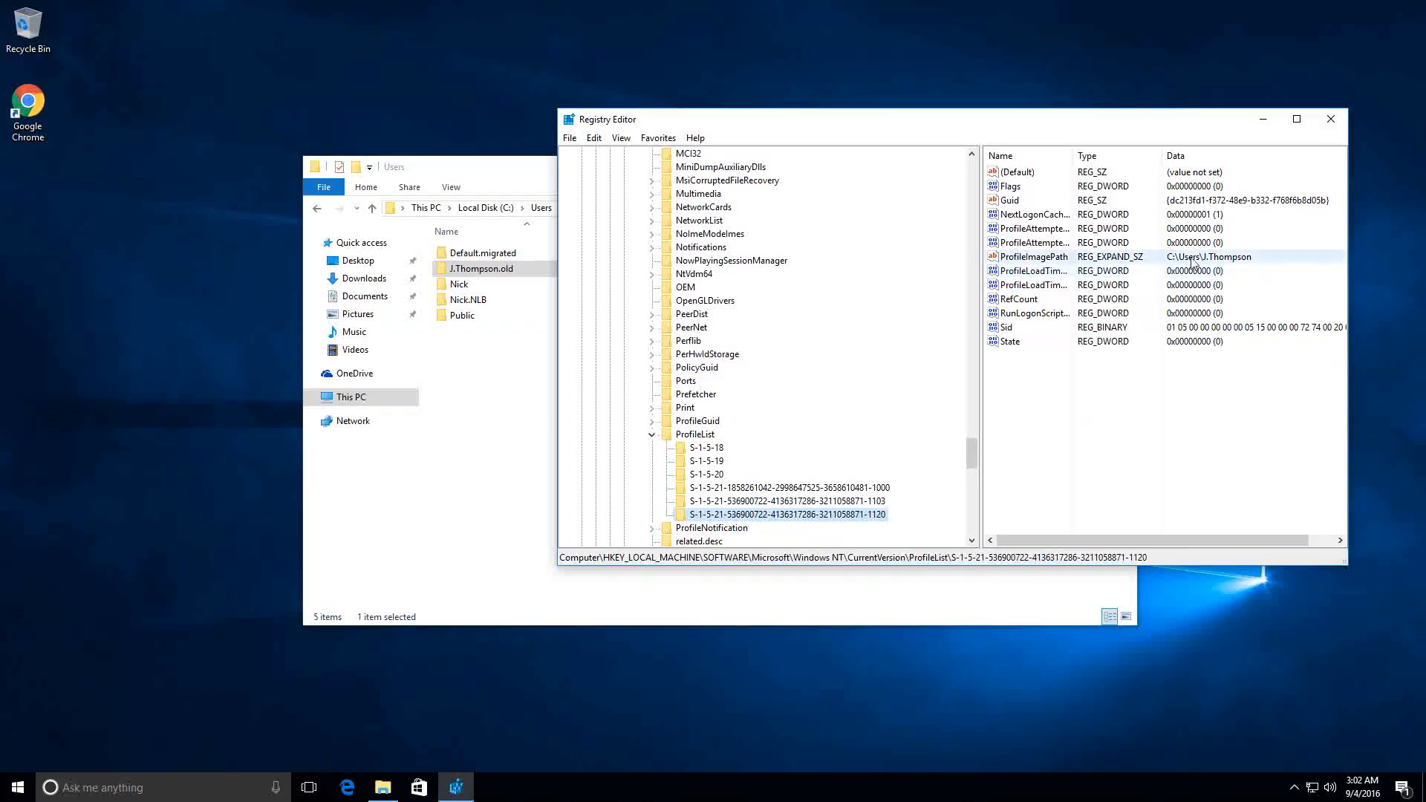
{"action": "left_click", "coordinate": [1033, 257]}
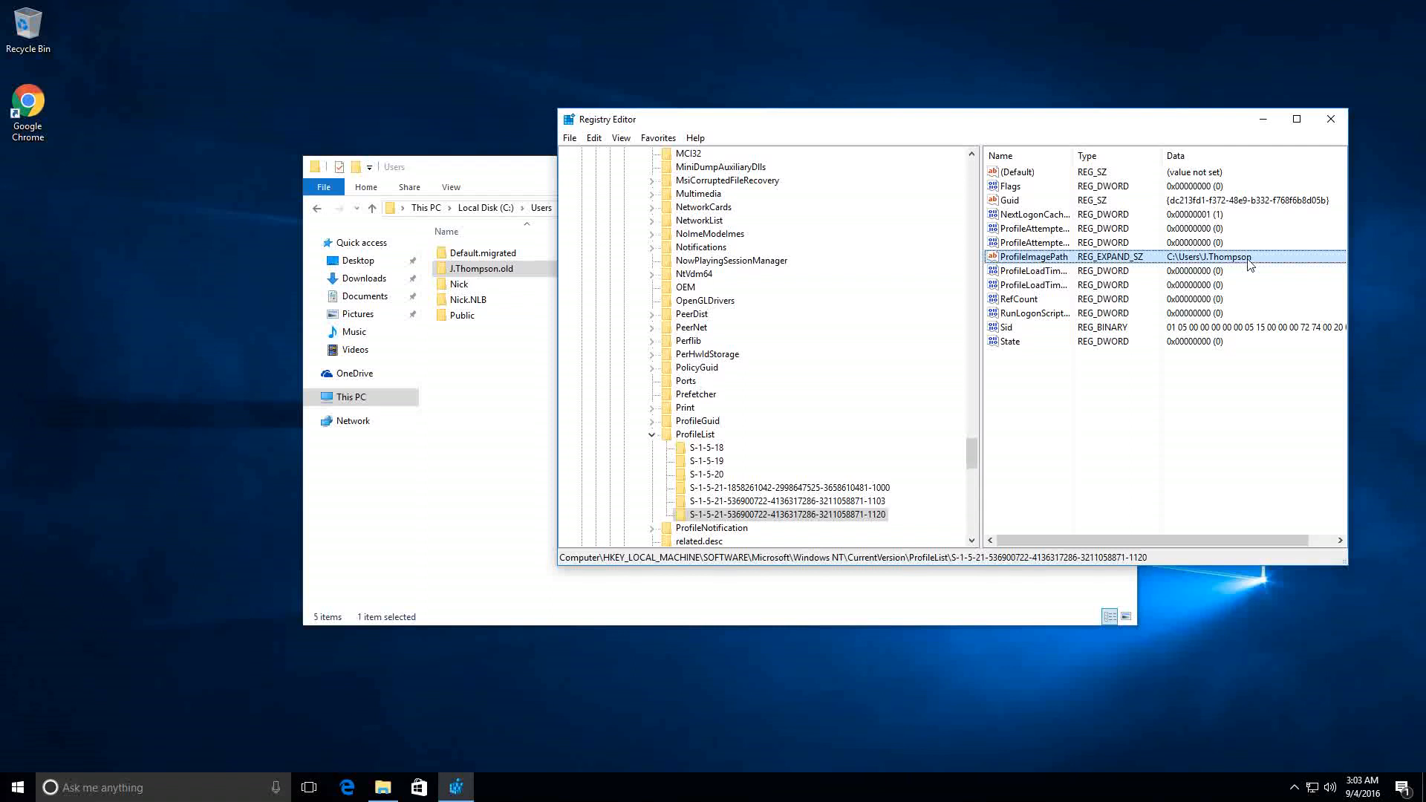
{"action": "mouse_move", "coordinate": [1237, 267]}
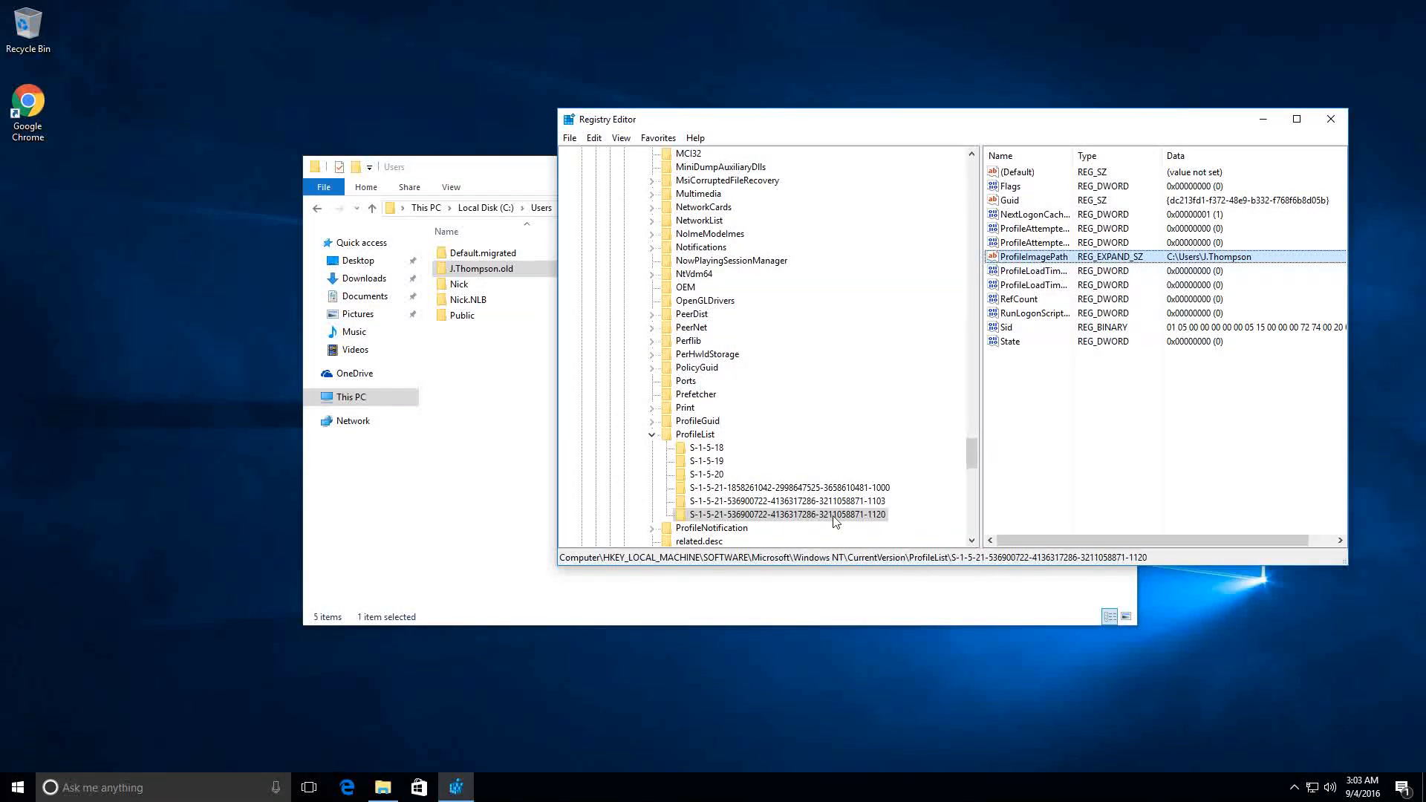
{"action": "right_click", "coordinate": [773, 514]}
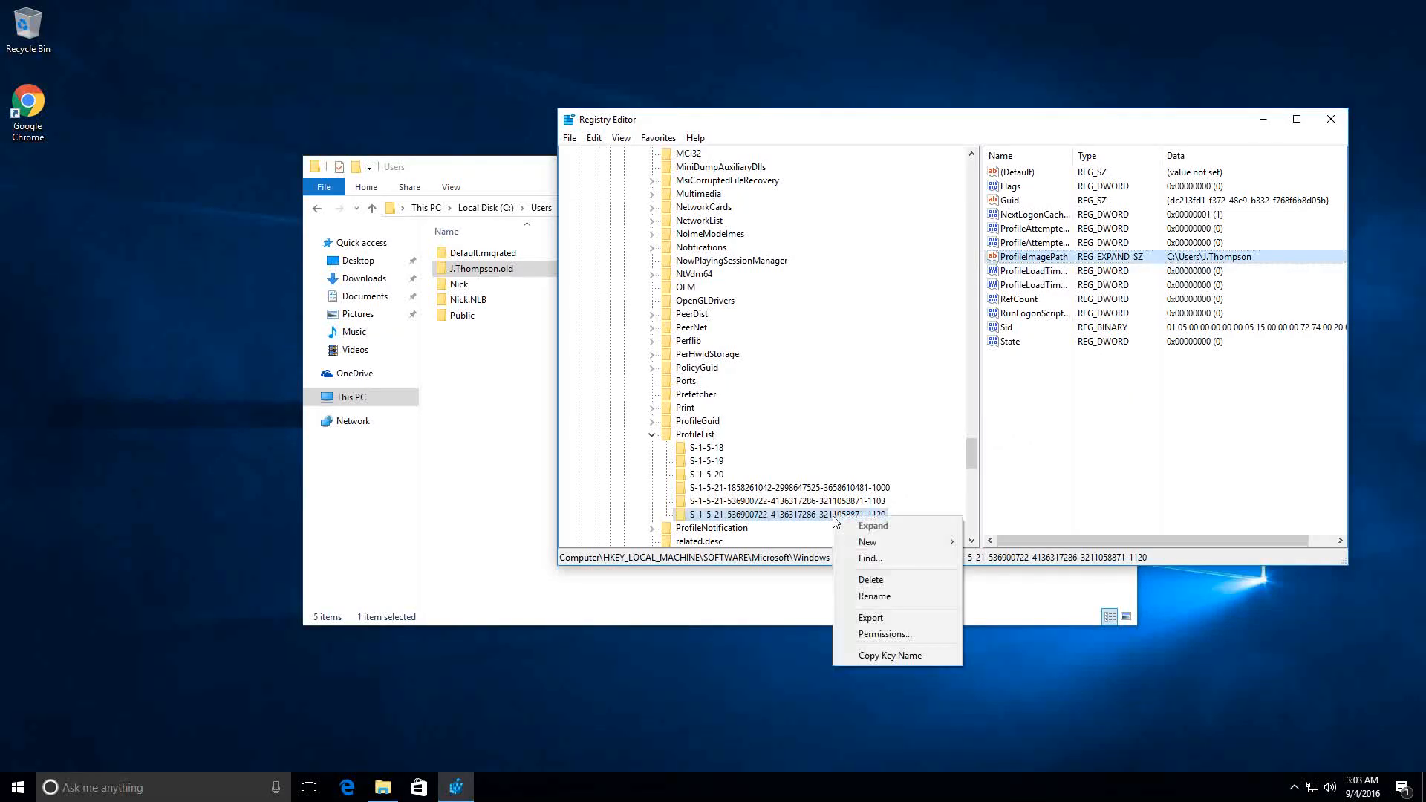
{"action": "mouse_move", "coordinate": [877, 618]}
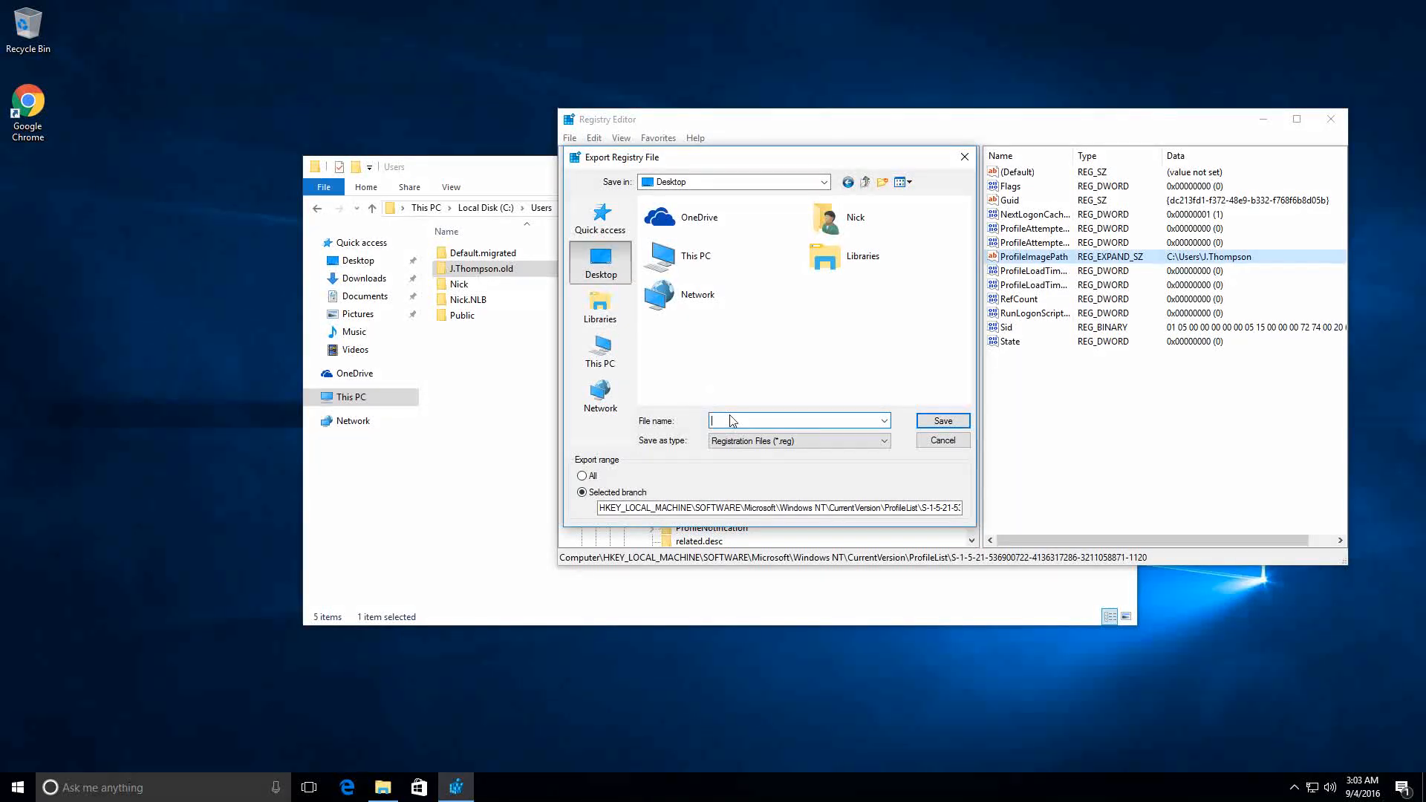
{"action": "type", "text": "J.ThompsonProfile"}
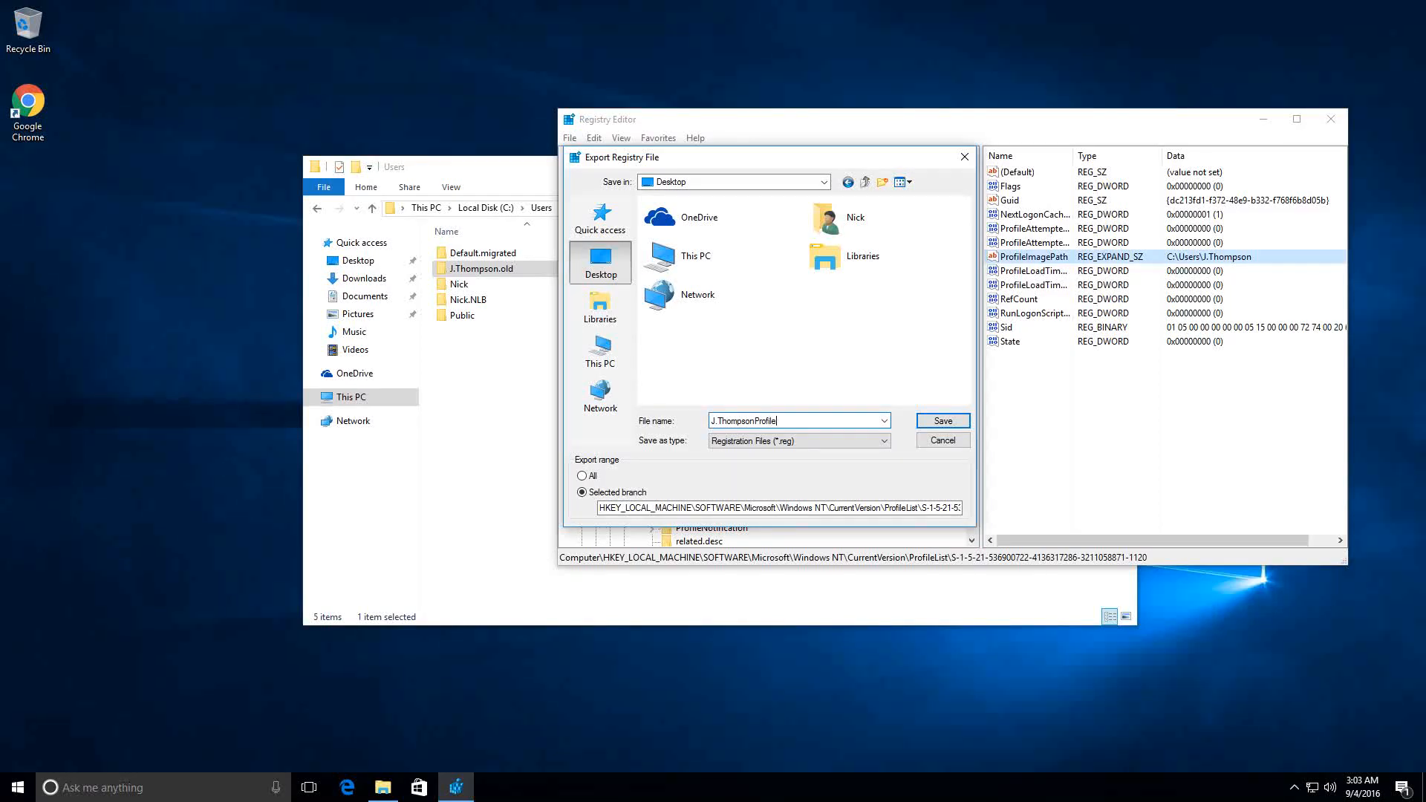
{"action": "left_click", "coordinate": [941, 420]}
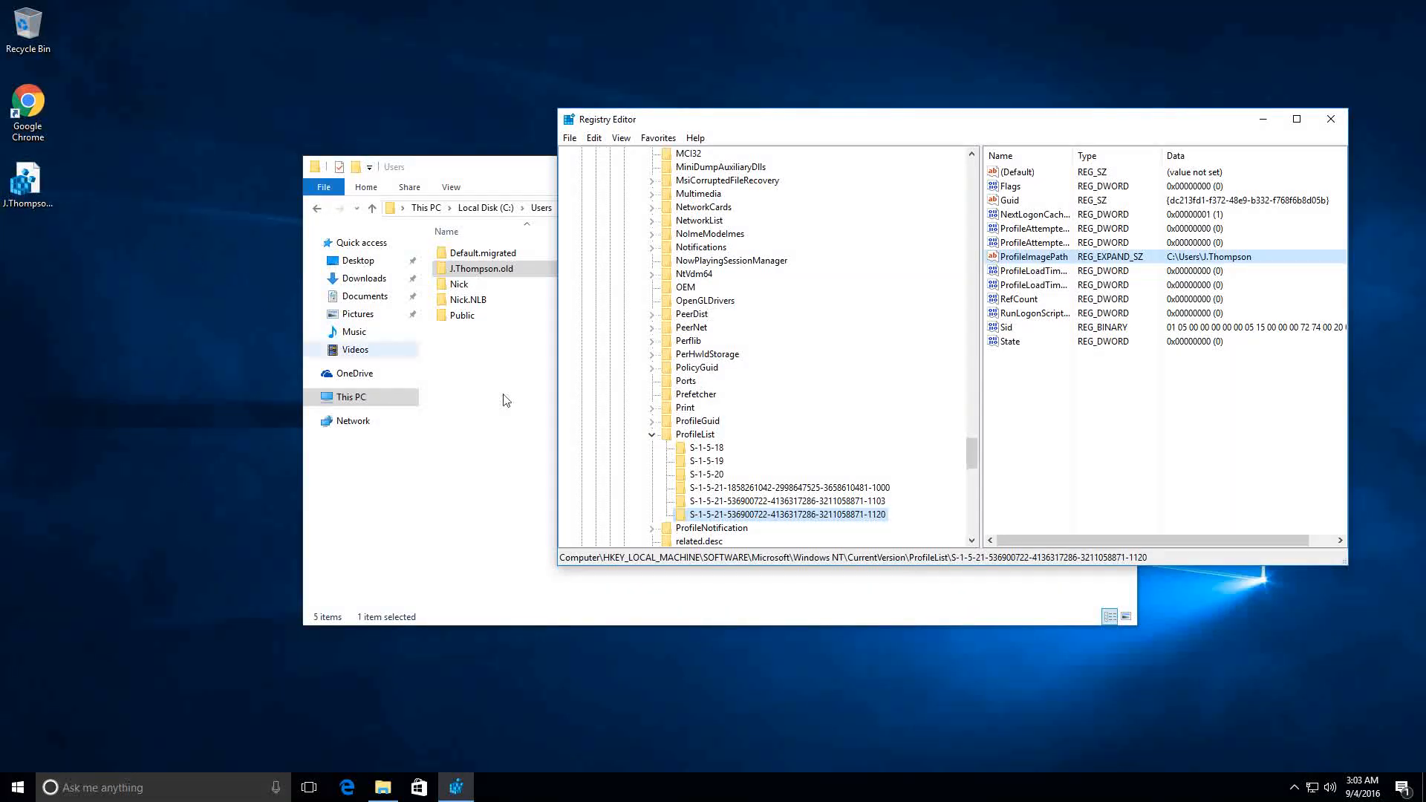
Delete the S-1-5-21-…-1120 key from ProfileList and confirm the deletion.
{"action": "right_click", "coordinate": [784, 514]}
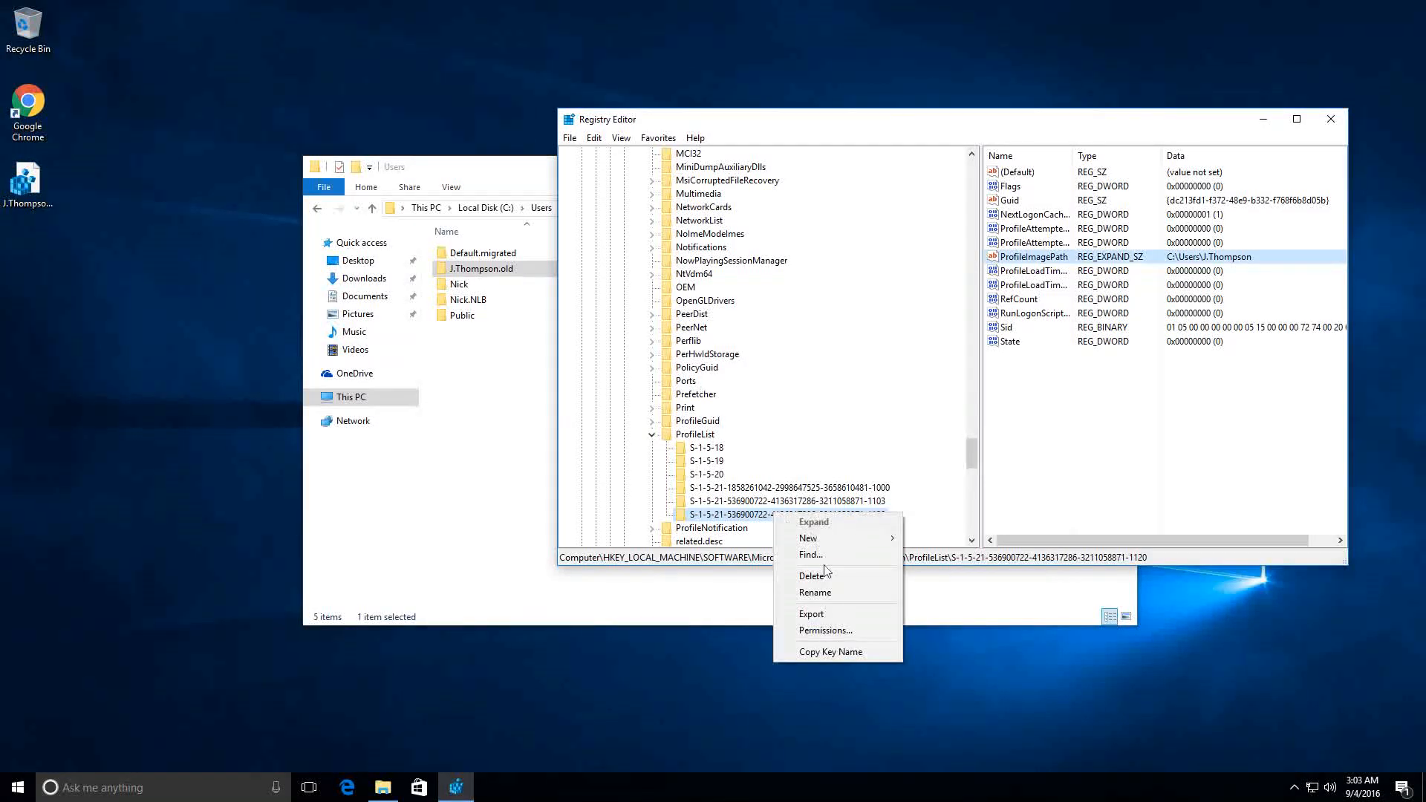
{"action": "left_click", "coordinate": [813, 575]}
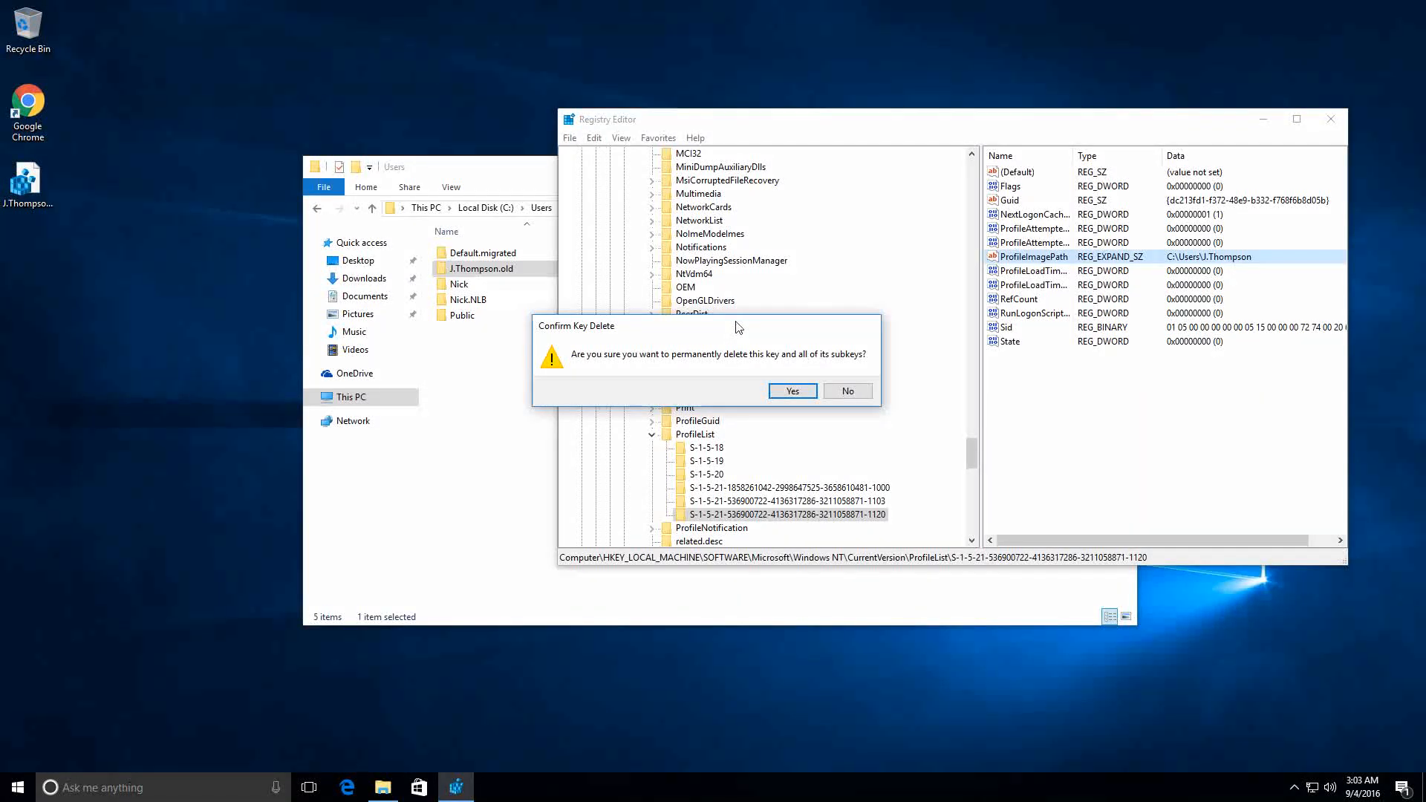
{"action": "mouse_move", "coordinate": [776, 381]}
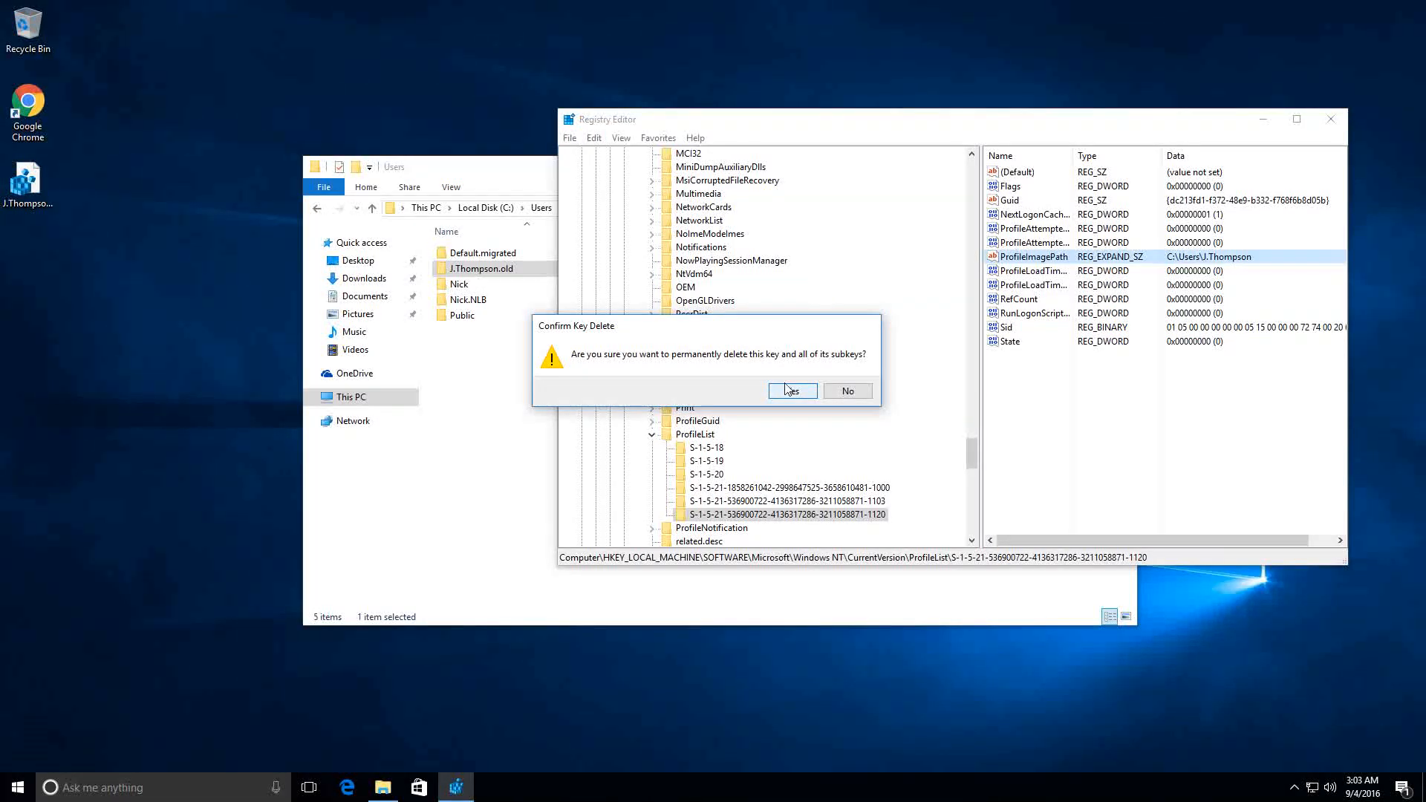
{"action": "left_click", "coordinate": [789, 391]}
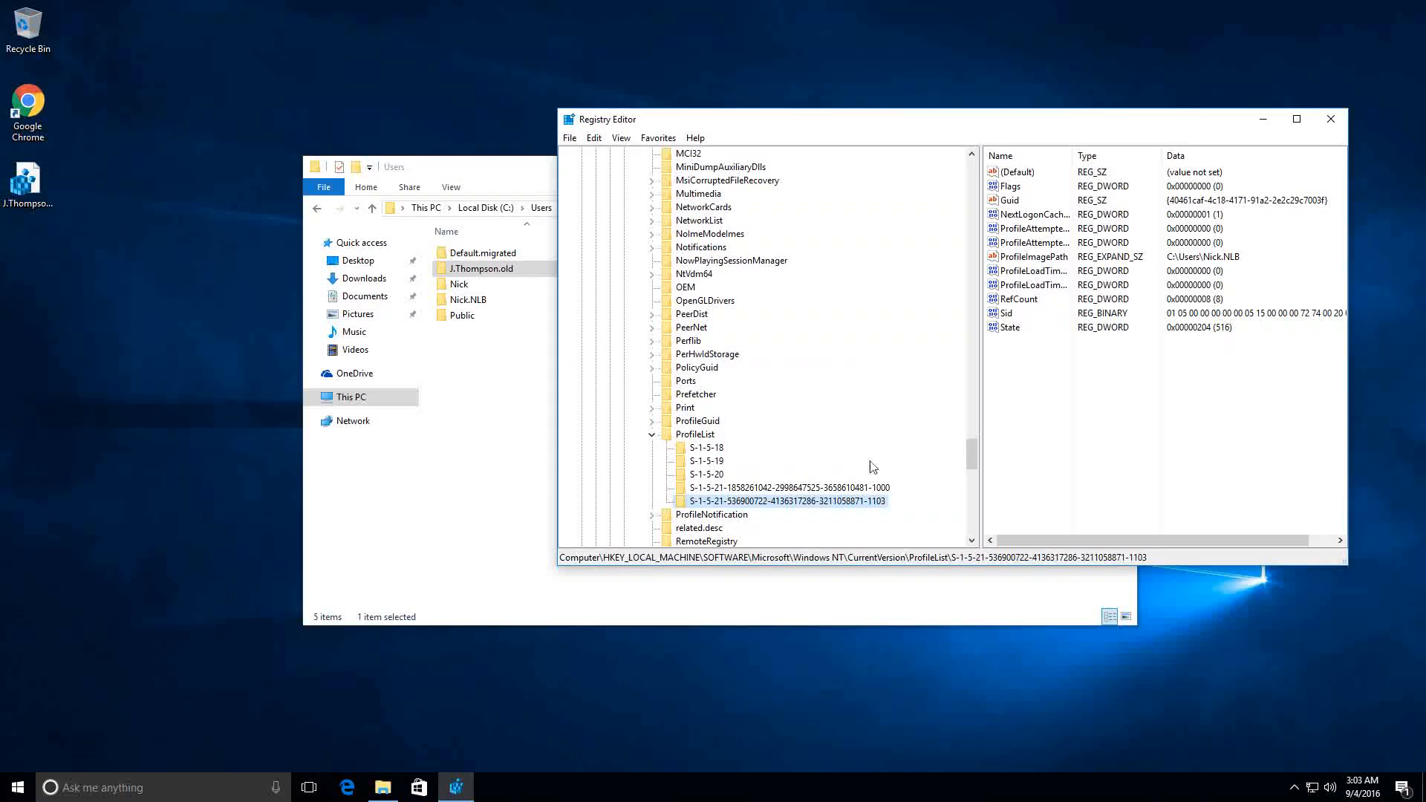
{"action": "mouse_move", "coordinate": [880, 506]}
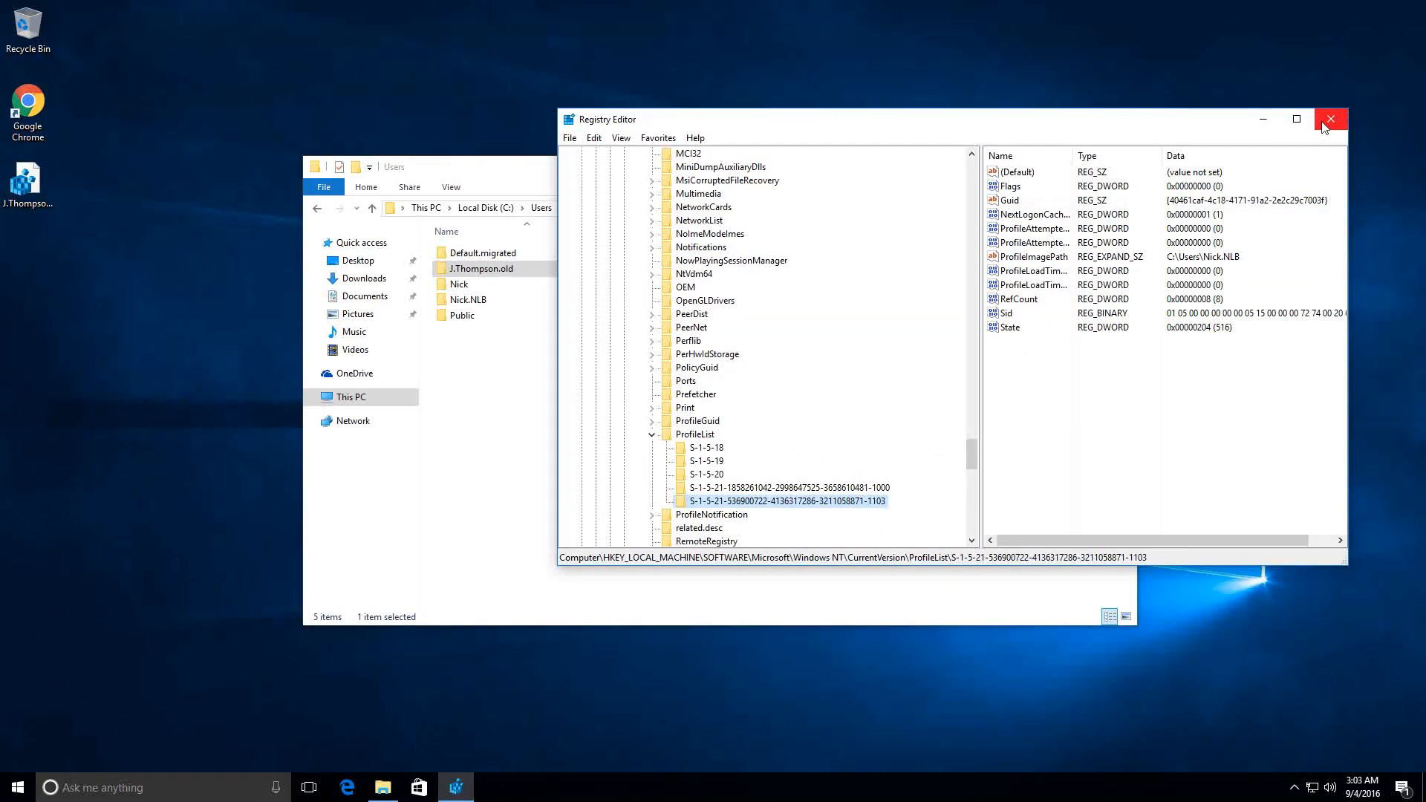
Close Registry Editor and restart immediately with shutdown -r -t 0 from Run.
{"action": "left_click", "coordinate": [1327, 119]}
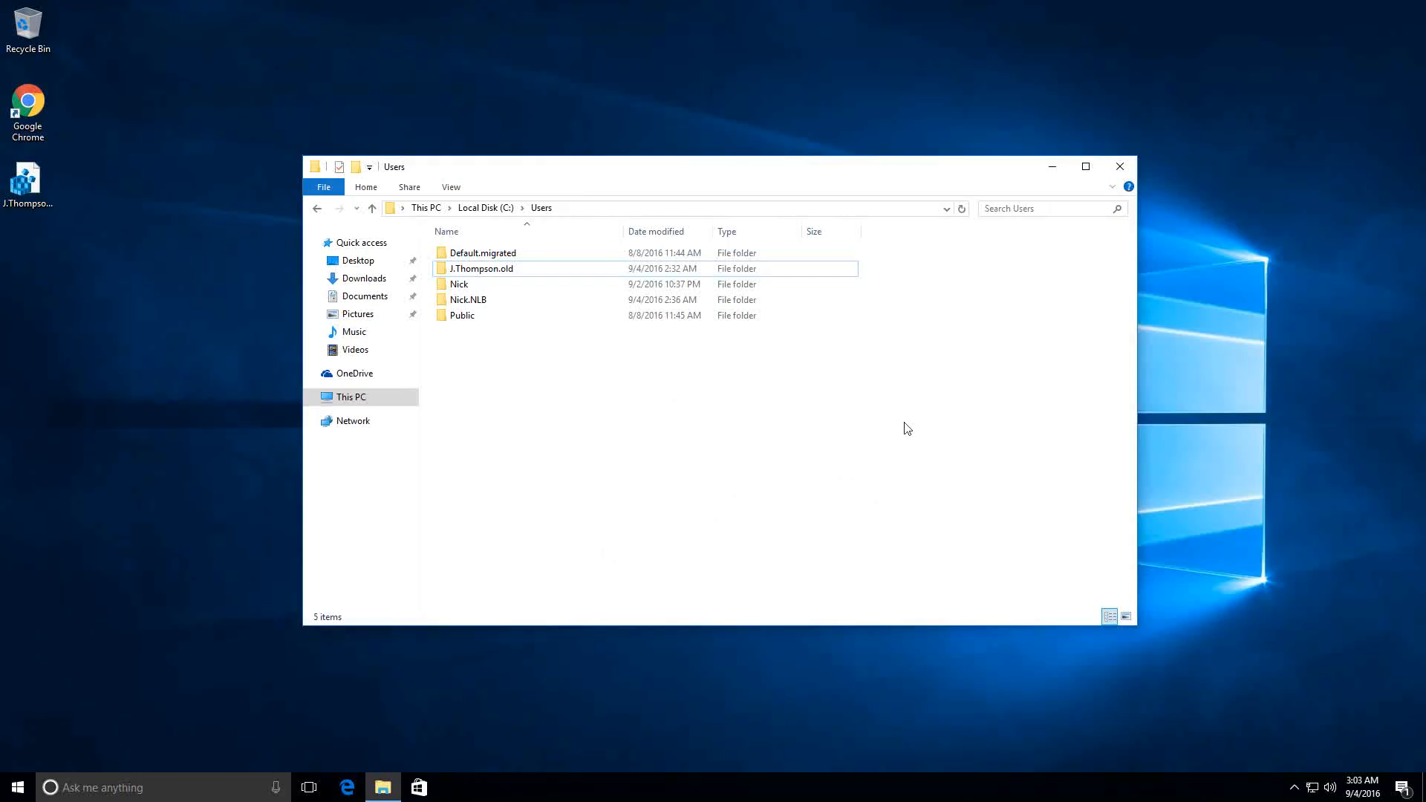
{"action": "mouse_move", "coordinate": [755, 431]}
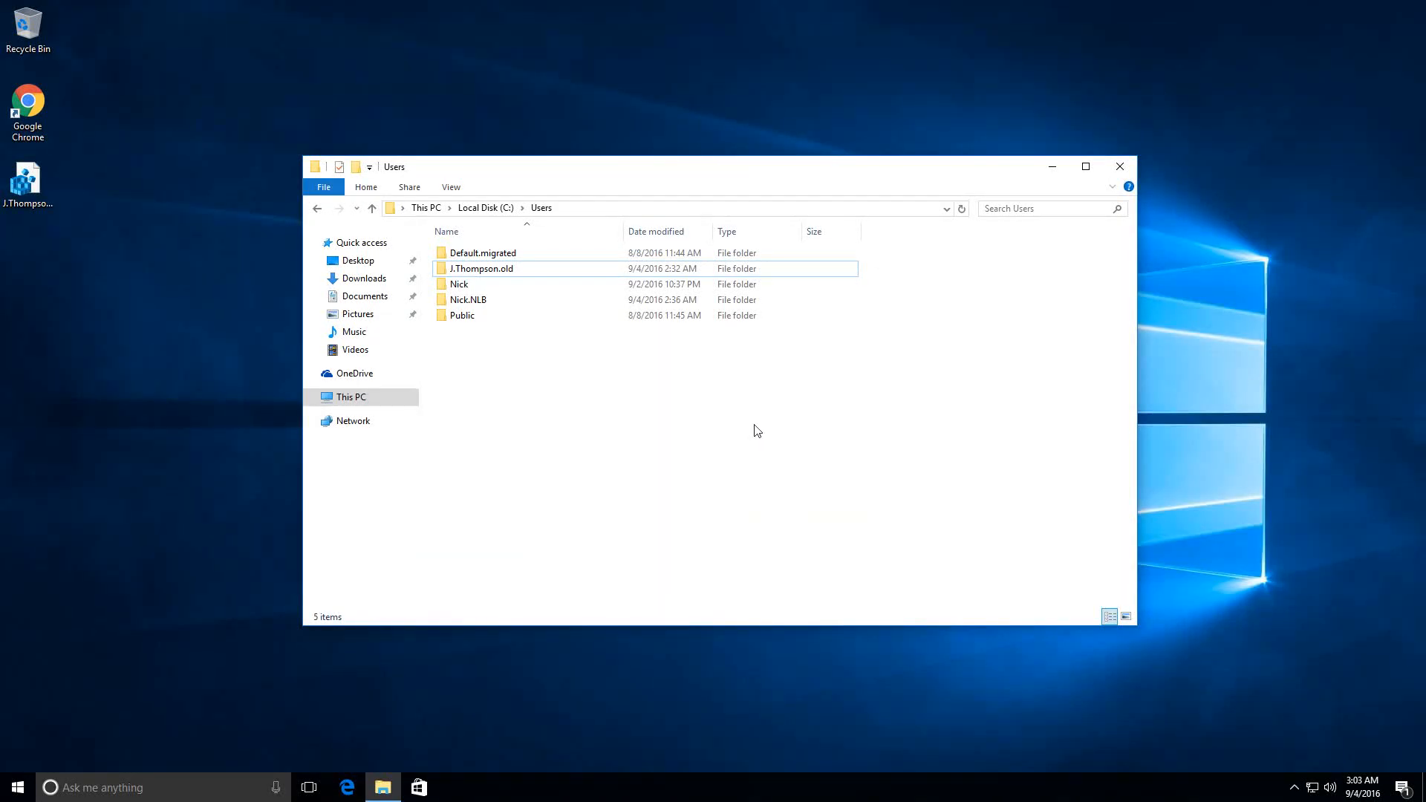
{"action": "mouse_move", "coordinate": [837, 434]}
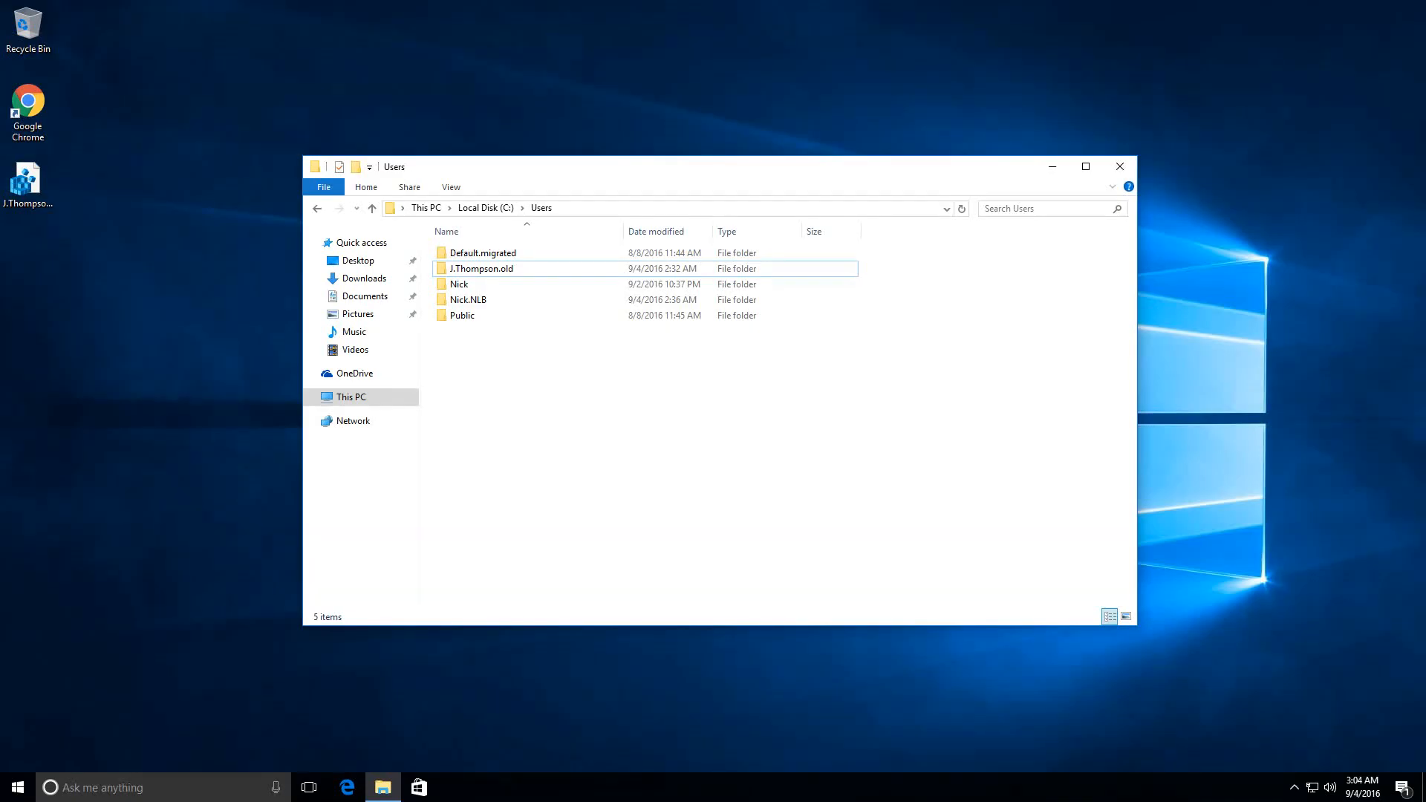
{"action": "key", "text": "Win+r"}
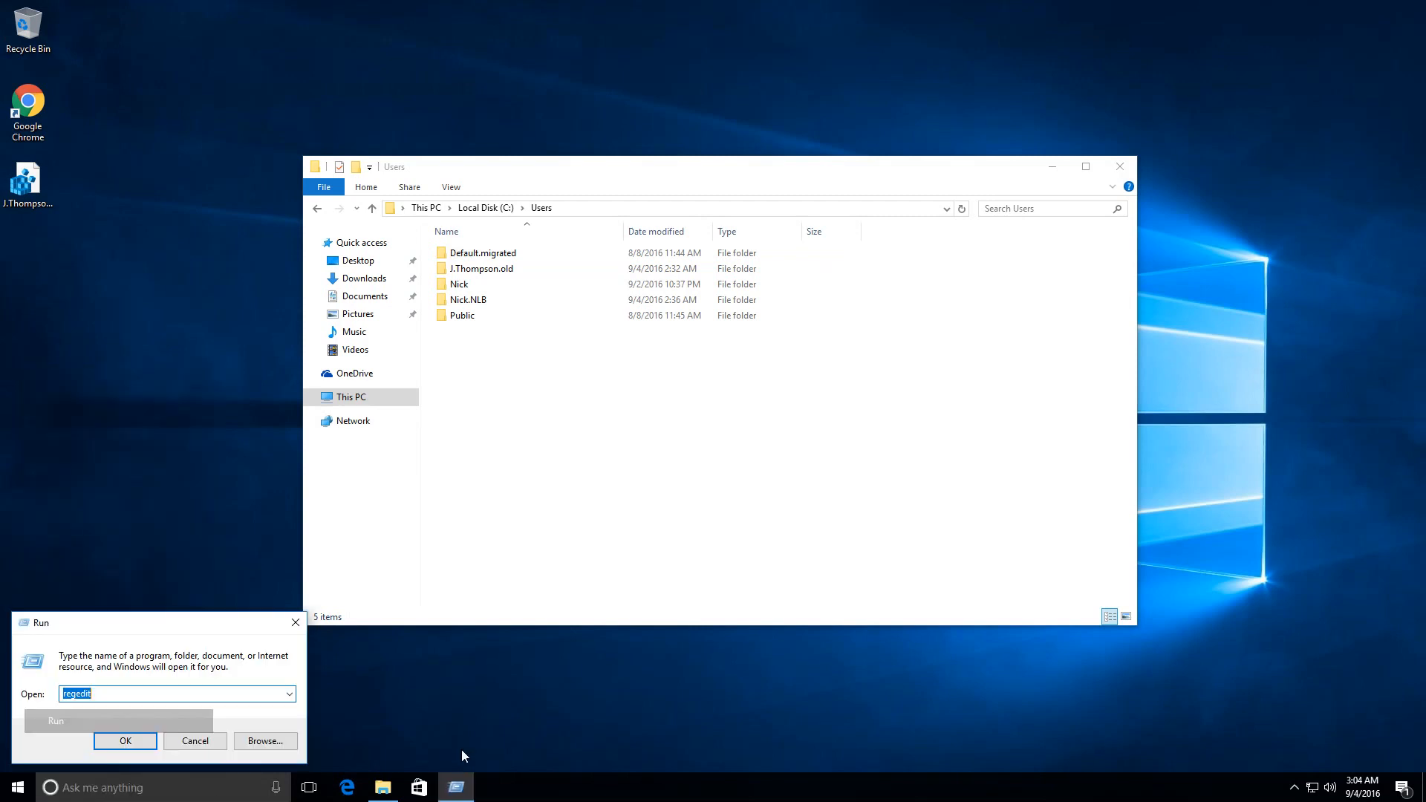
{"action": "type", "text": "shutdown -r -t 0"}
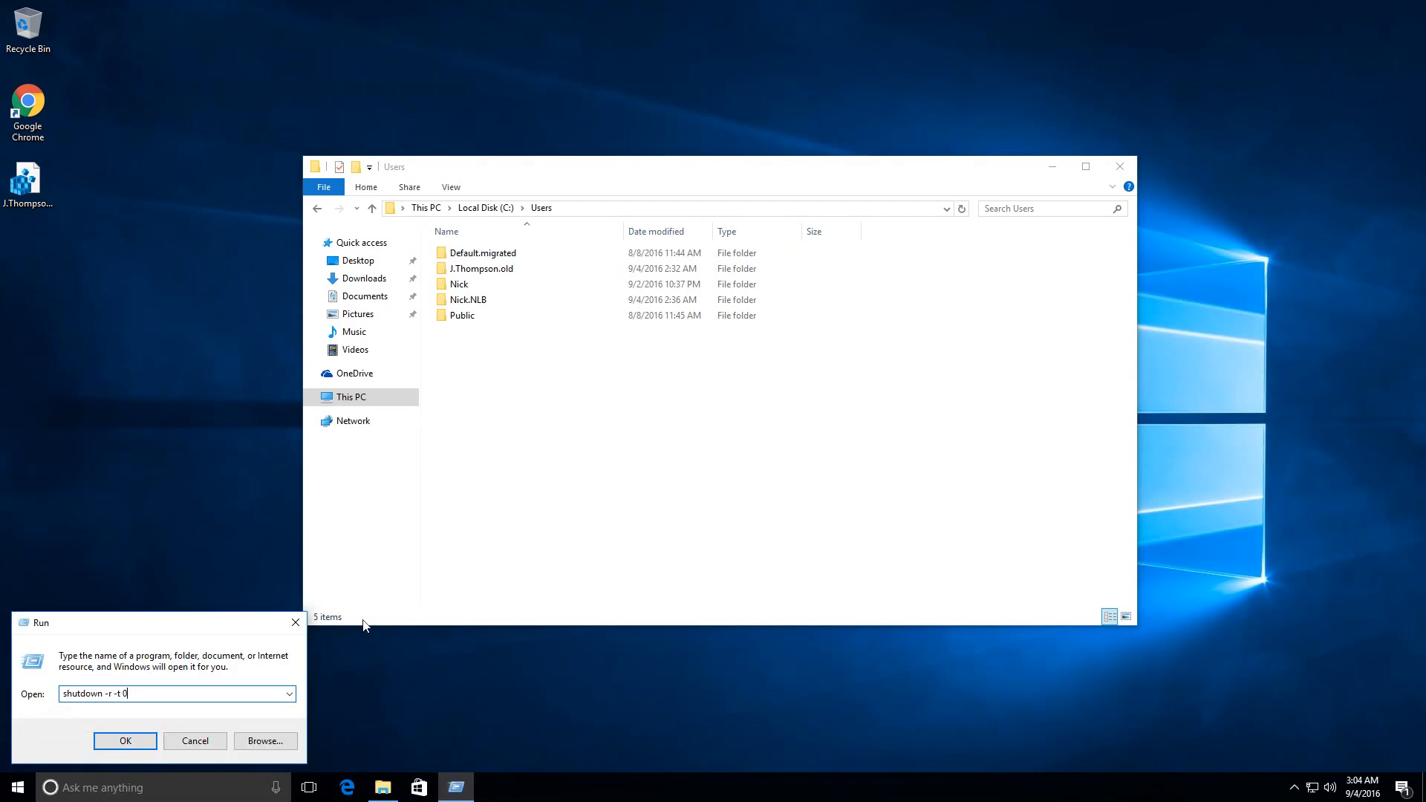
{"action": "left_click", "coordinate": [124, 740]}
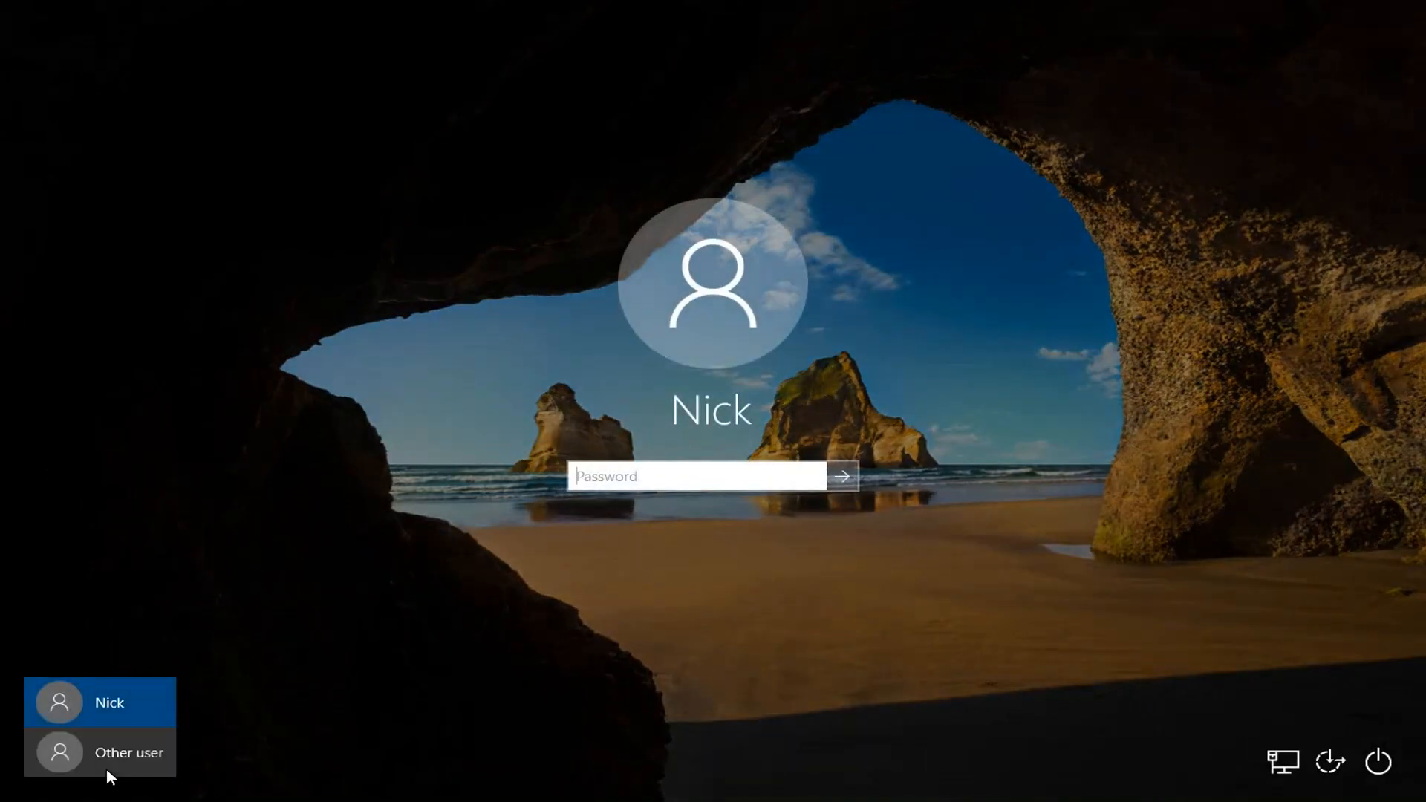
{"action": "left_click", "coordinate": [129, 752]}
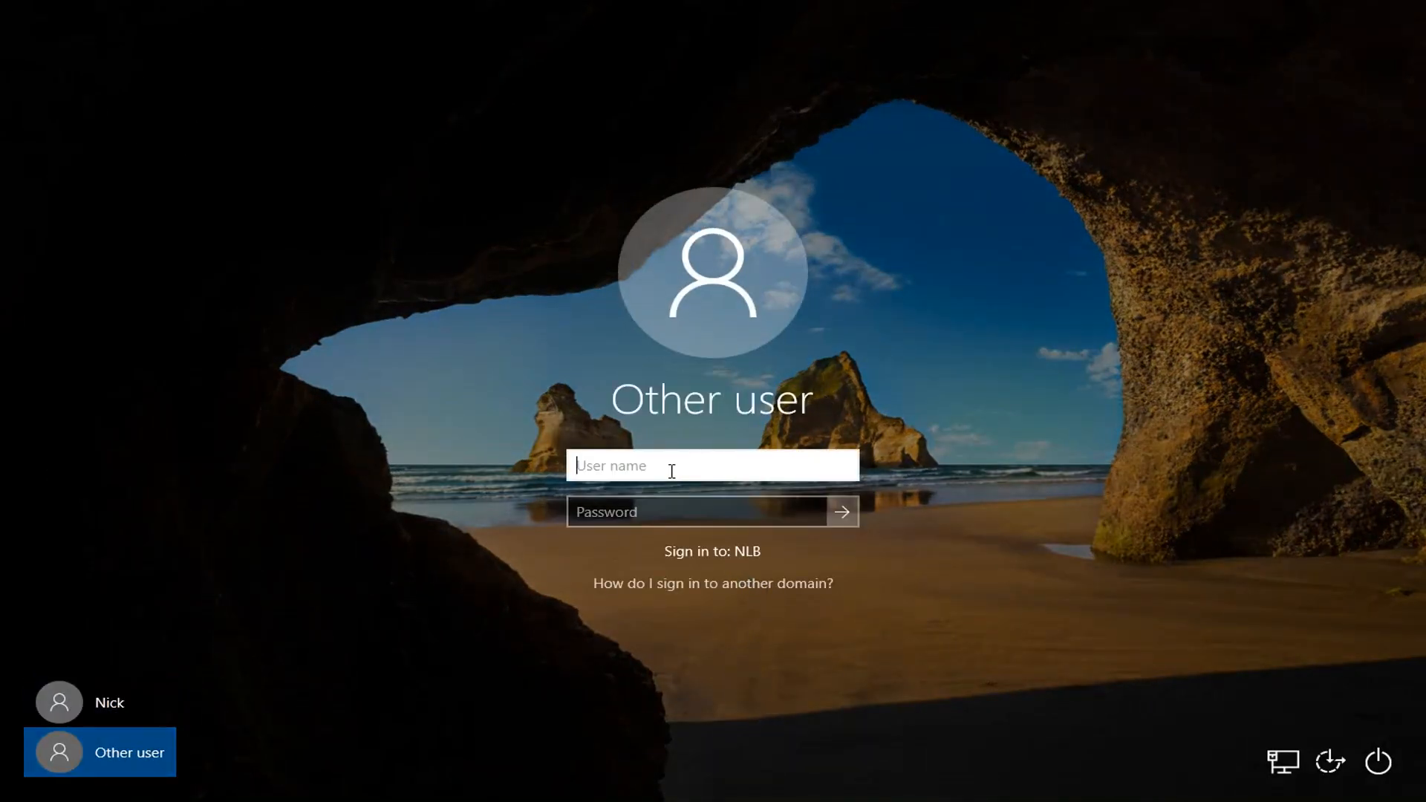
{"action": "type", "text": "HJ"}
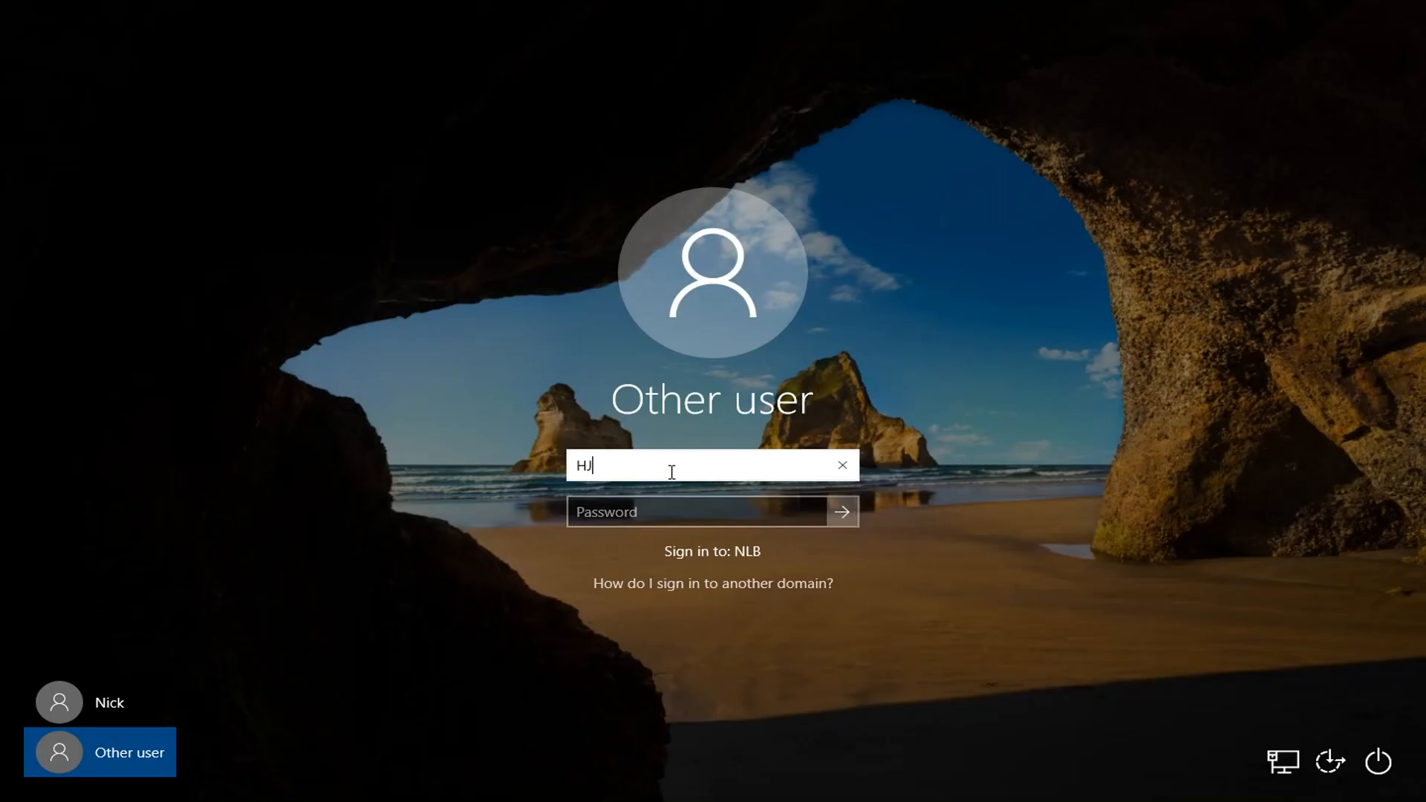
{"action": "type", "text": "J.Thompson"}
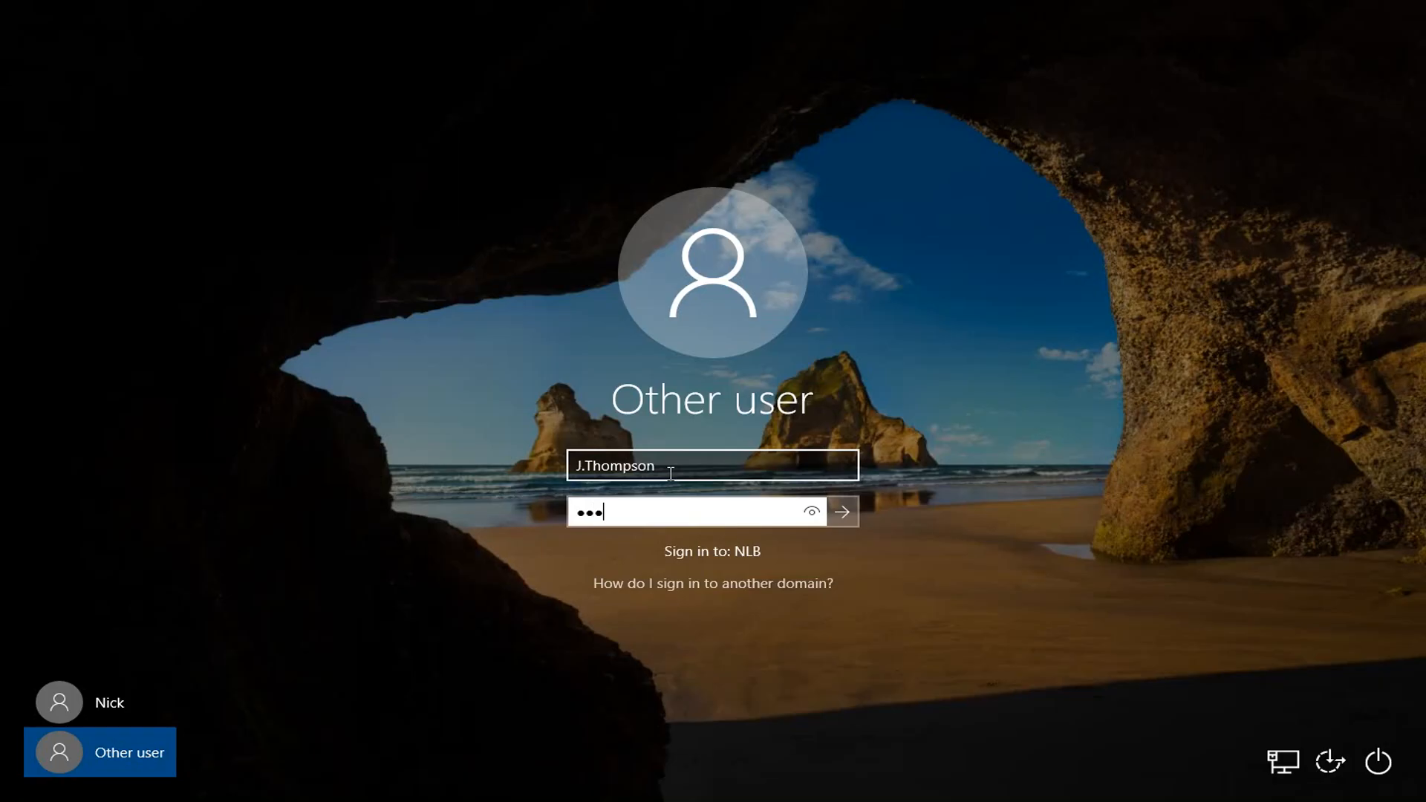
{"action": "left_click", "coordinate": [839, 511]}
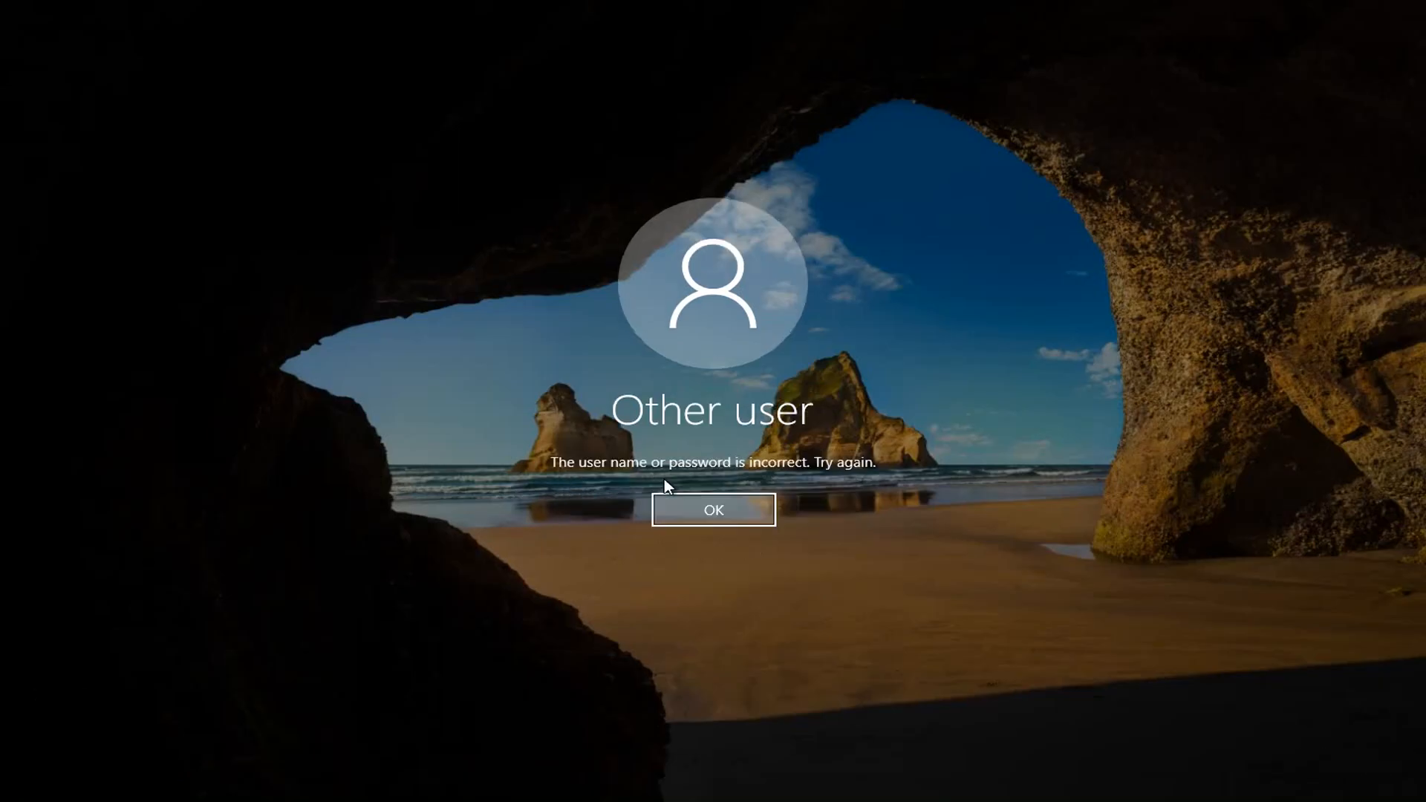
{"action": "left_click", "coordinate": [711, 509]}
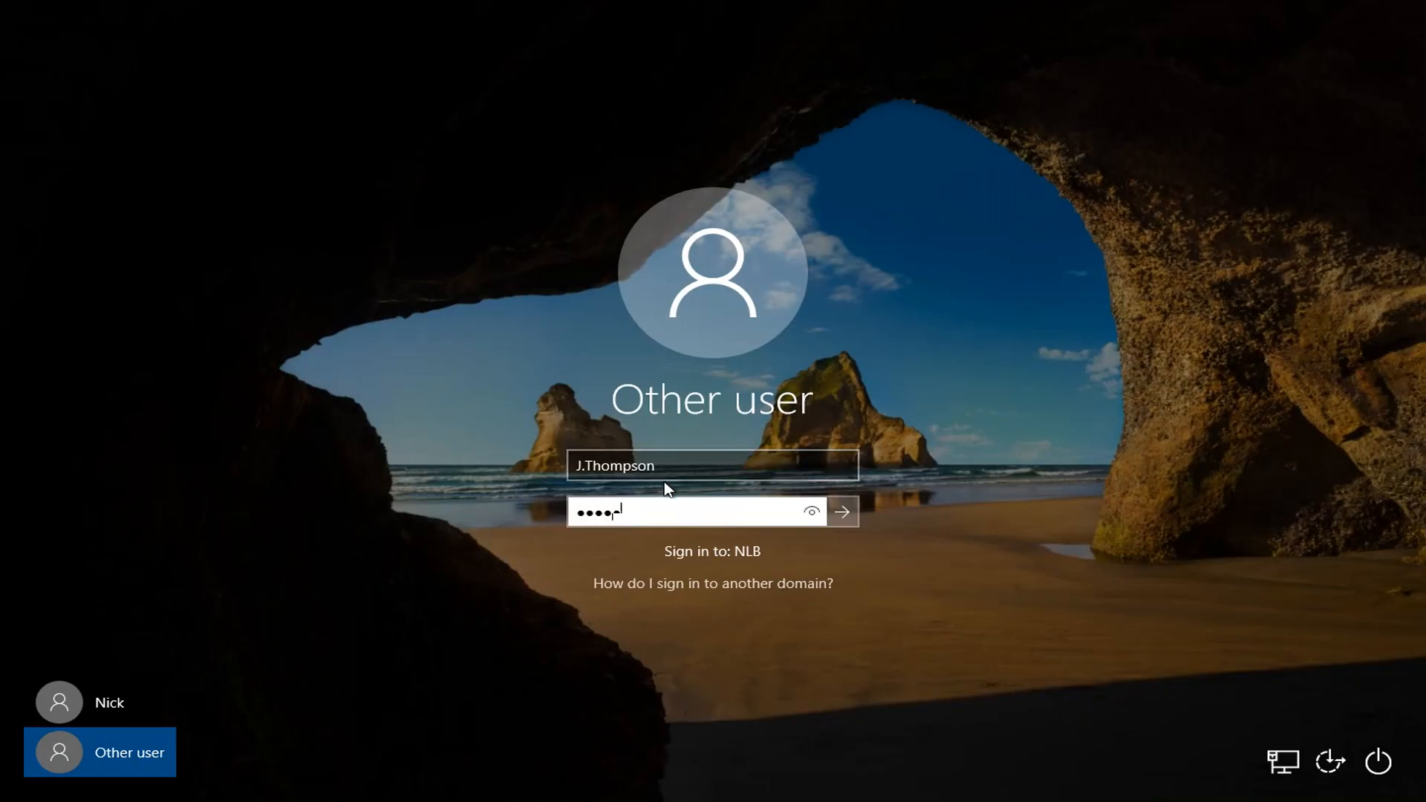
{"action": "left_click", "coordinate": [839, 511]}
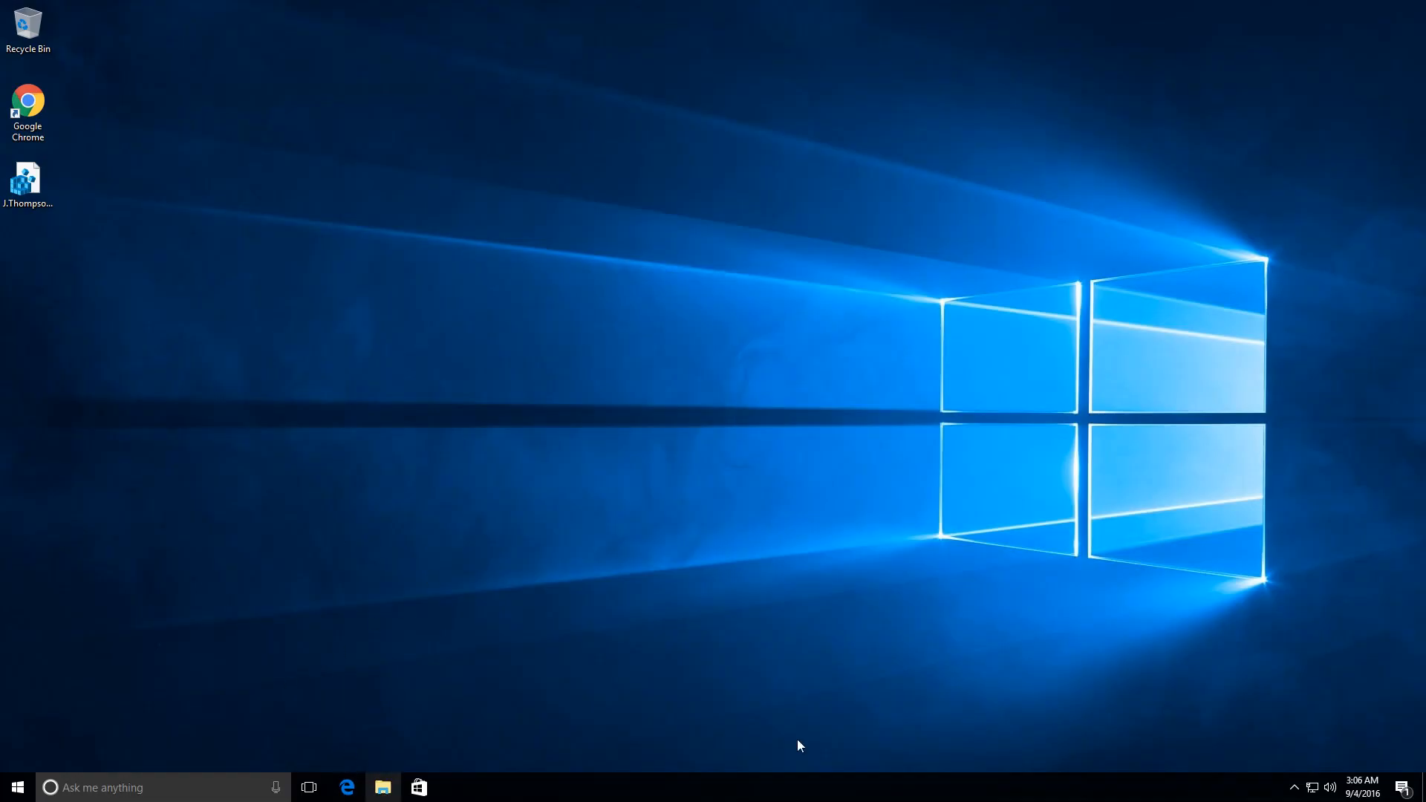
{"action": "left_click", "coordinate": [381, 787]}
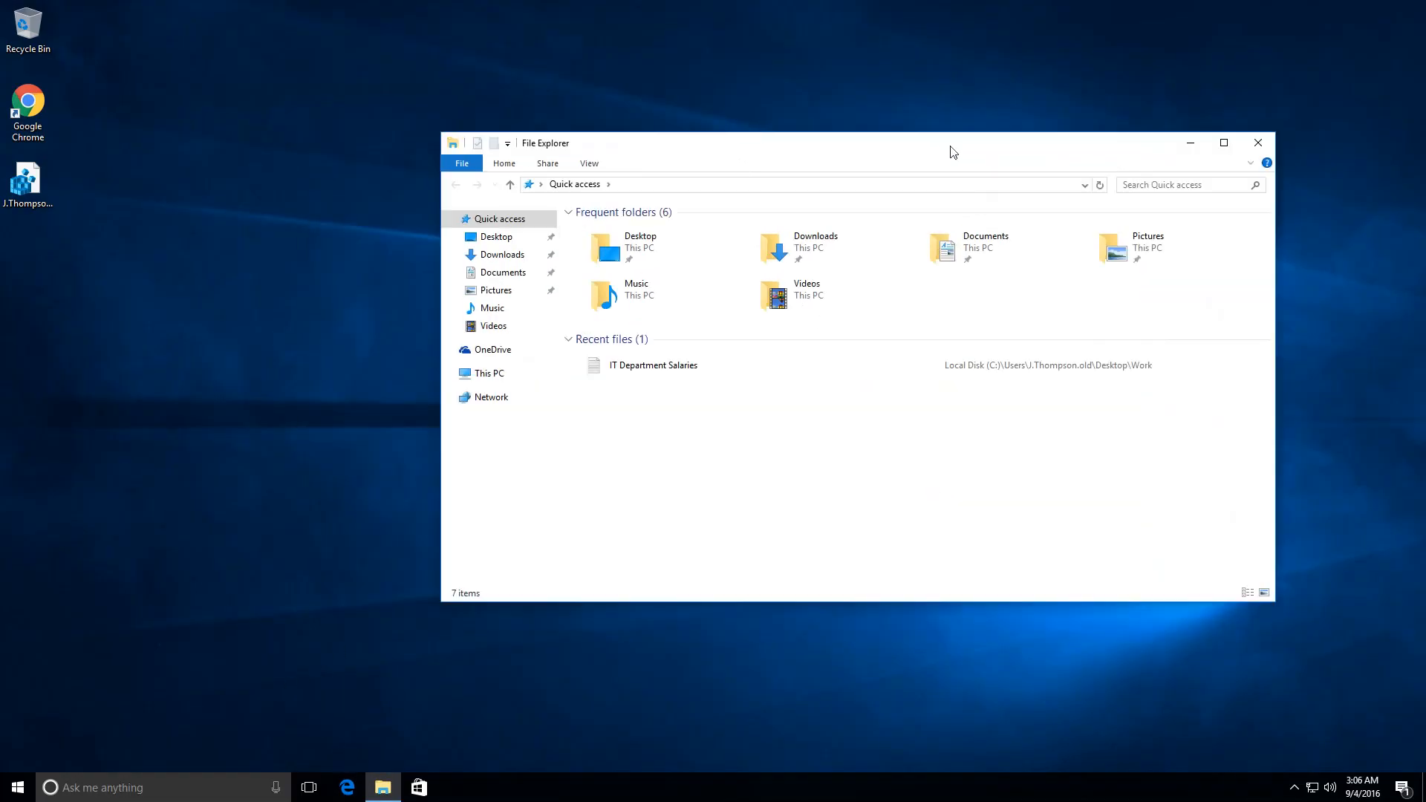
{"action": "left_click", "coordinate": [488, 371]}
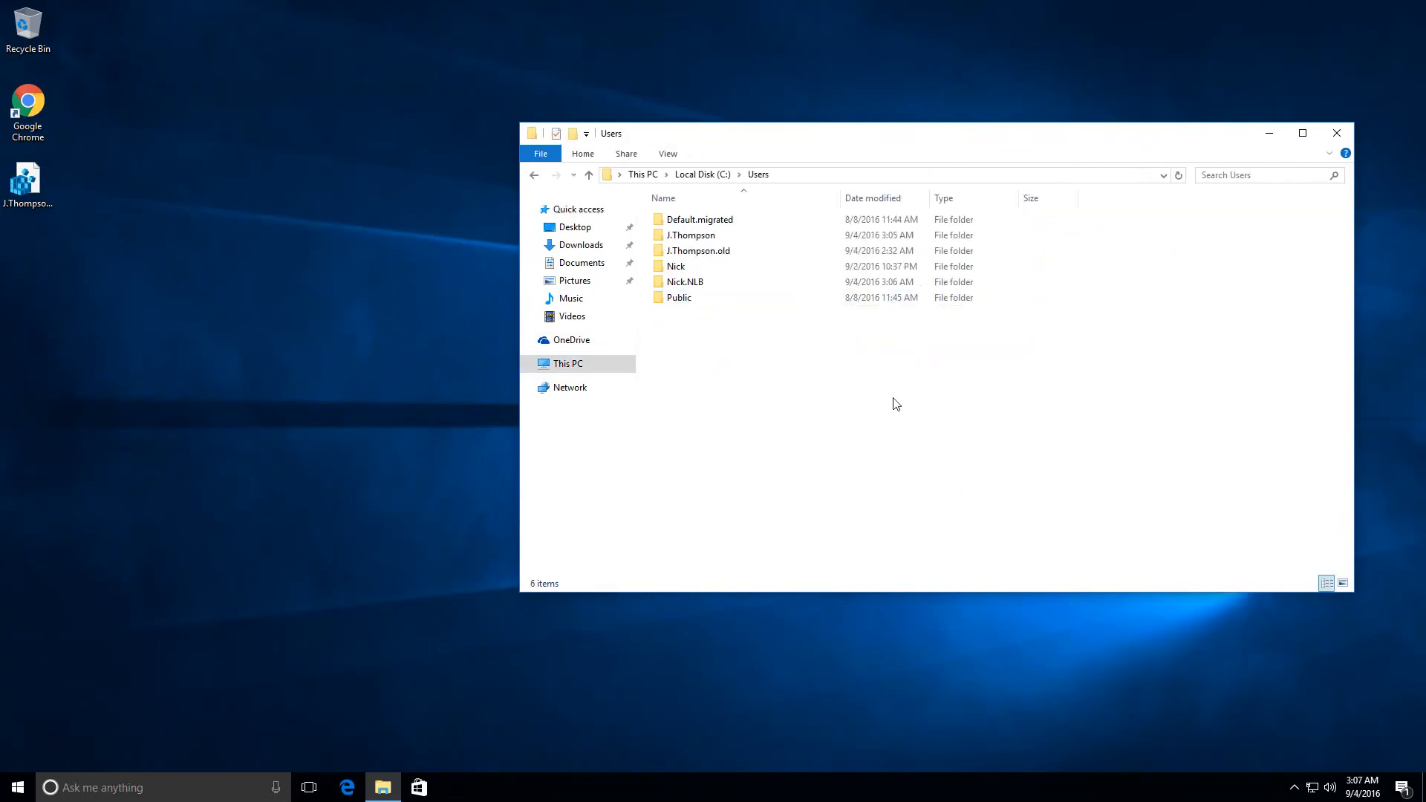
{"action": "left_click", "coordinate": [690, 235]}
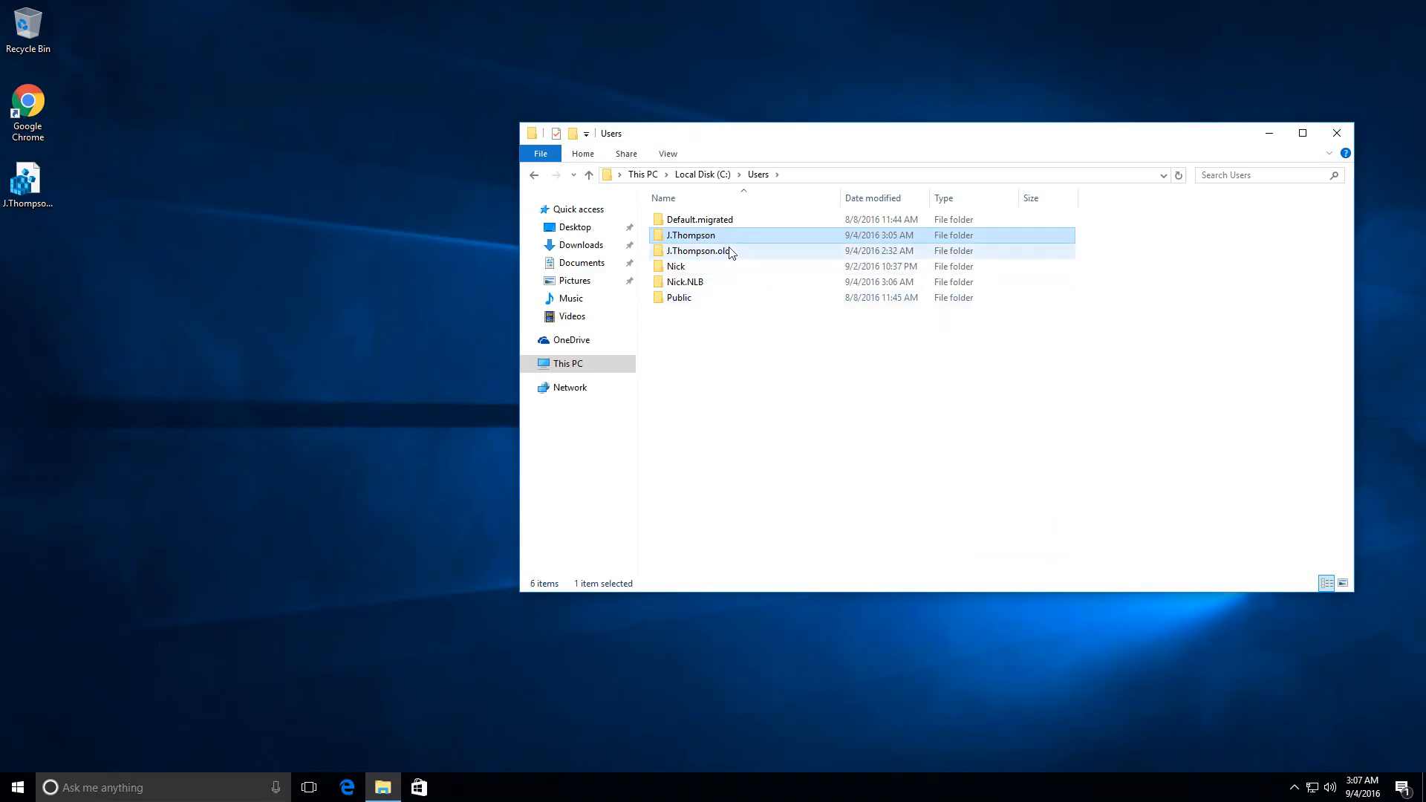
{"action": "left_click", "coordinate": [690, 234]}
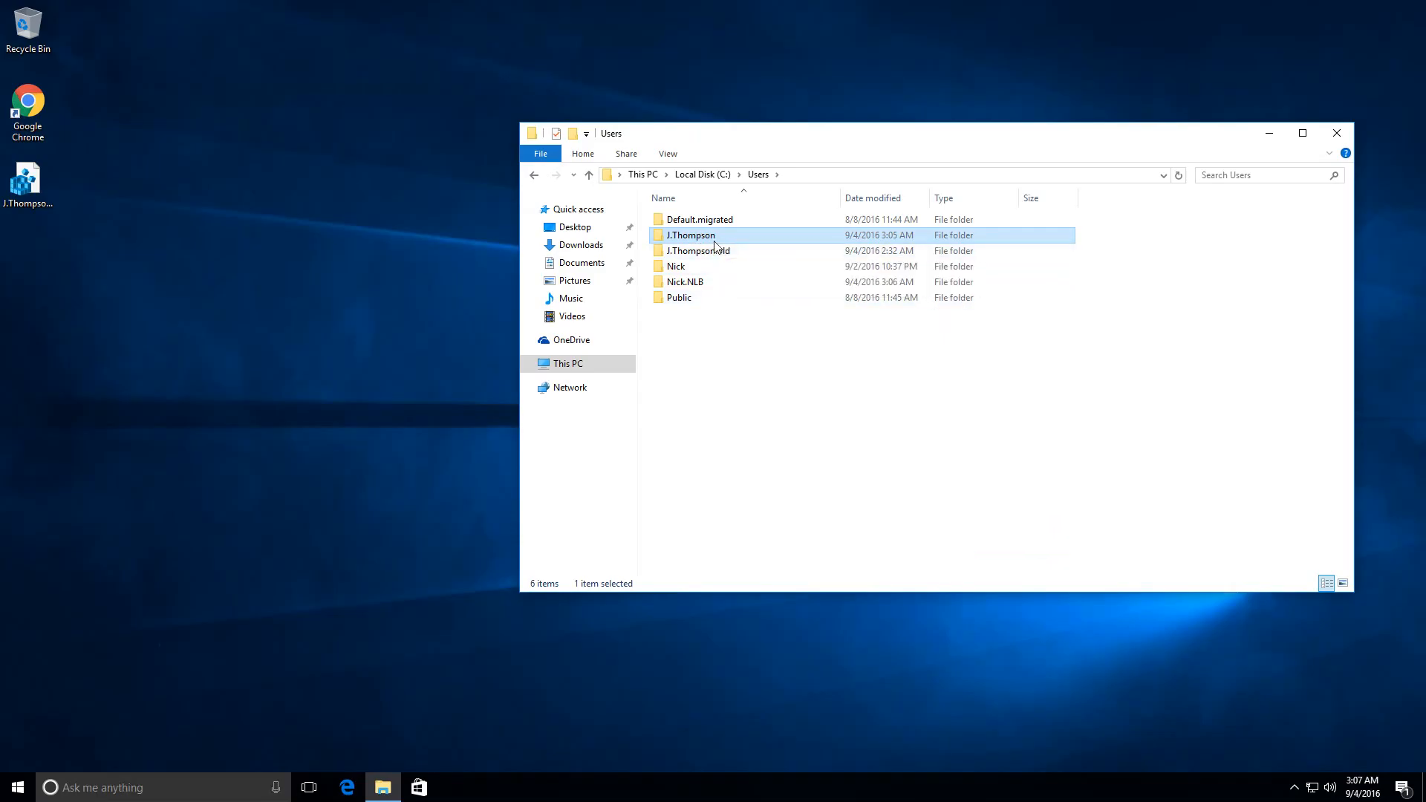
{"action": "mouse_move", "coordinate": [710, 239]}
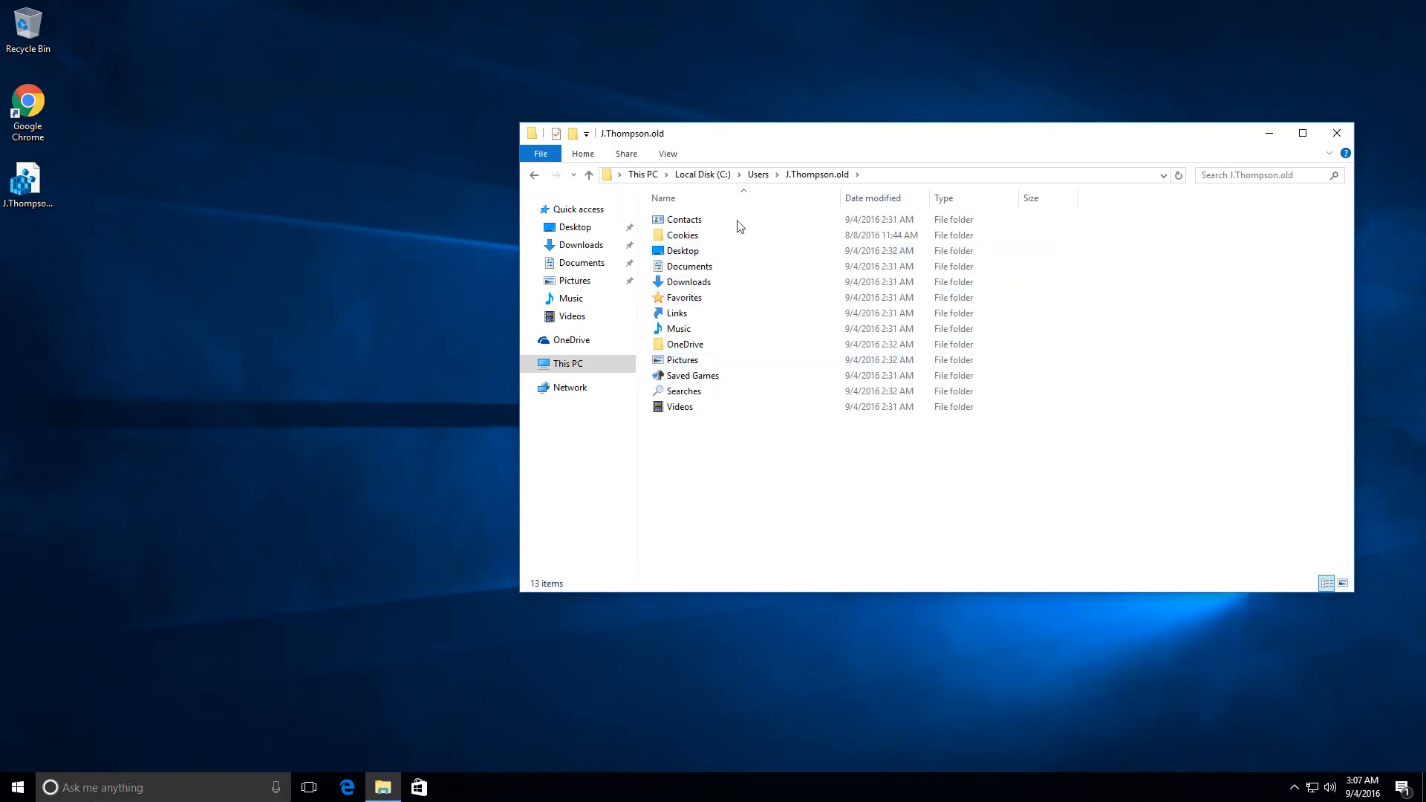
{"action": "left_click", "coordinate": [677, 313]}
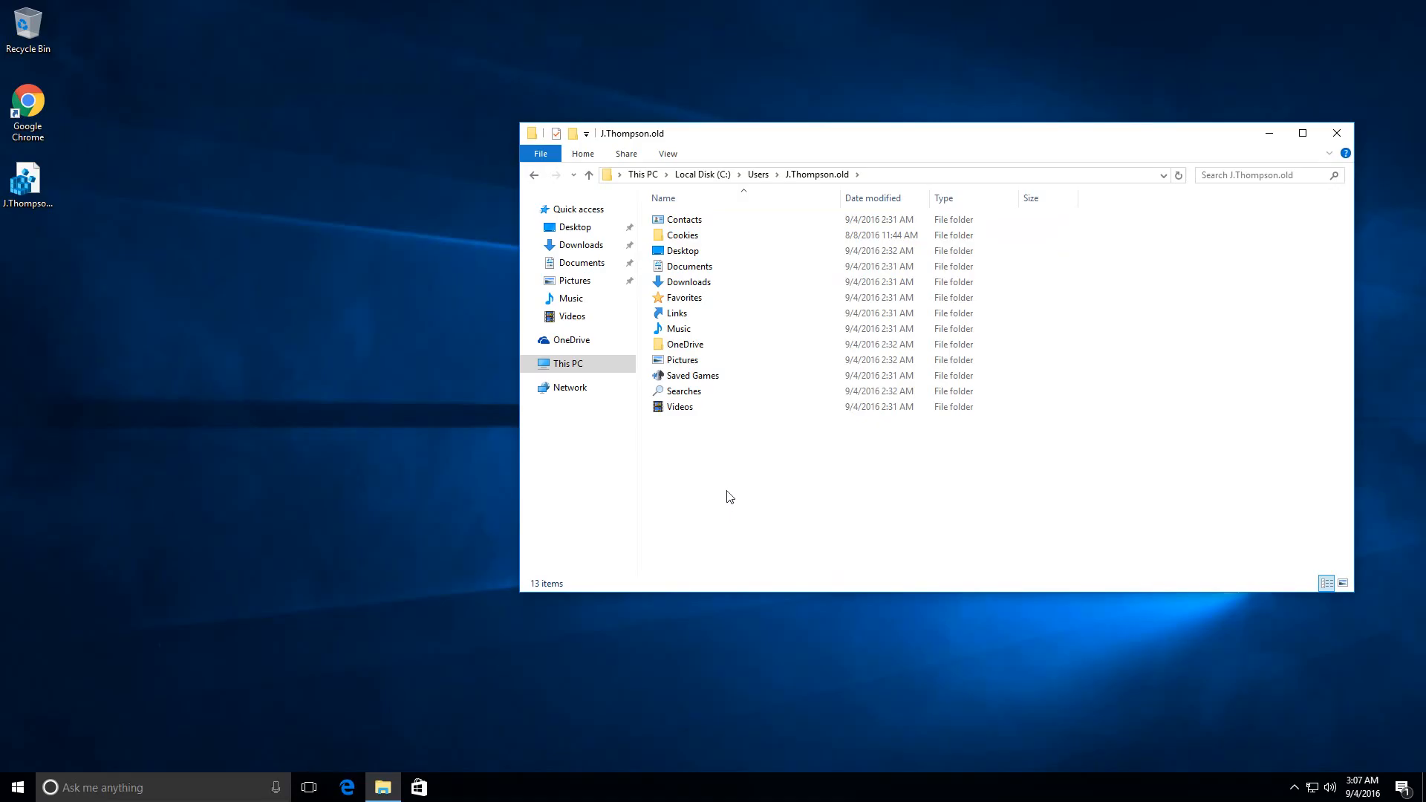
{"action": "mouse_move", "coordinate": [777, 349]}
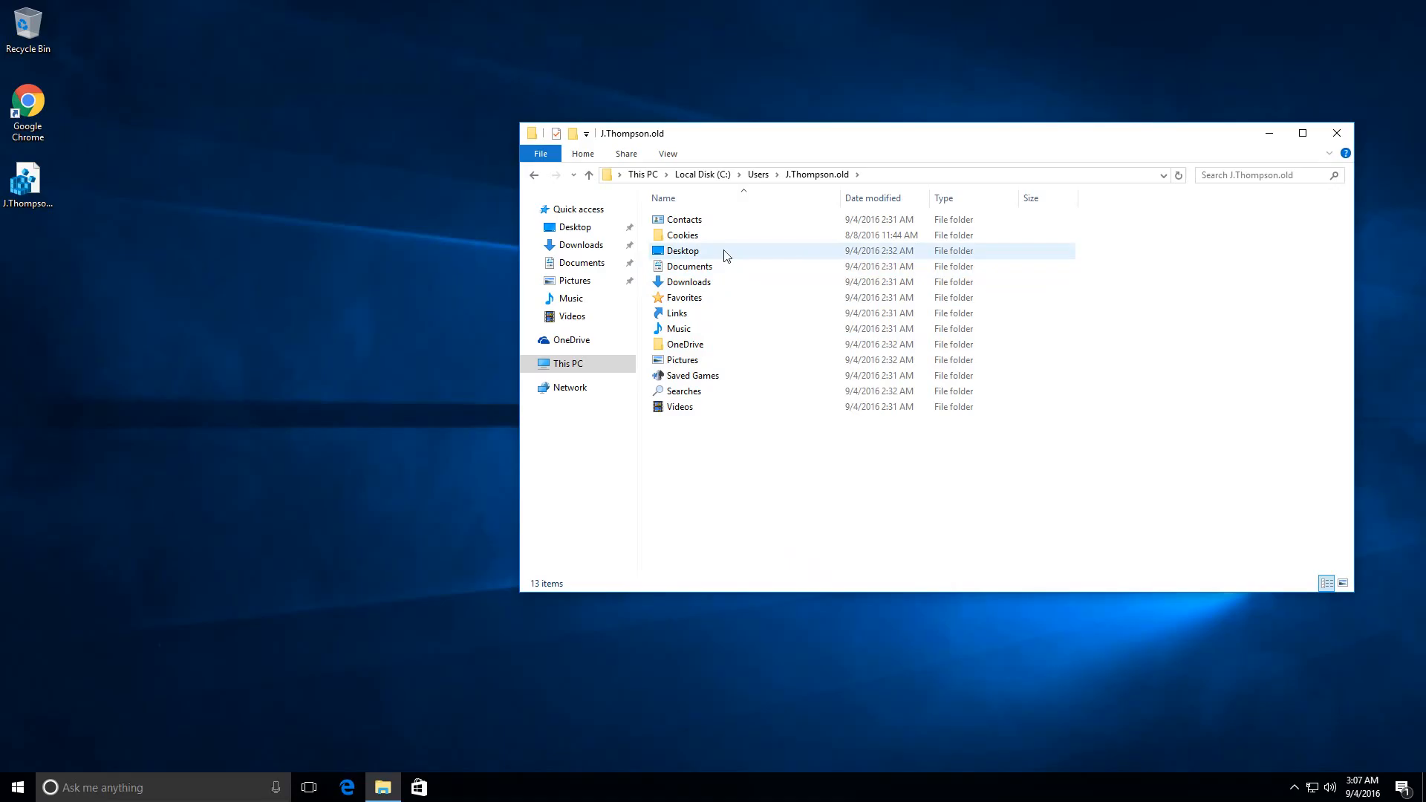
{"action": "mouse_move", "coordinate": [719, 255]}
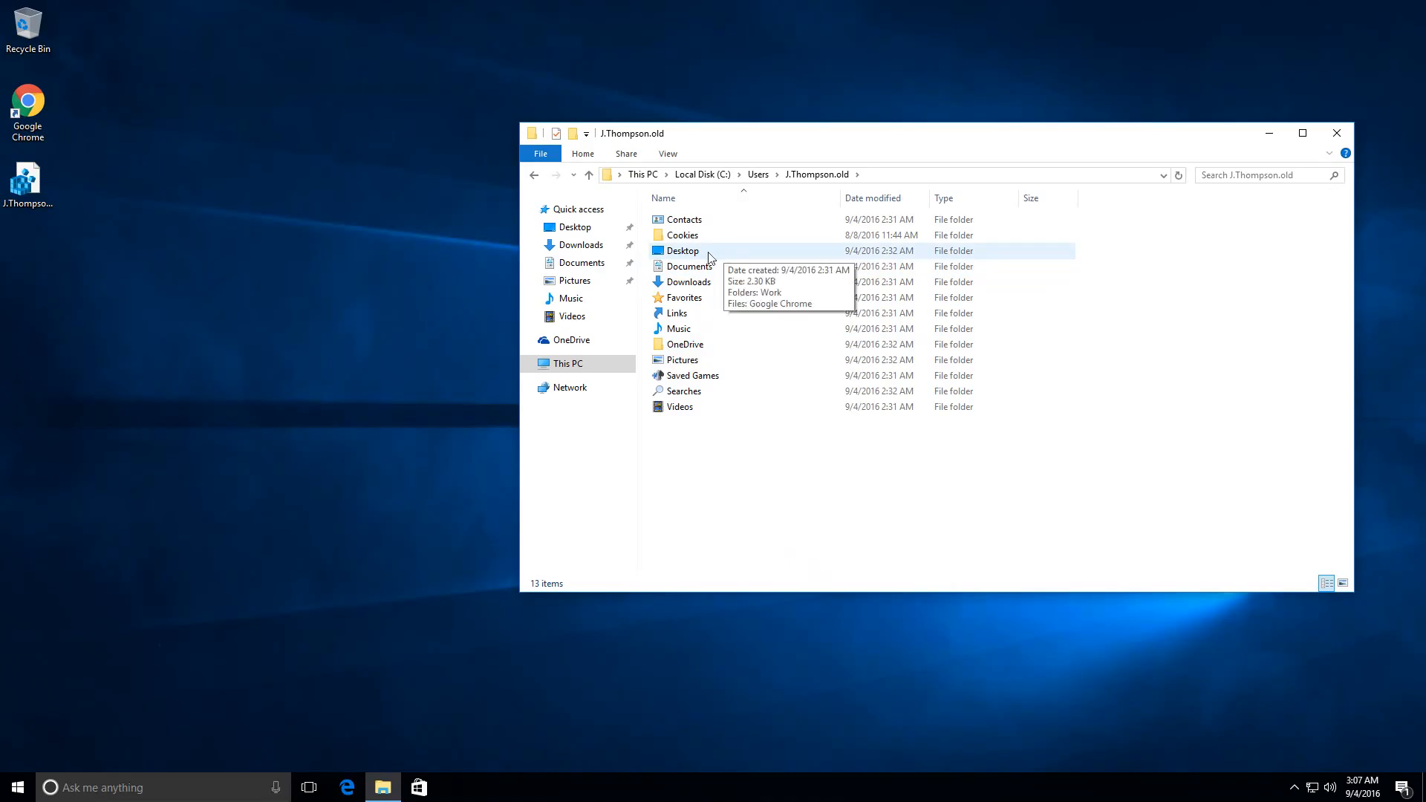
{"action": "mouse_move", "coordinate": [712, 254]}
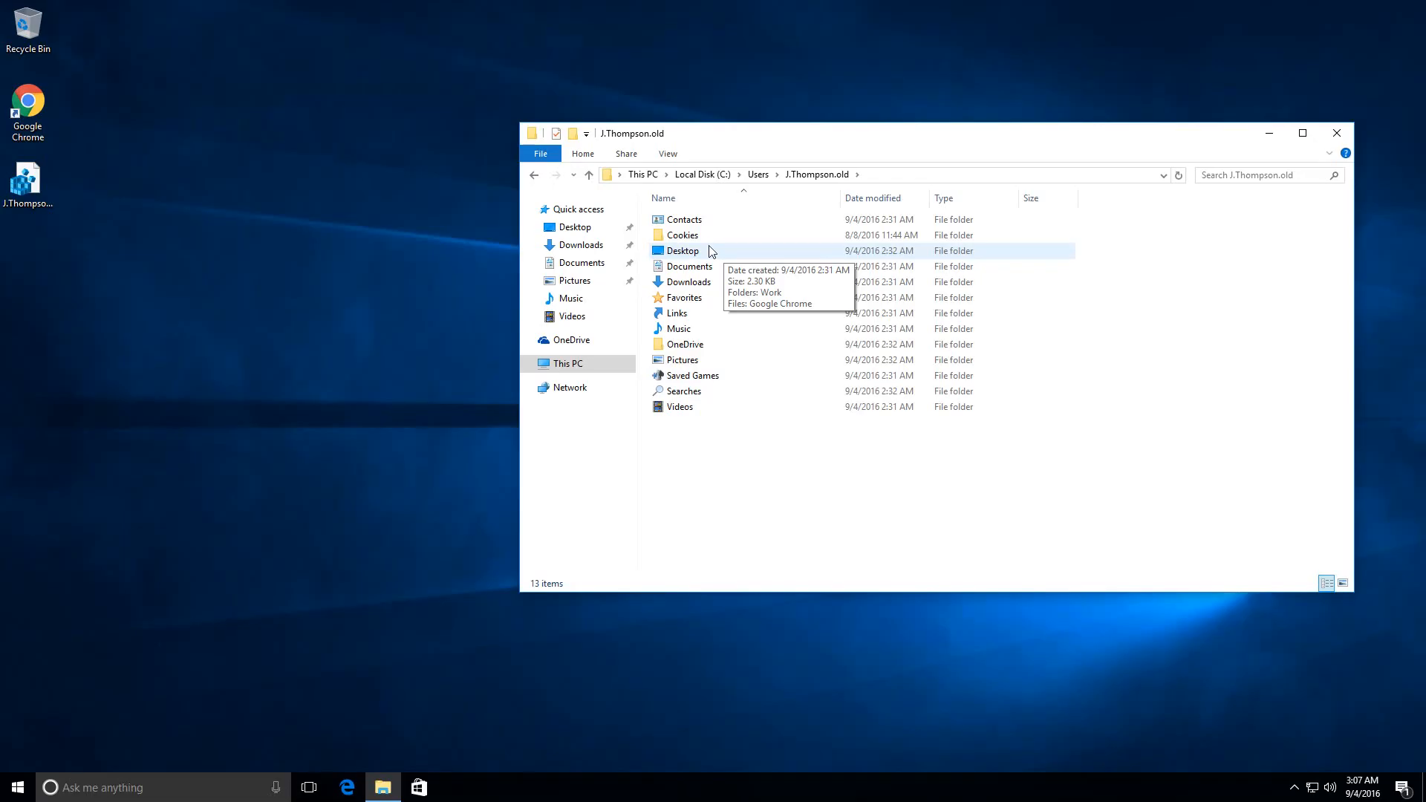
{"action": "double_click", "coordinate": [682, 250]}
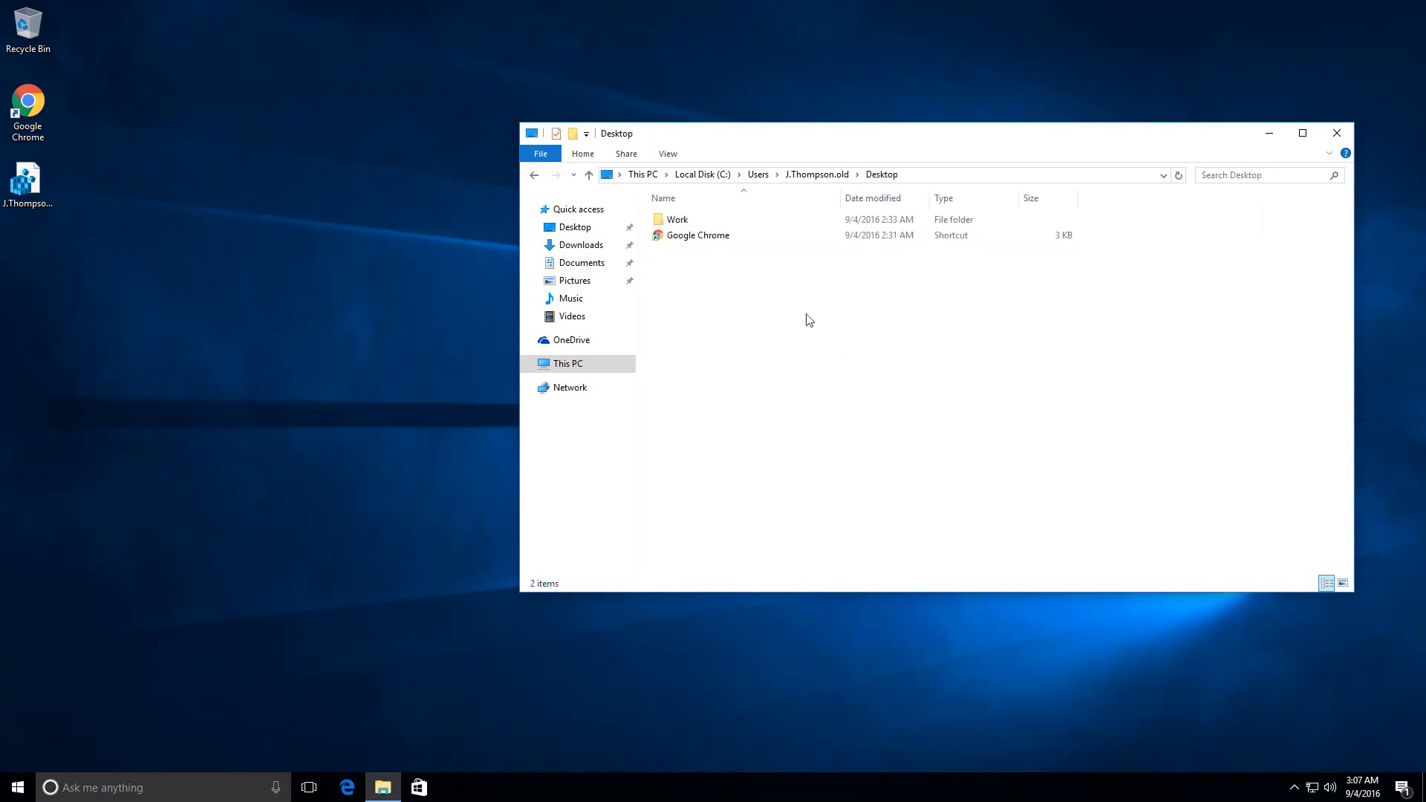
{"action": "right_click", "coordinate": [677, 220]}
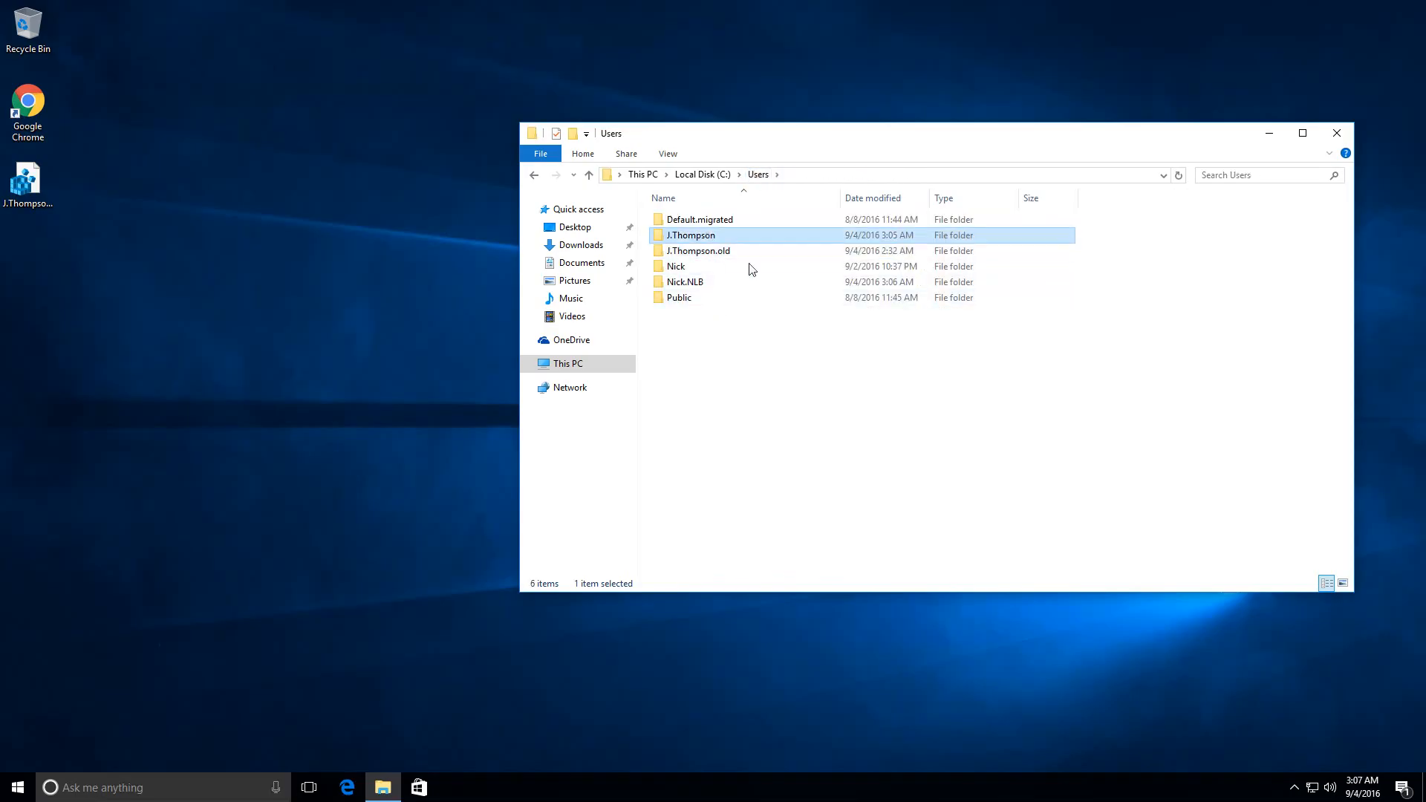
{"action": "double_click", "coordinate": [690, 235]}
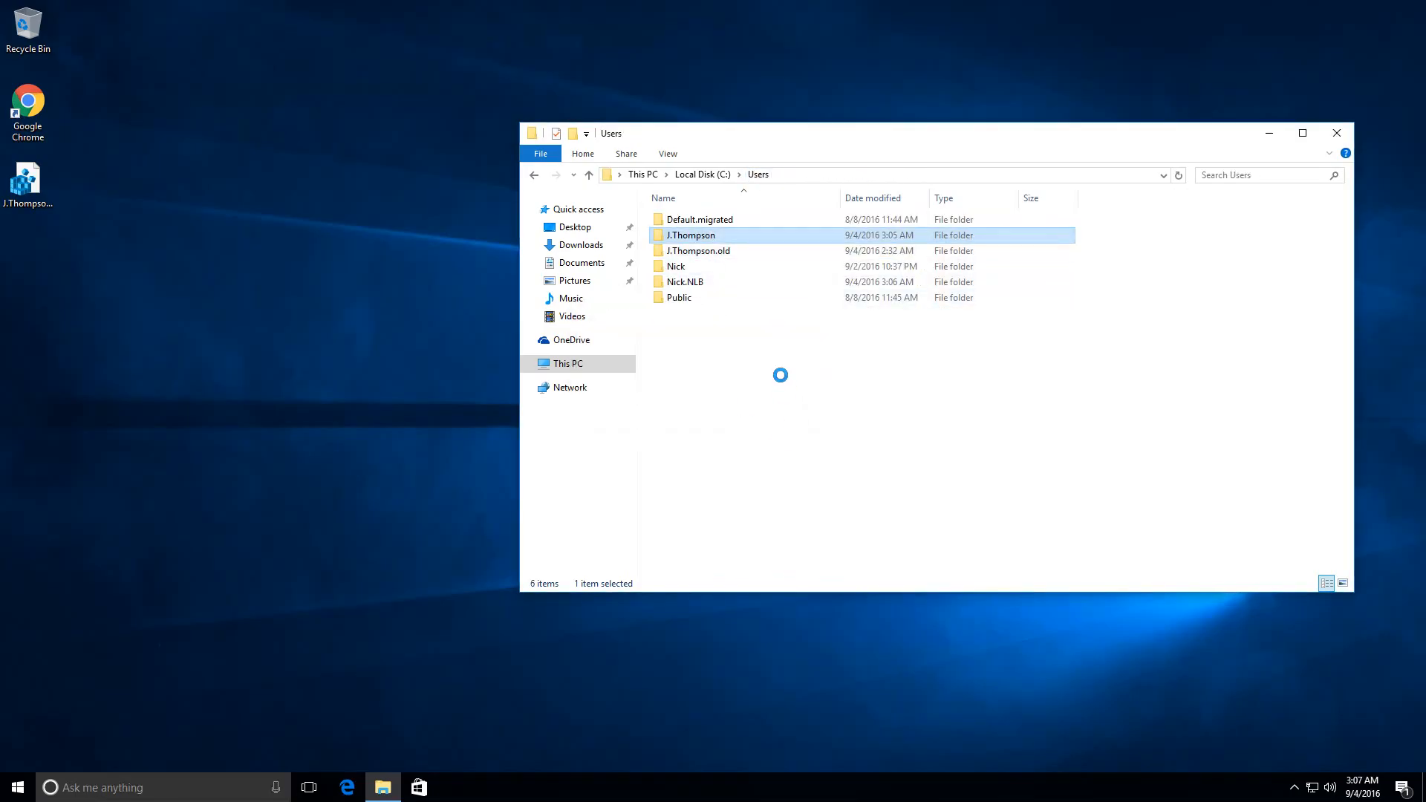
Enter the new Desktop's Work folder and select the IT Department Salaries note.
{"action": "double_click", "coordinate": [690, 235]}
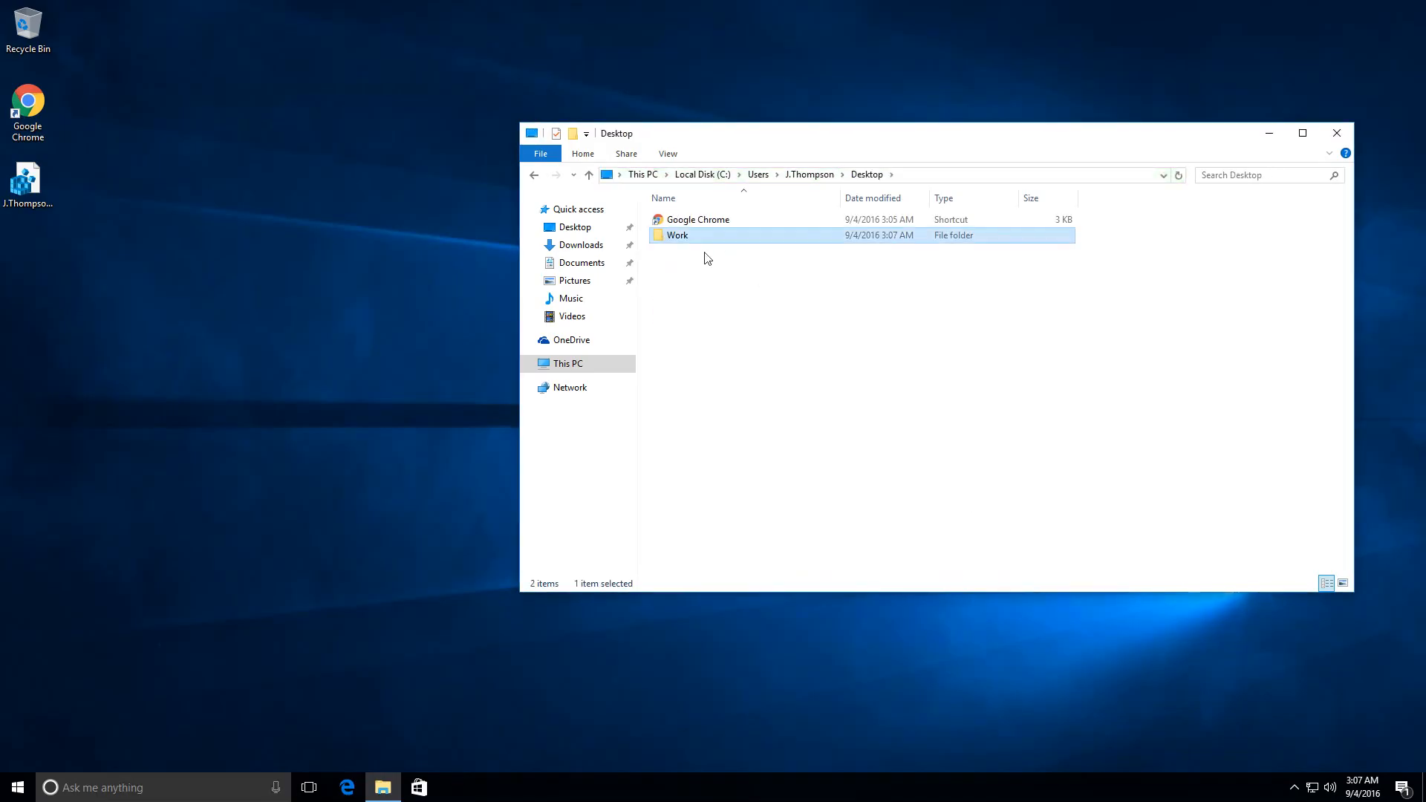
{"action": "double_click", "coordinate": [677, 235]}
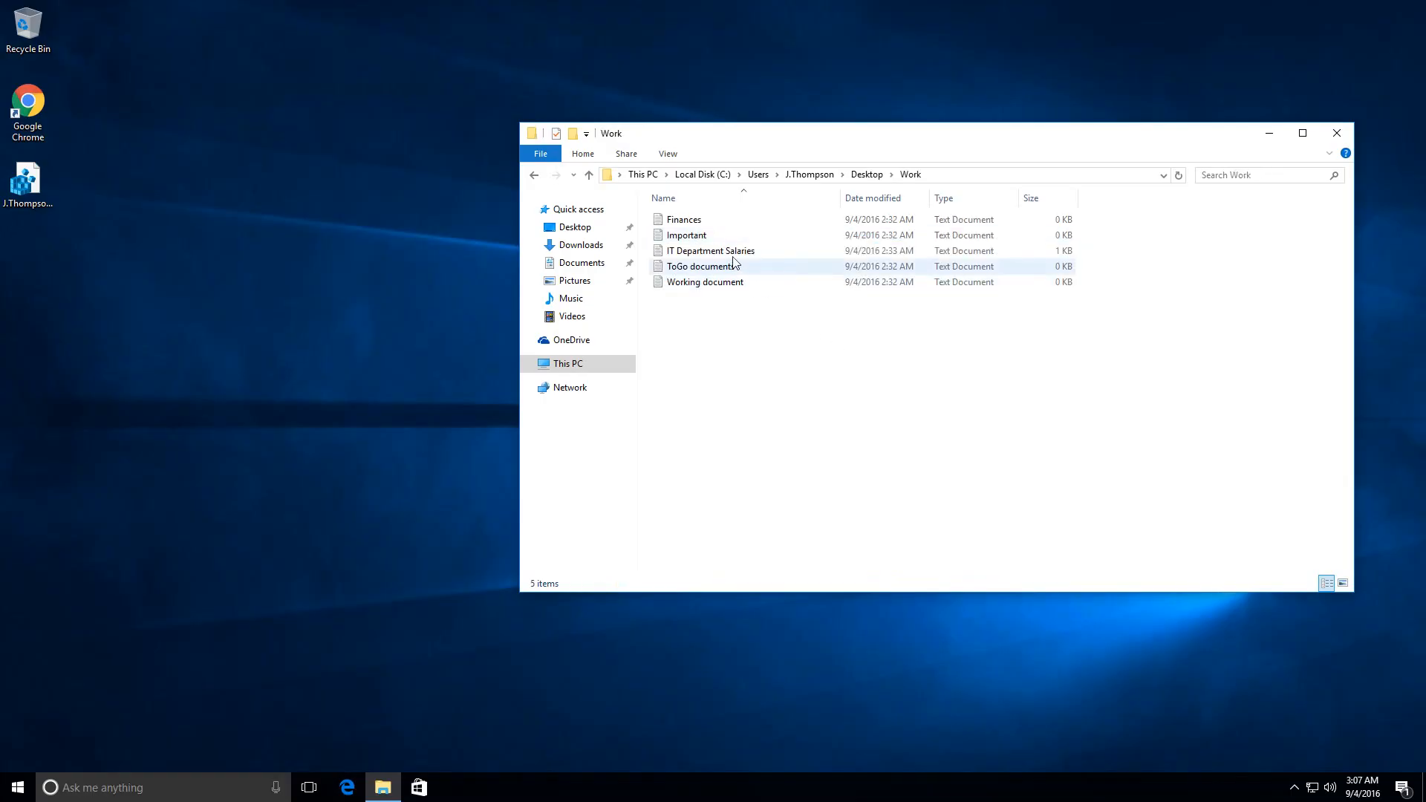
{"action": "left_click", "coordinate": [712, 250]}
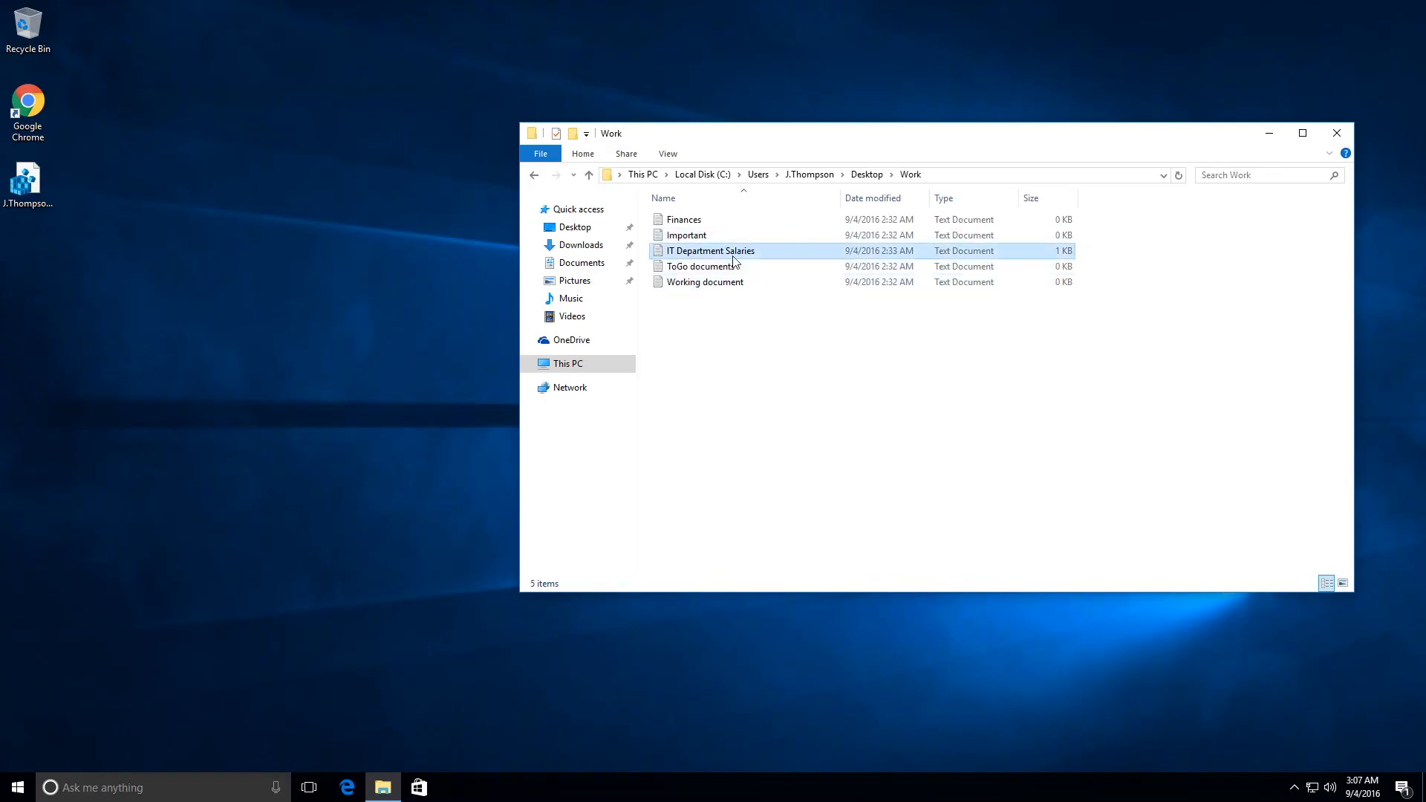
Remove the 'no salary for this month' remark from the IT Department Salaries note.
{"action": "double_click", "coordinate": [711, 249]}
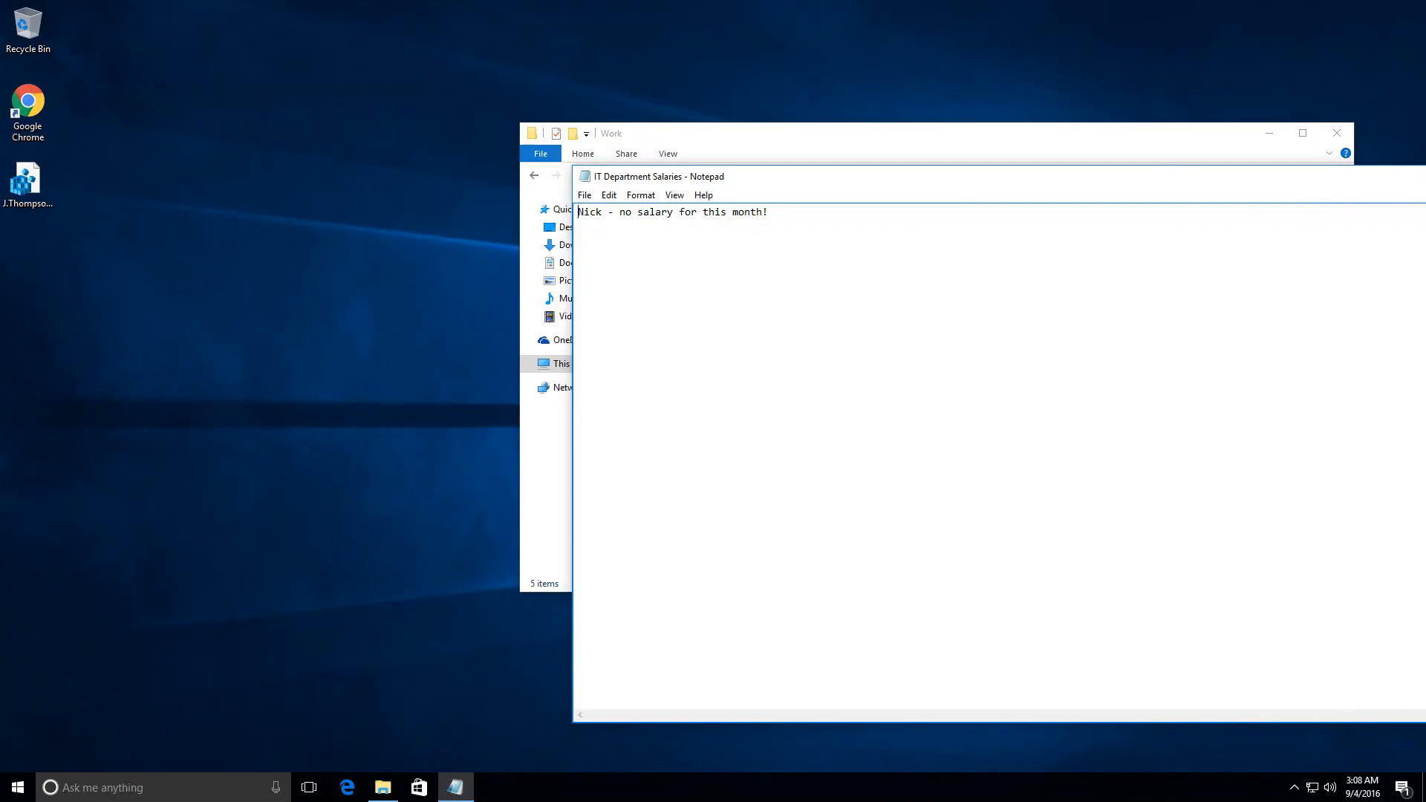
{"action": "left_click_drag", "start_coordinate": [627, 212], "coordinate": [766, 212]}
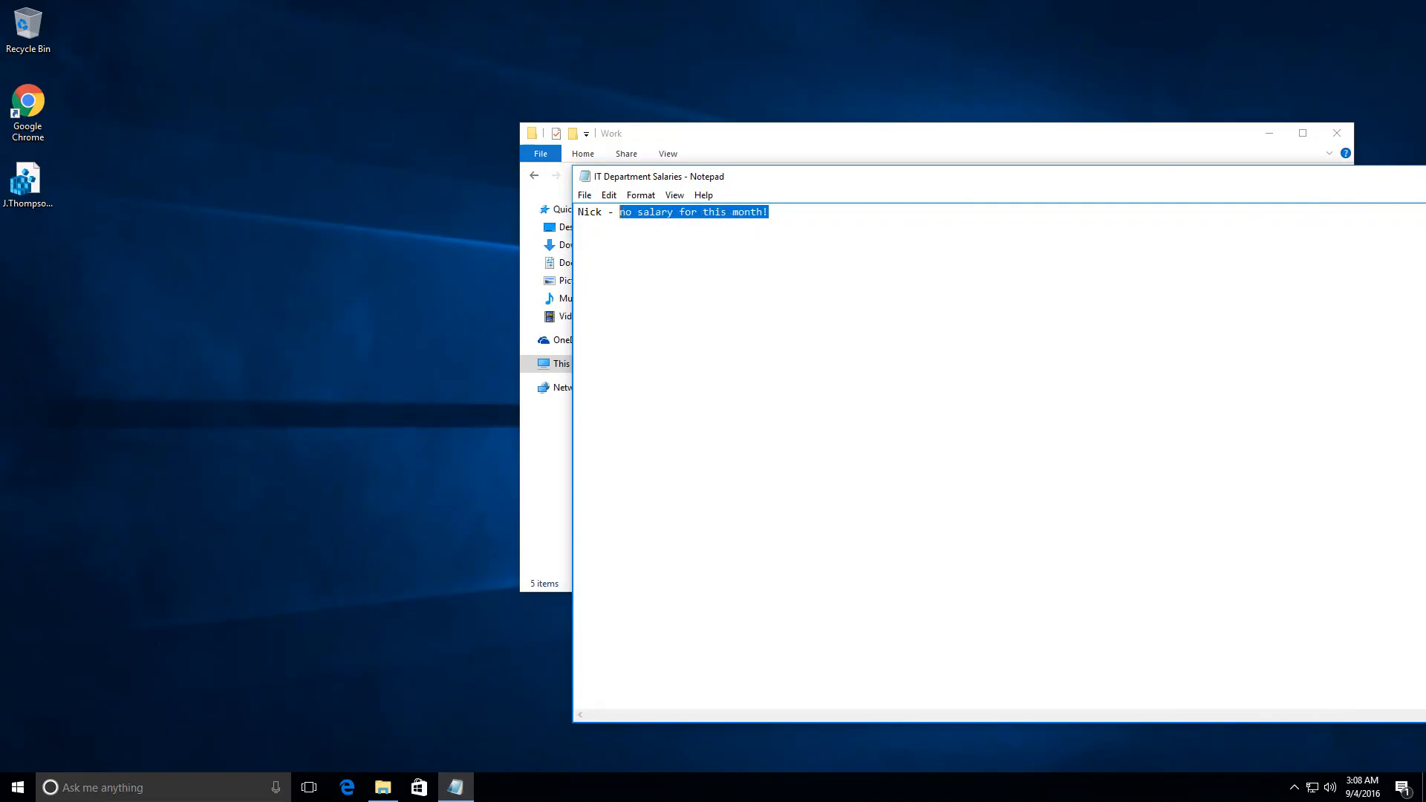
{"action": "key", "text": "Delete"}
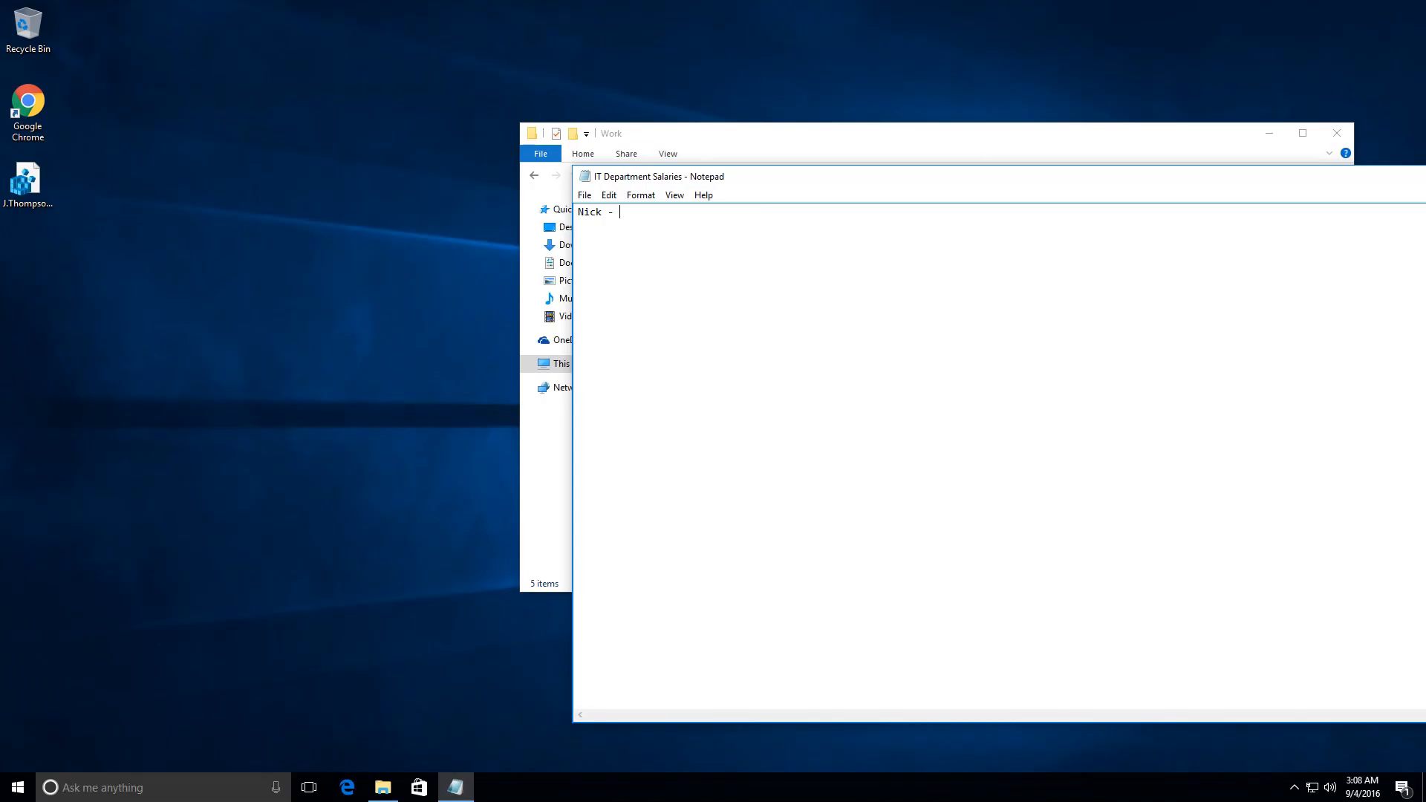
Write 'the best IT performer. Salary increase.' in its place, then save and close the note.
{"action": "type", "text": "the"}
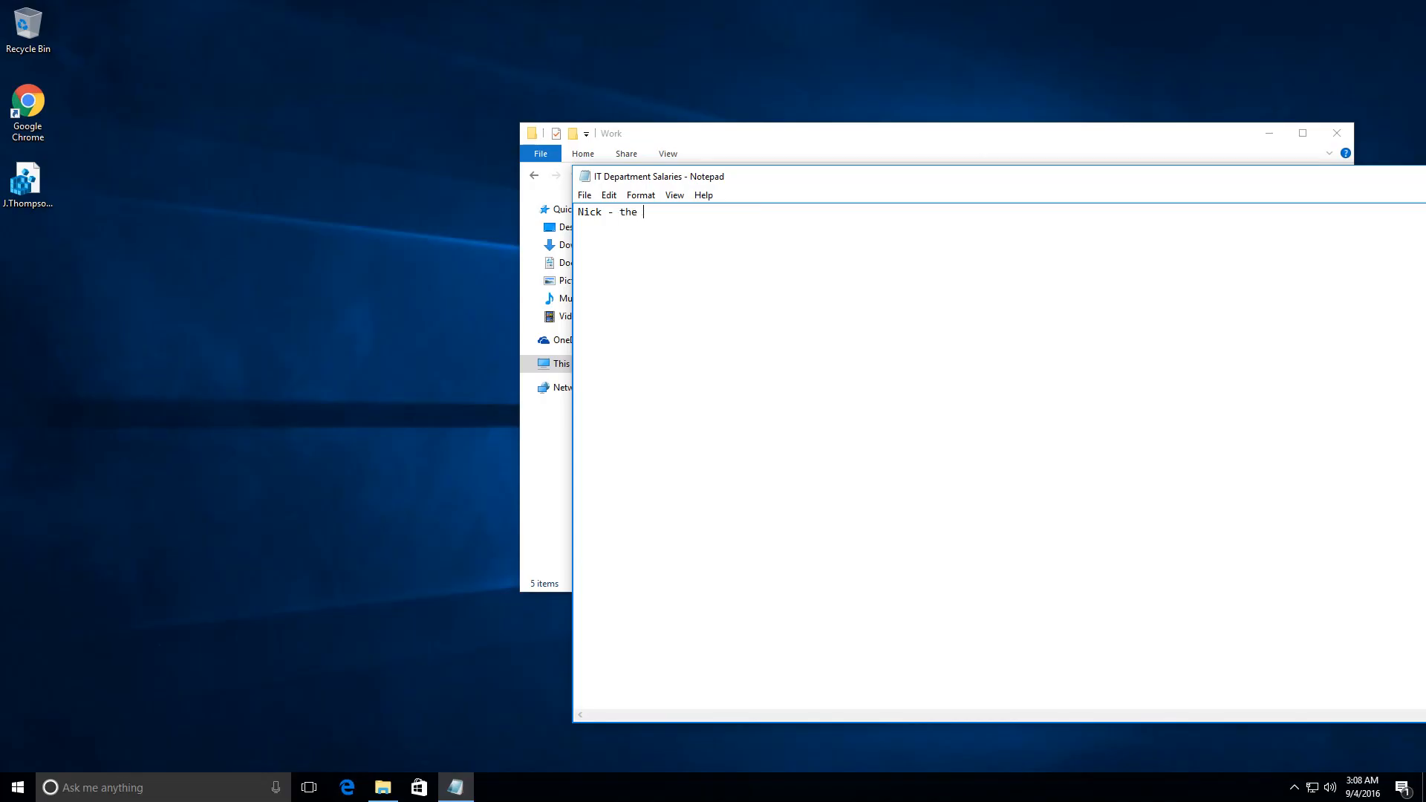
{"action": "type", "text": "beste"}
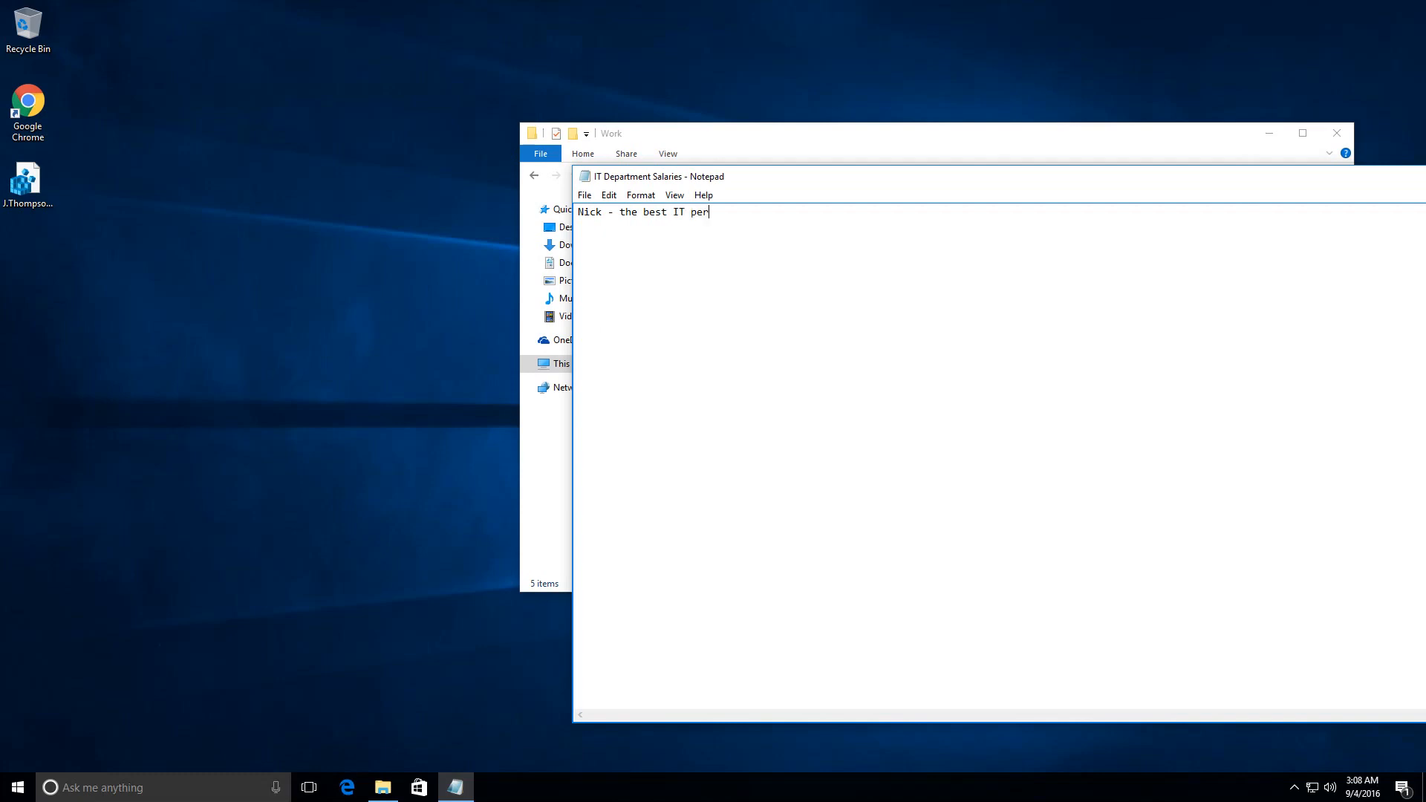
{"action": "type", "text": "former."}
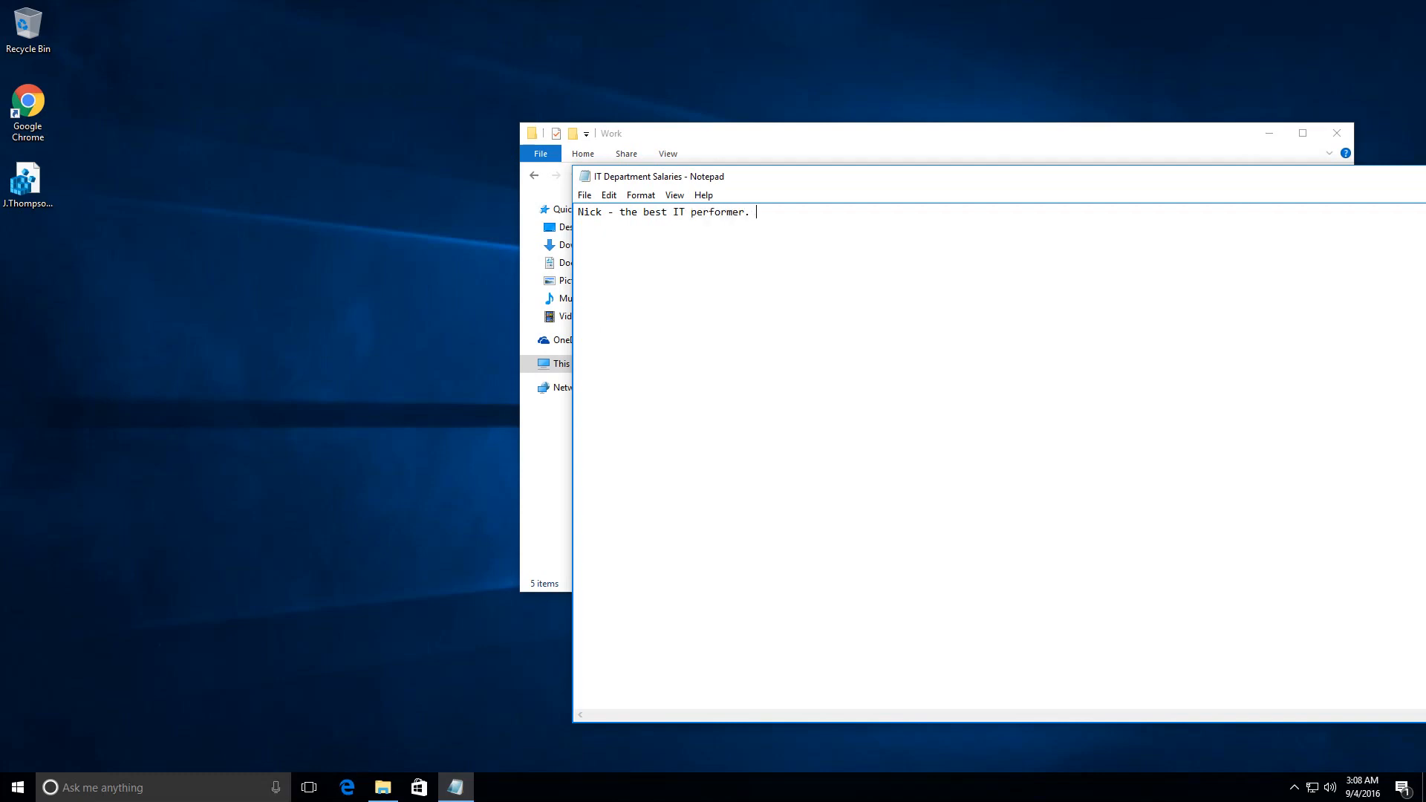
{"action": "type", "text": "Salary increa"}
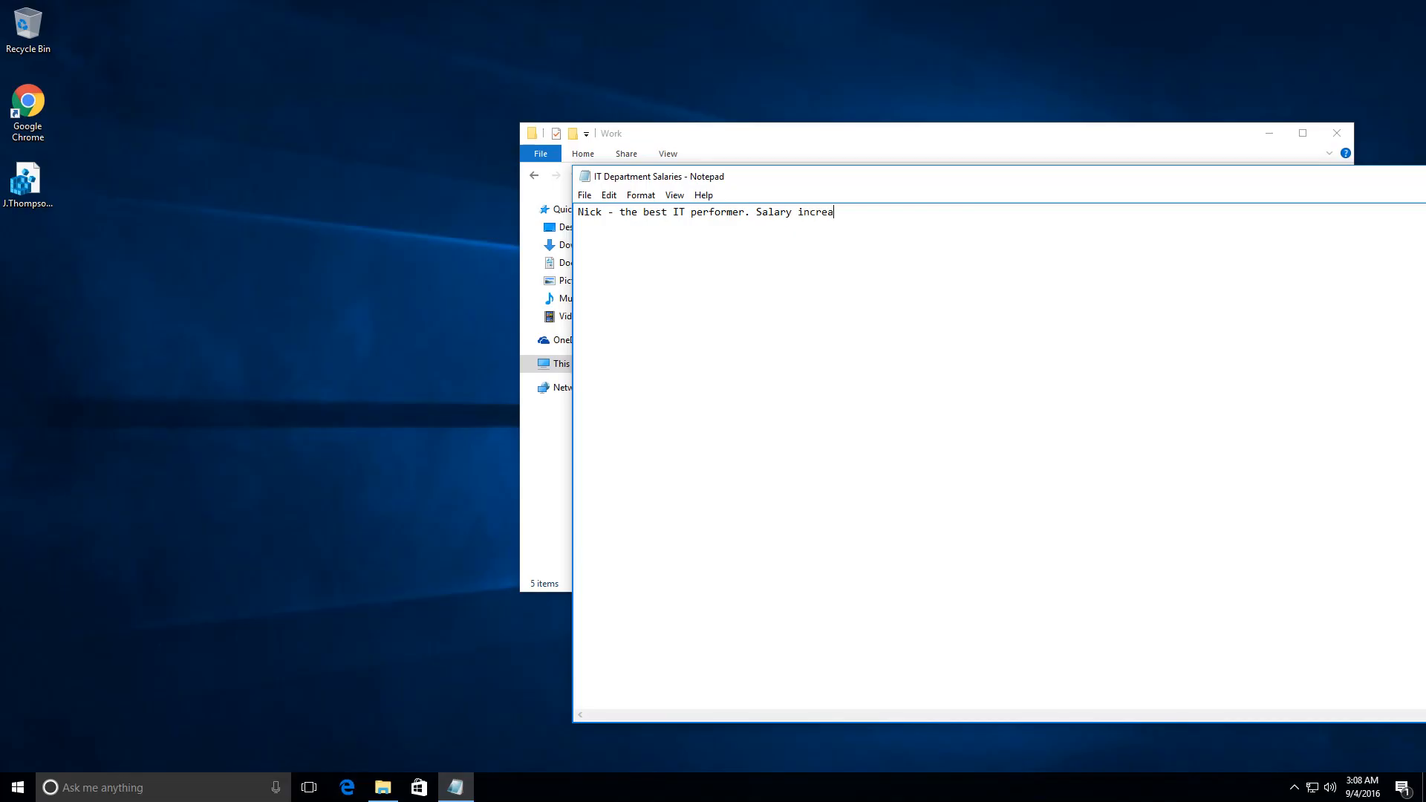
{"action": "type", "text": "se."}
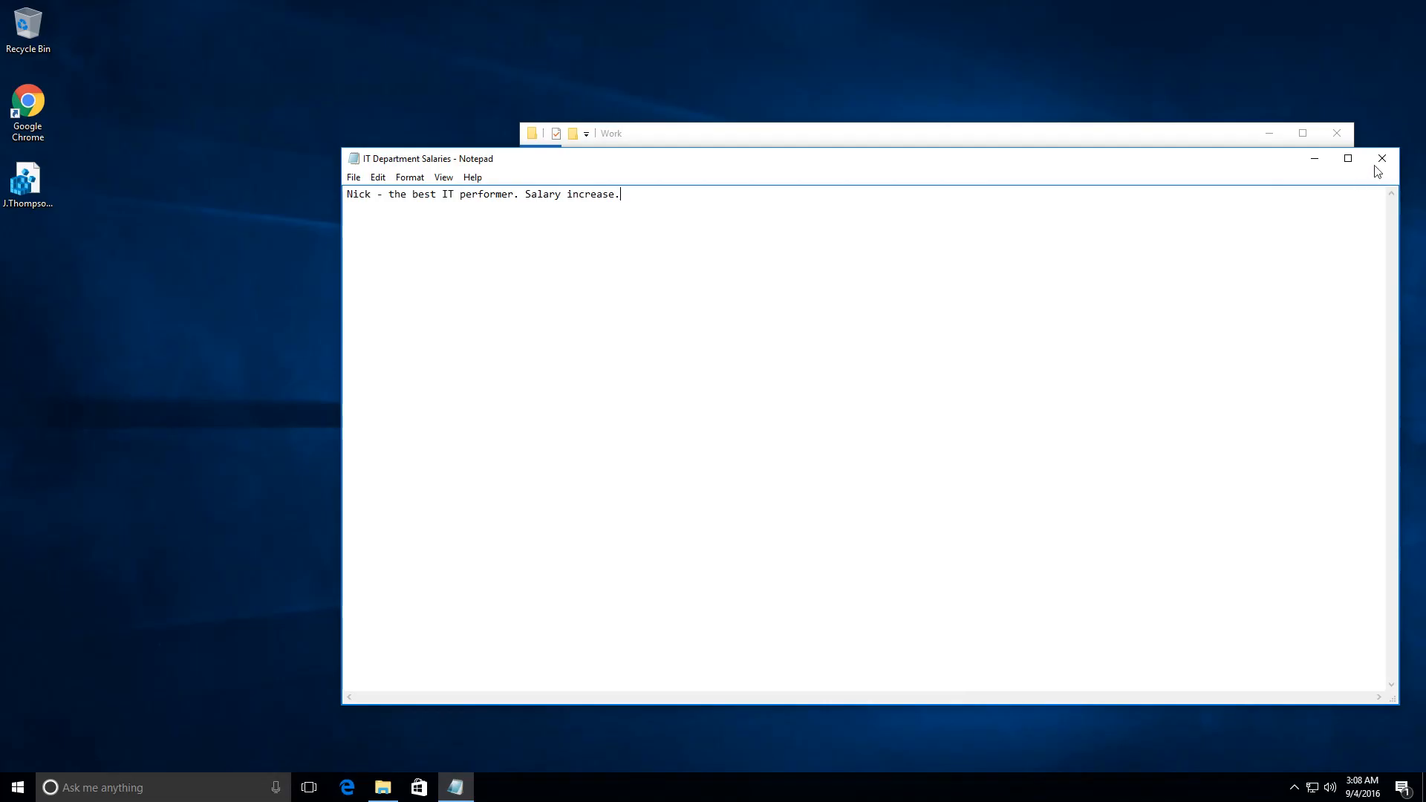
{"action": "mouse_move", "coordinate": [1382, 157]}
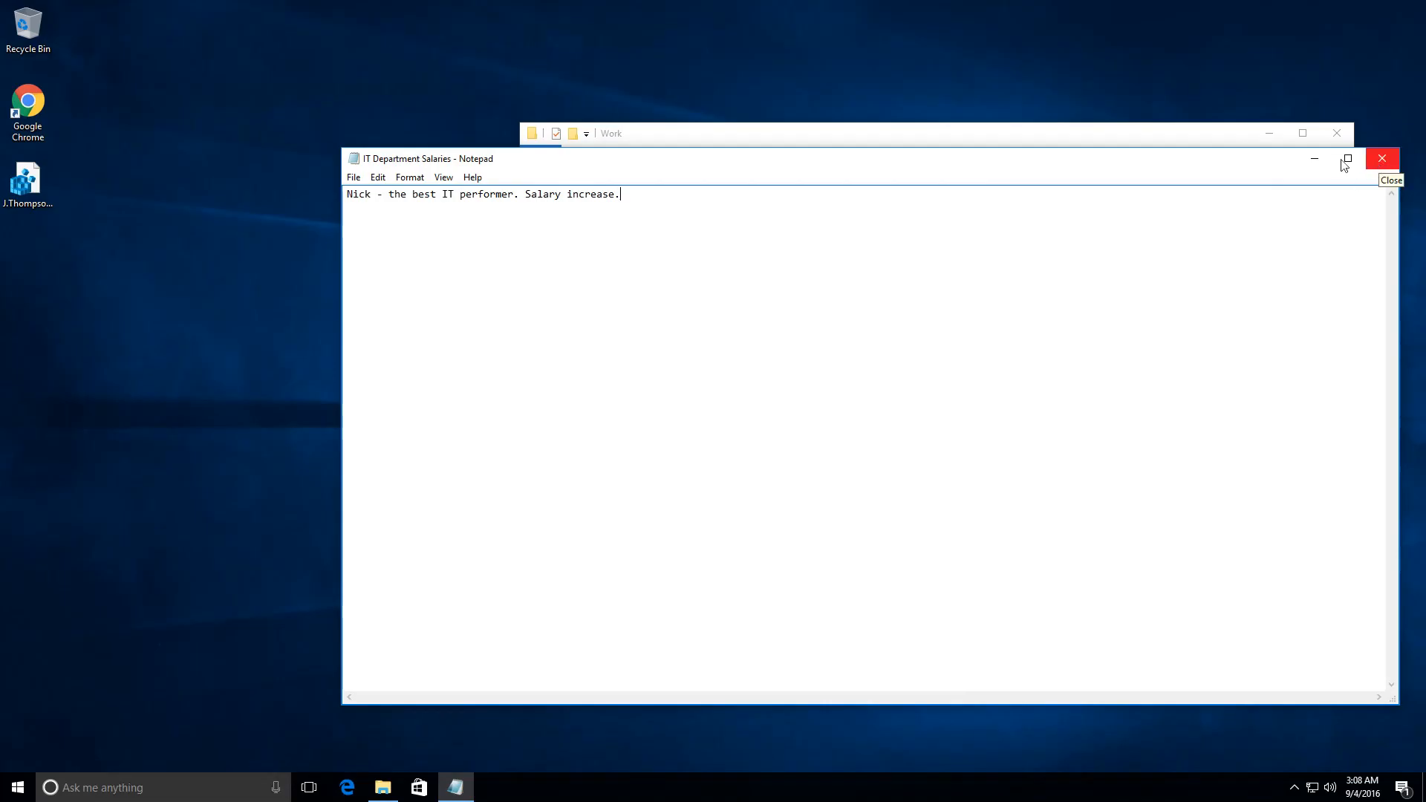
{"action": "left_click", "coordinate": [1382, 159]}
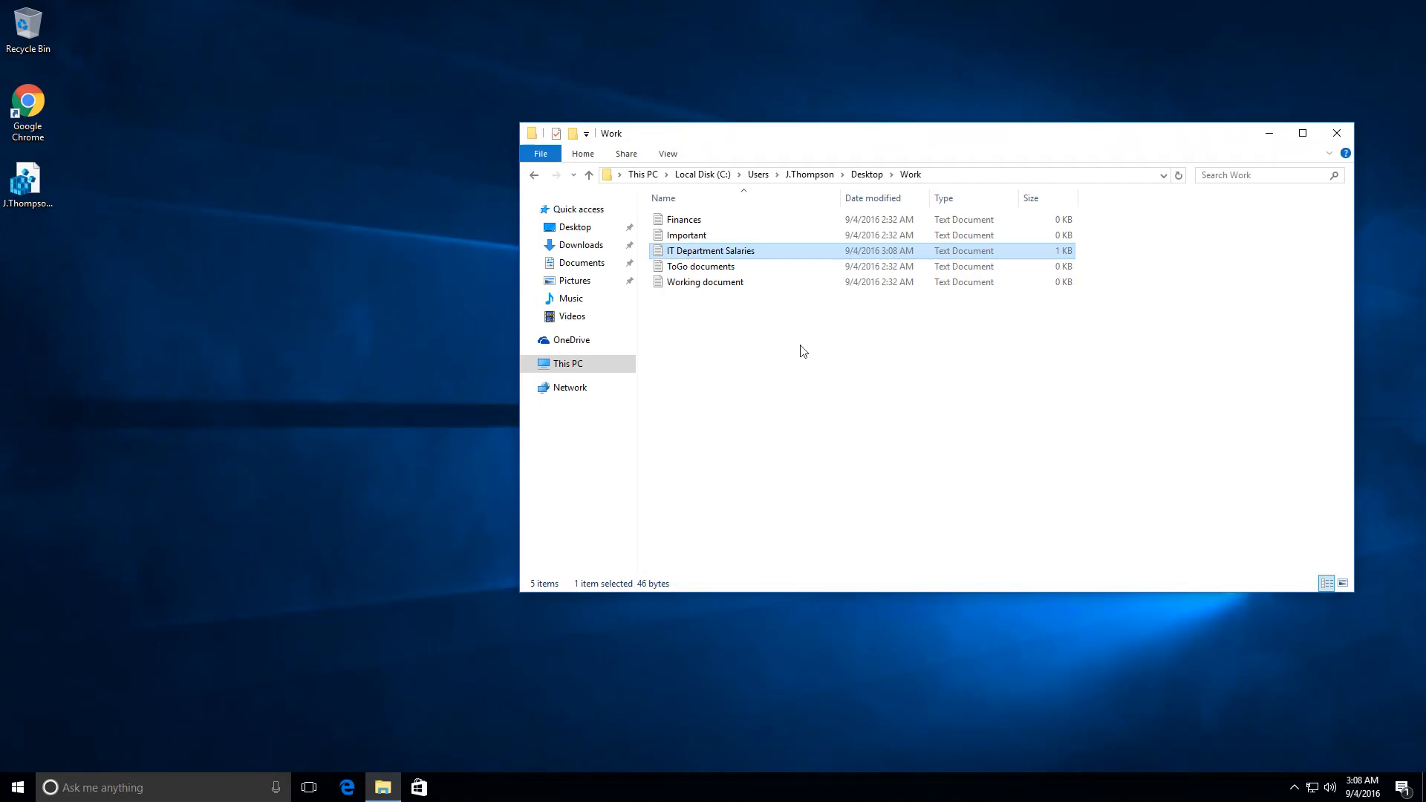
Sign out of the current account from the Start menu's account options.
{"action": "left_click", "coordinate": [13, 787]}
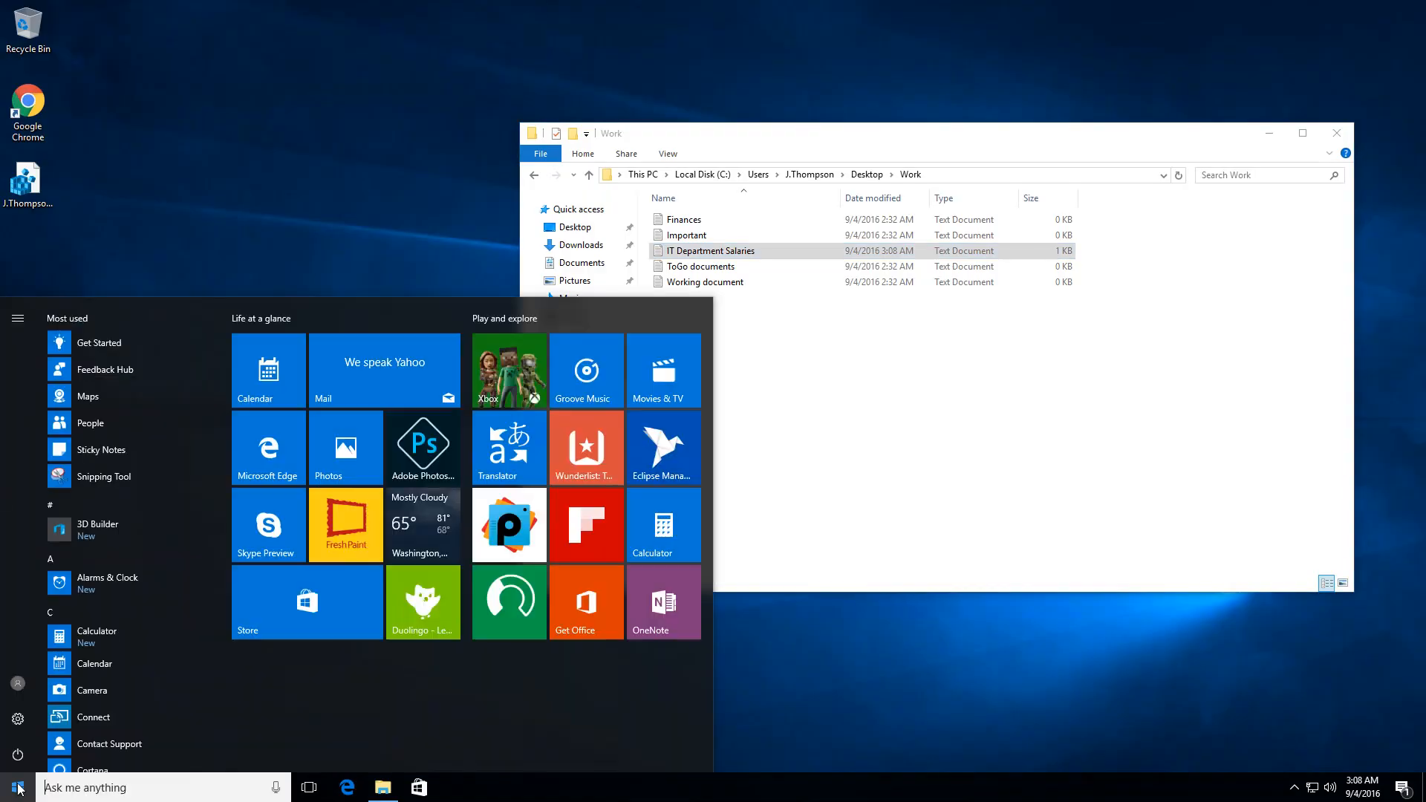
{"action": "left_click", "coordinate": [18, 683]}
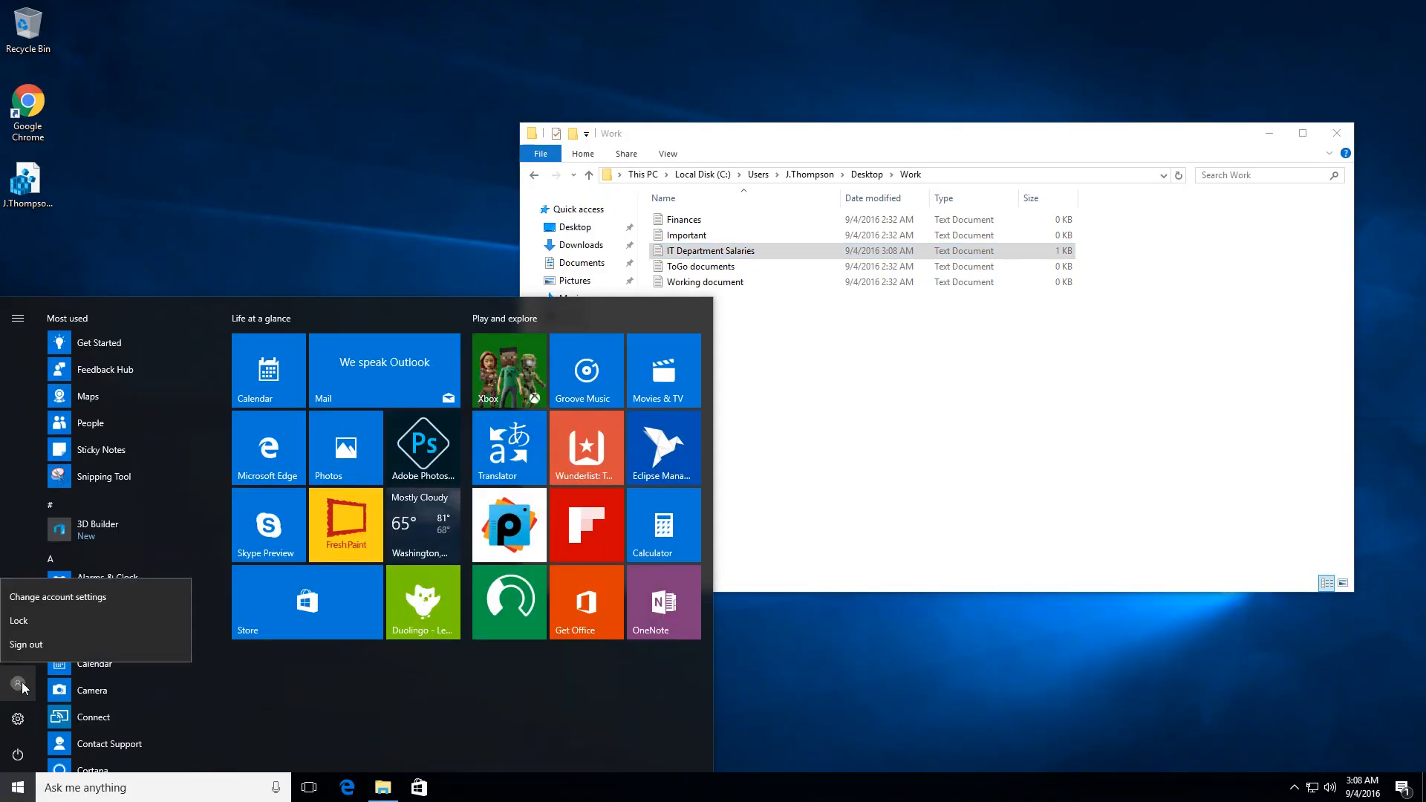
{"action": "mouse_move", "coordinate": [46, 650]}
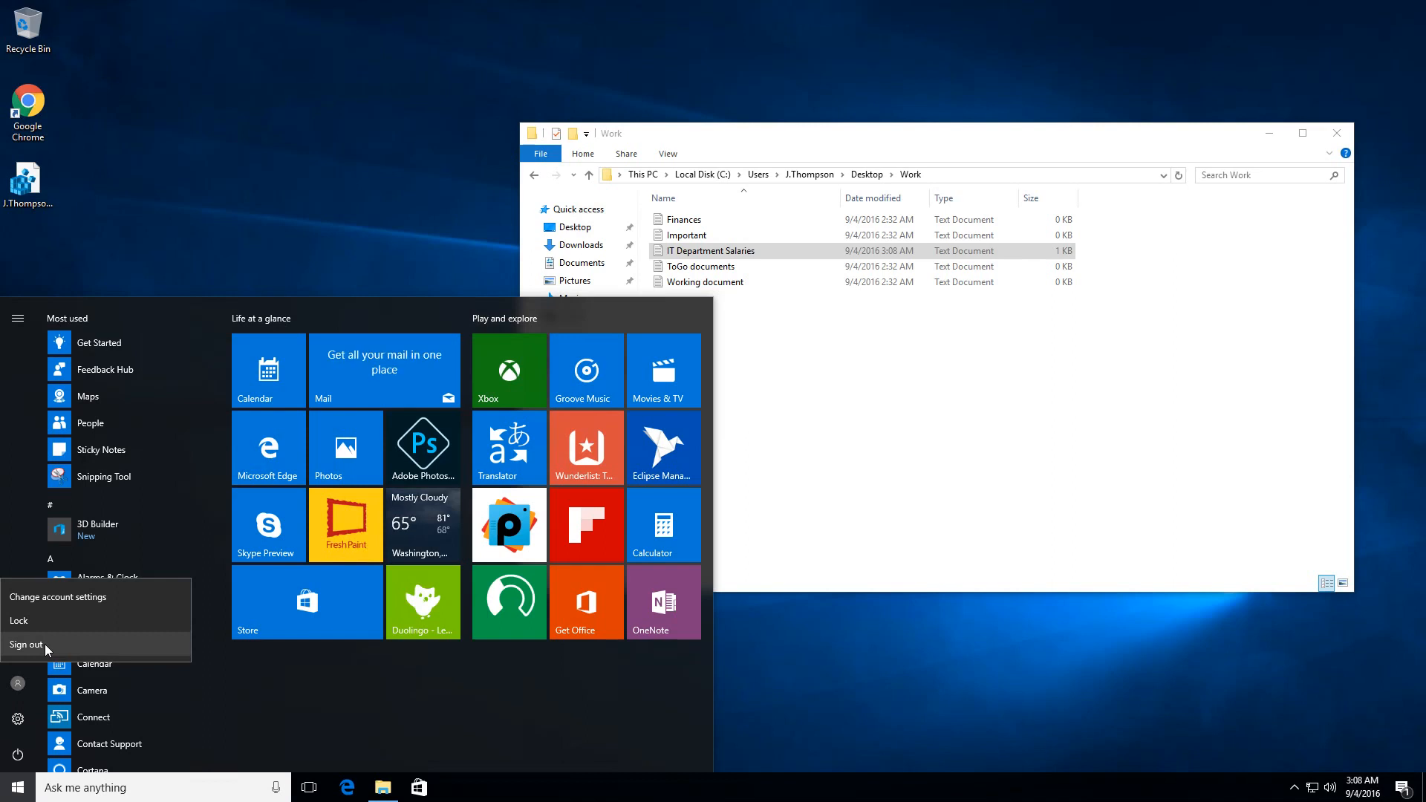
{"action": "left_click", "coordinate": [27, 645]}
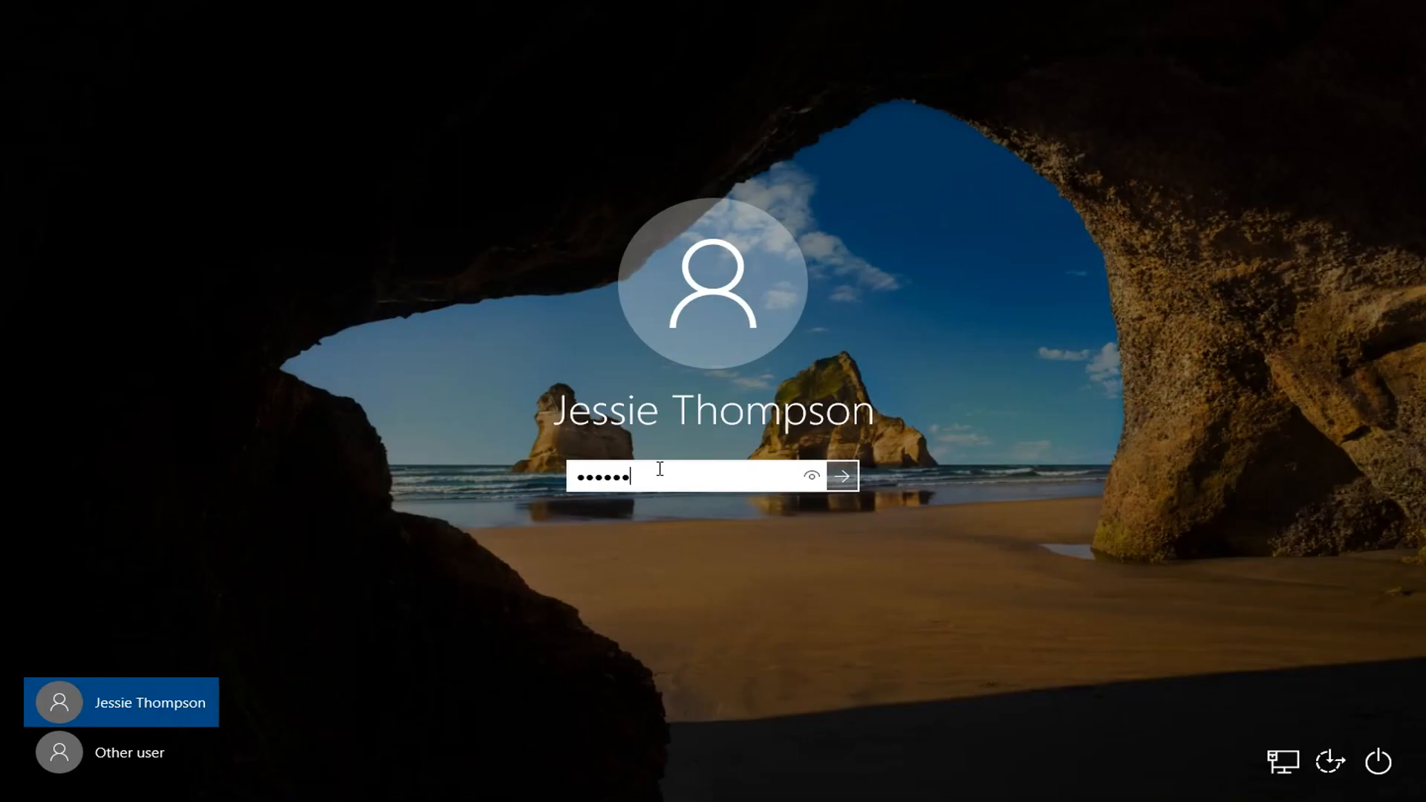
{"action": "left_click", "coordinate": [839, 475]}
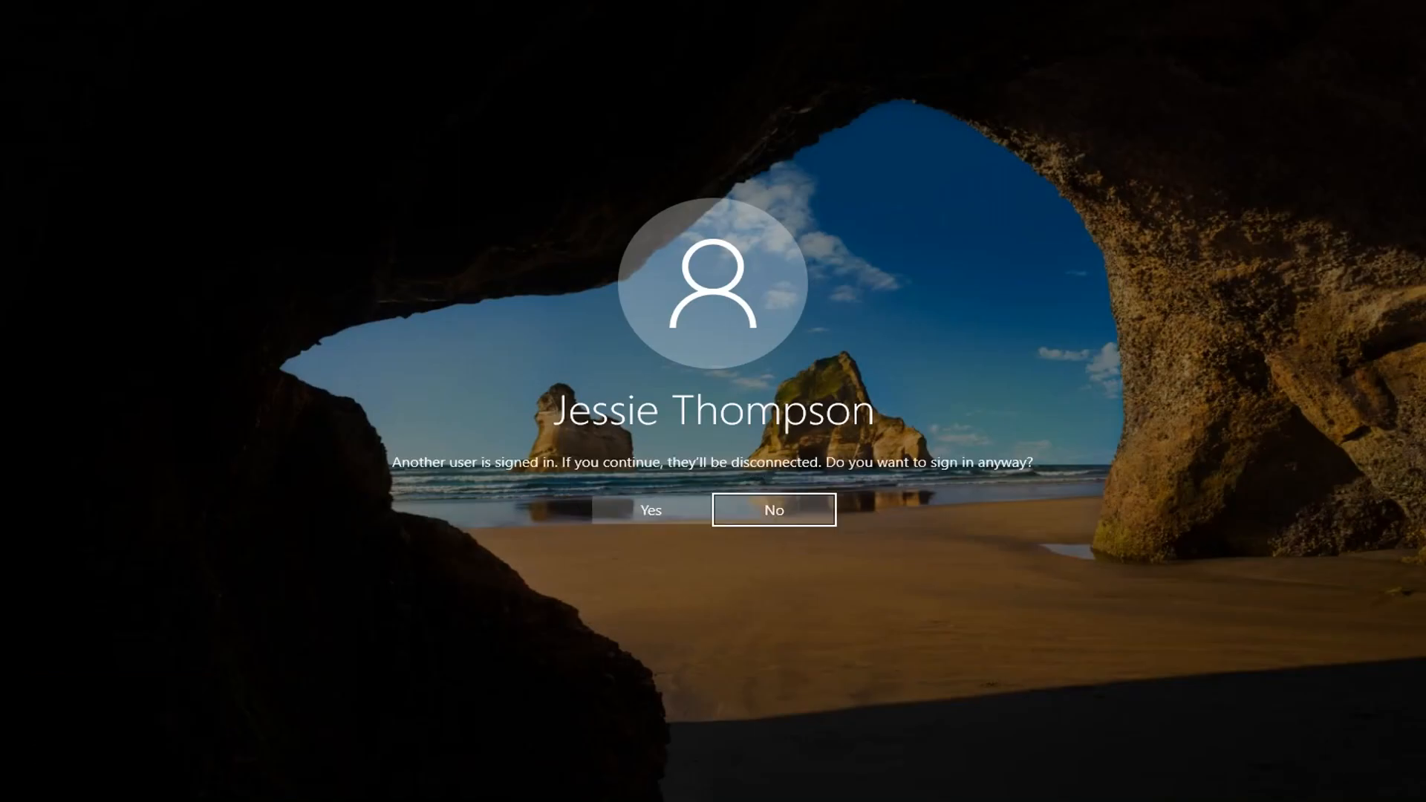
{"action": "mouse_move", "coordinate": [575, 481]}
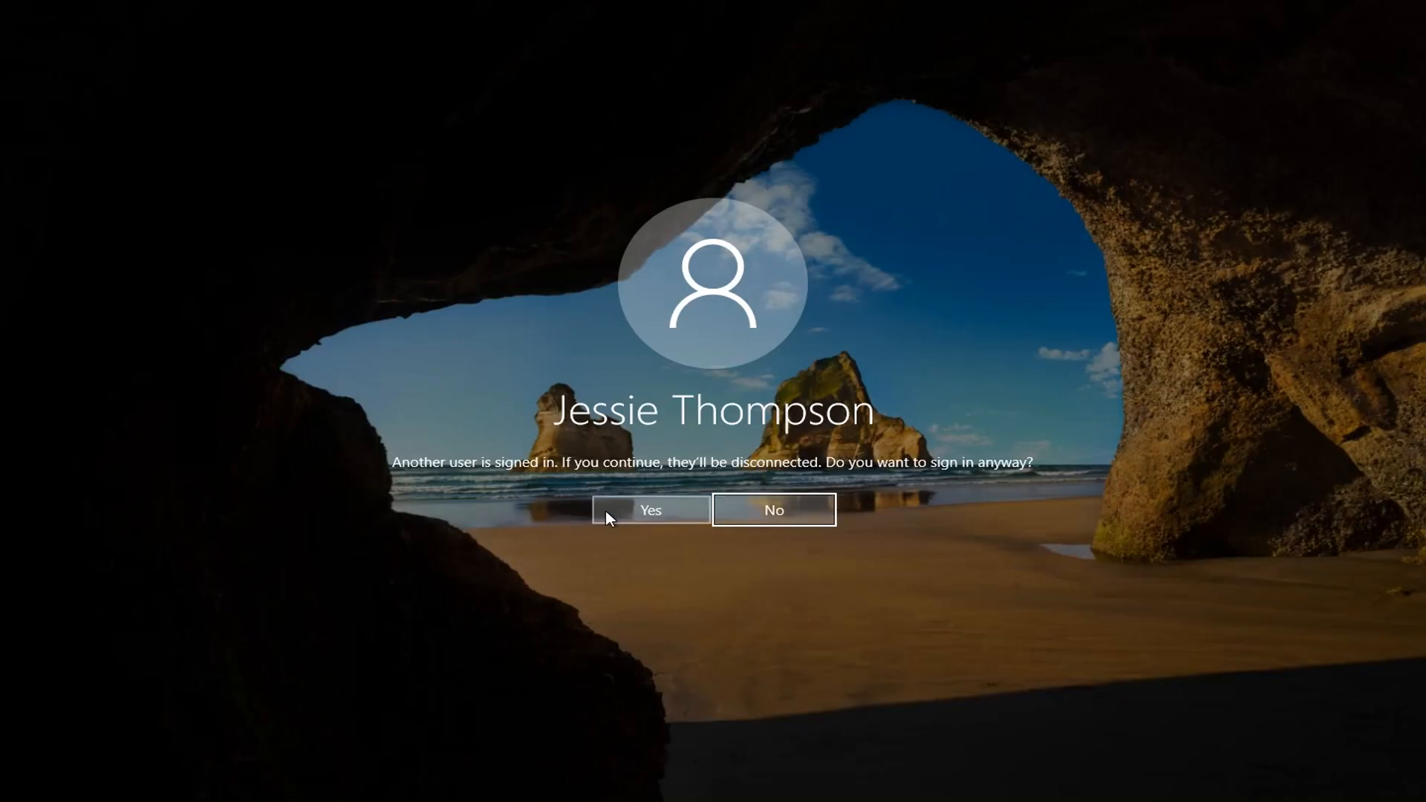
{"action": "left_click", "coordinate": [649, 509]}
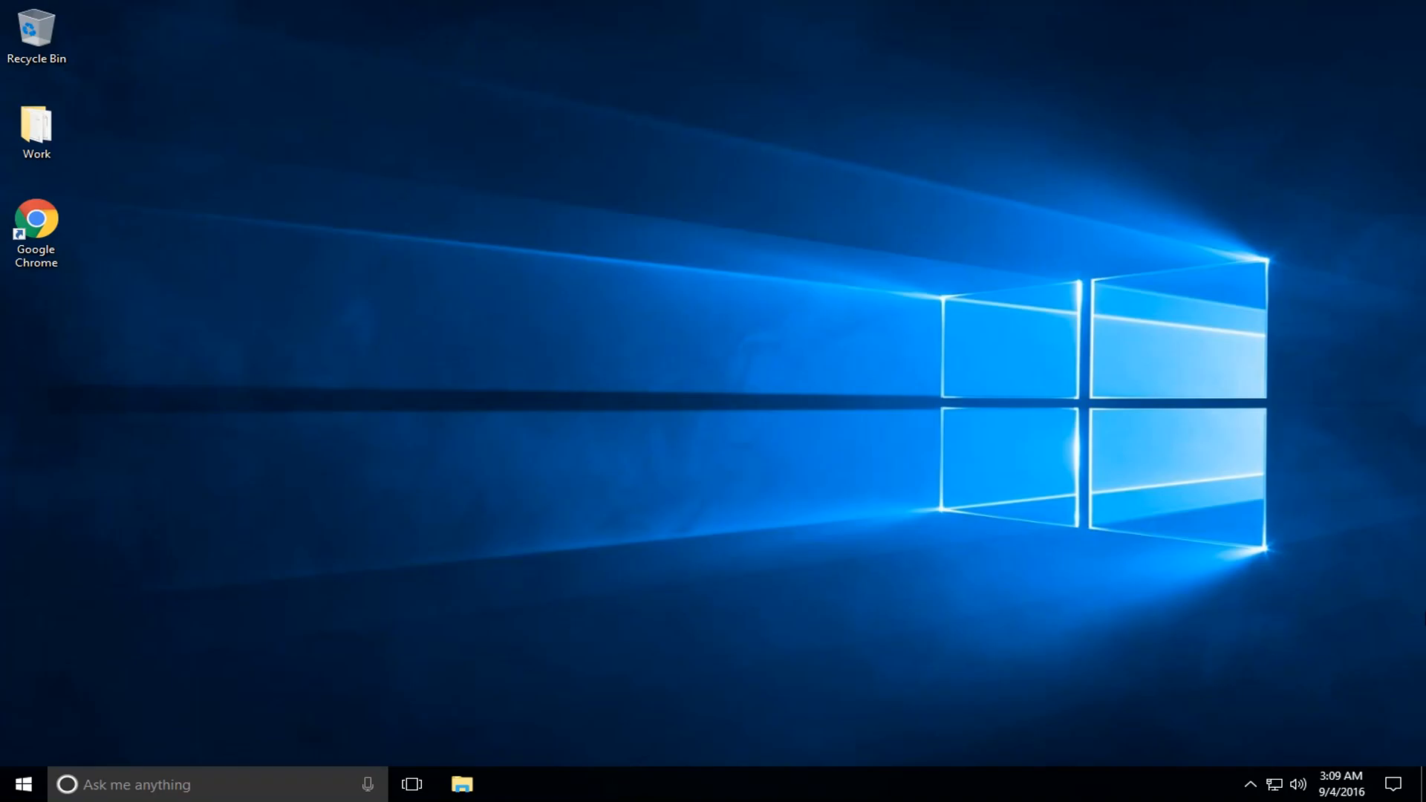
{"action": "mouse_move", "coordinate": [545, 371]}
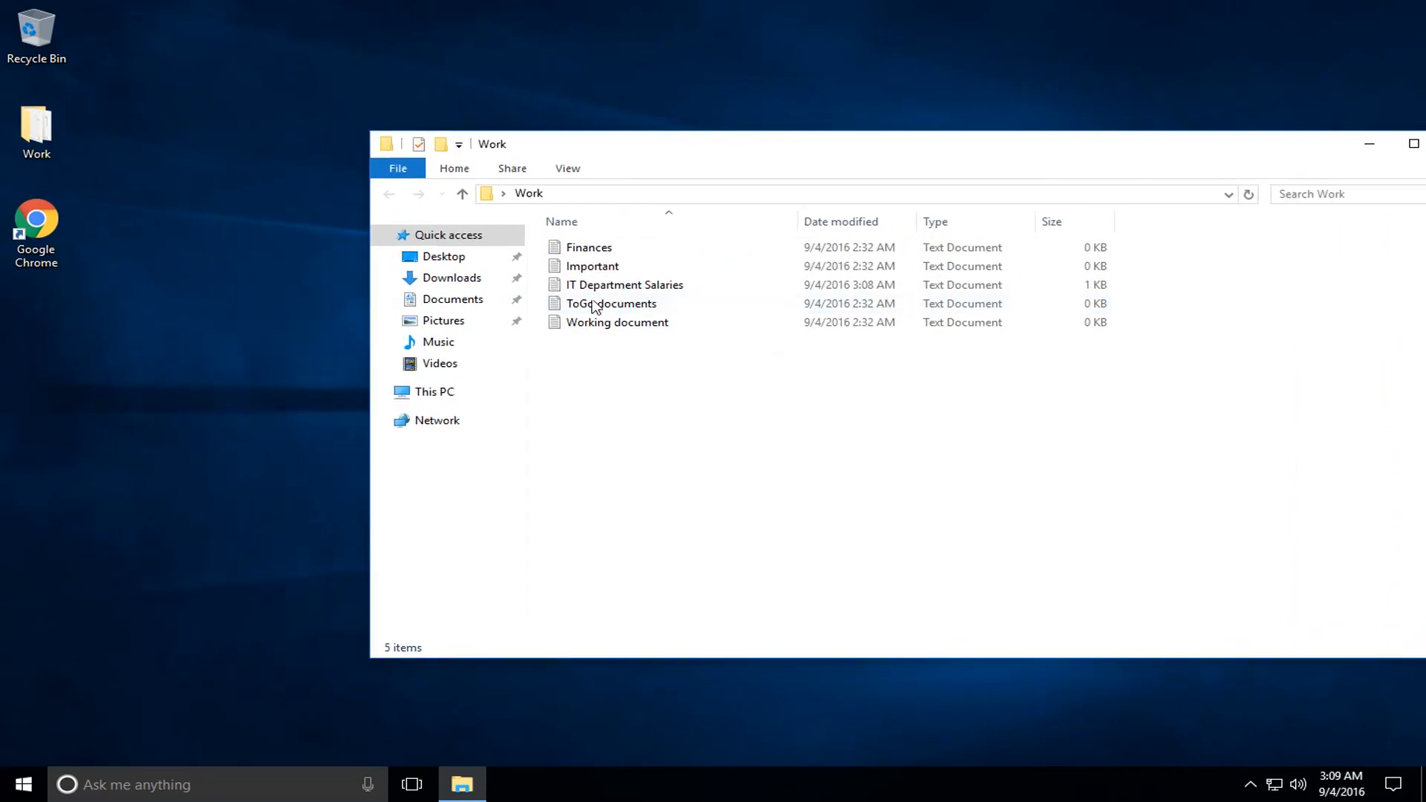
Reopen IT Department Salaries from the desktop Work folder and highlight the saved performer-and-raise line.
{"action": "double_click", "coordinate": [624, 285]}
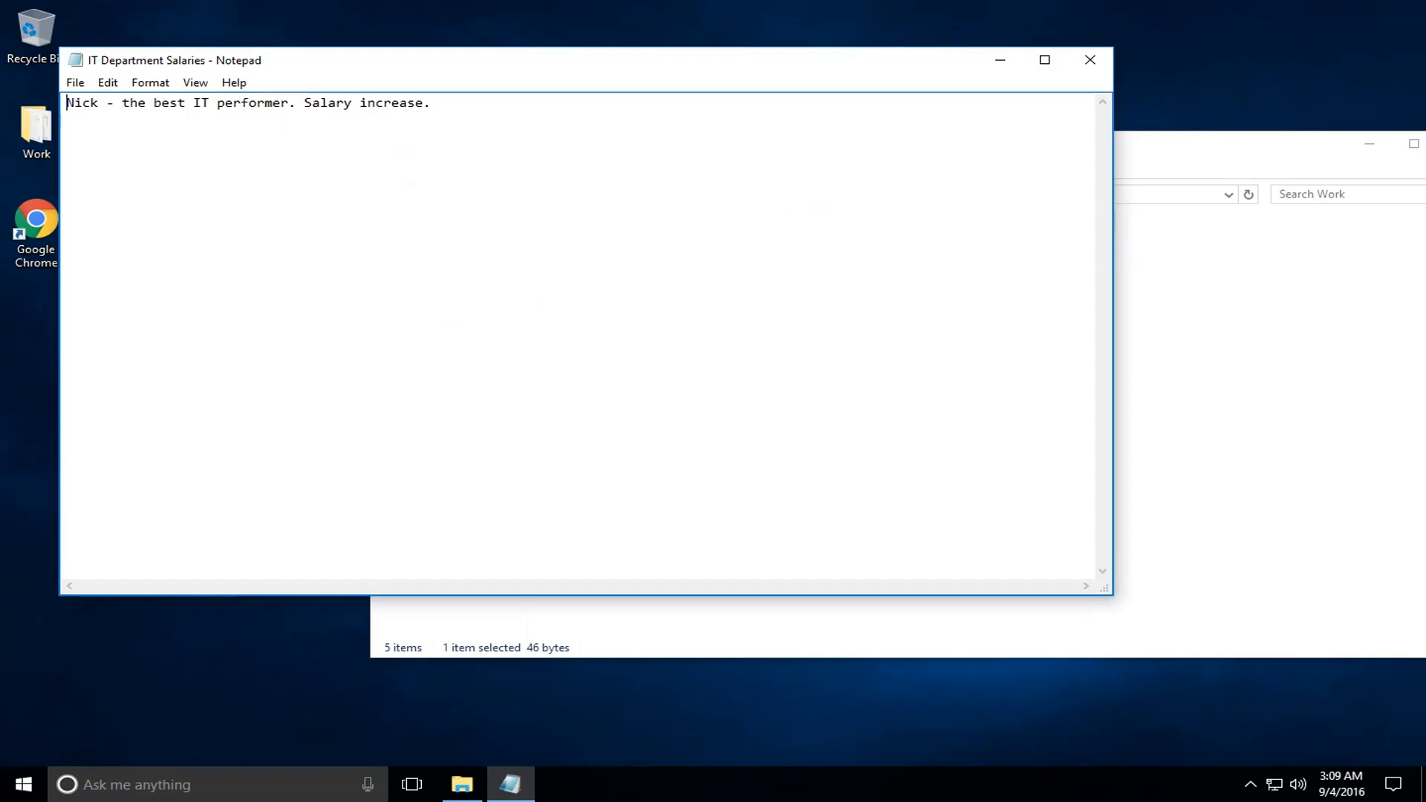
{"action": "left_click", "coordinate": [123, 103]}
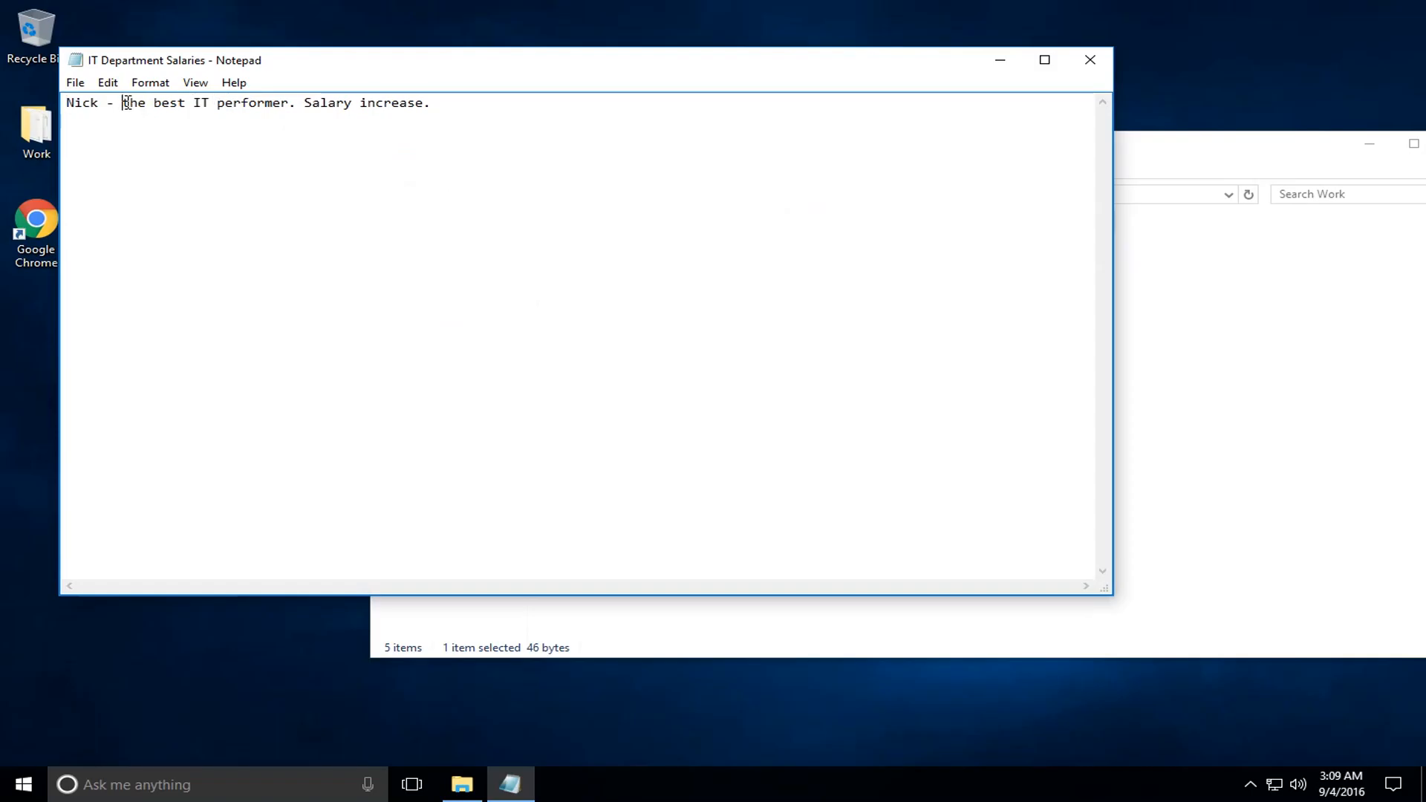
{"action": "left_click_drag", "start_coordinate": [120, 102], "coordinate": [423, 103]}
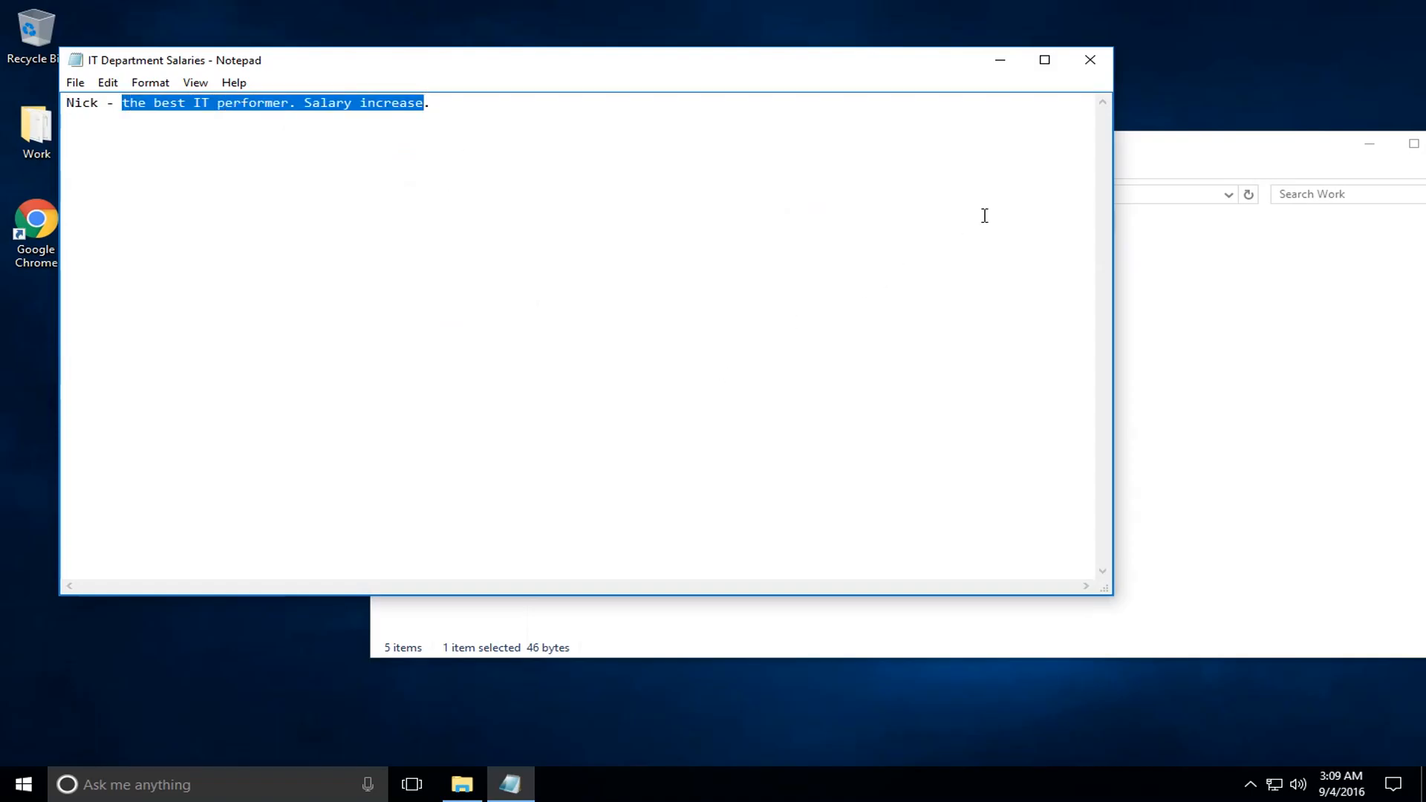